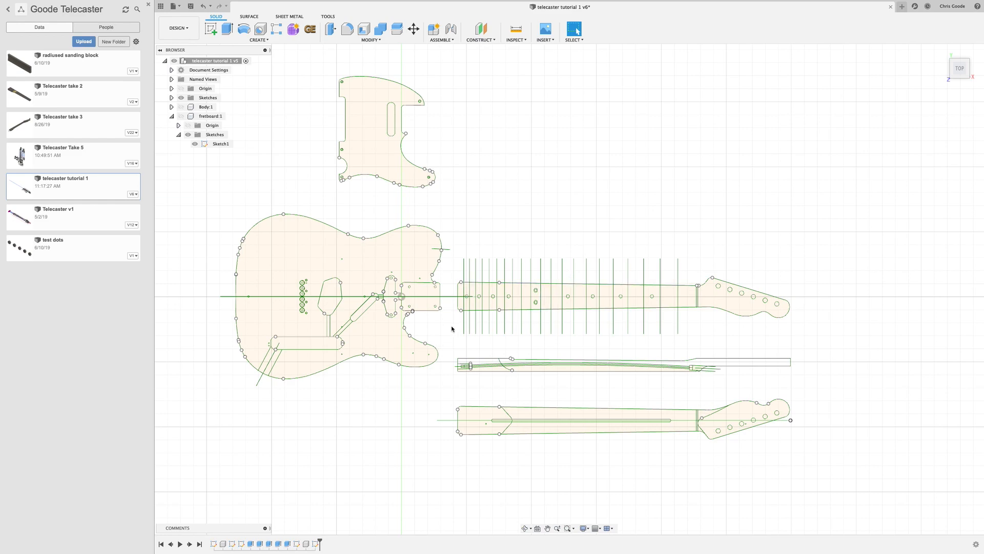
mouse_move(458, 255)
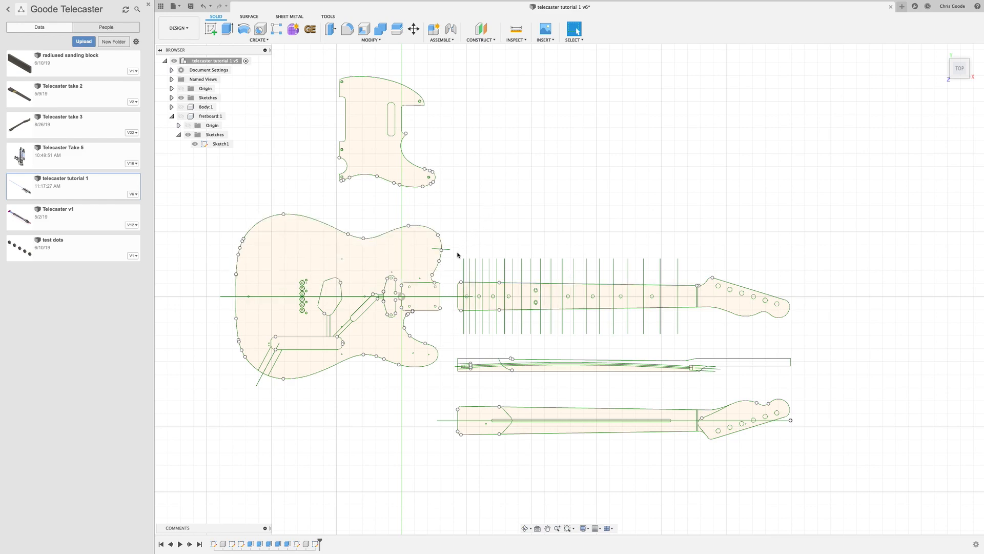
mouse_move(451, 259)
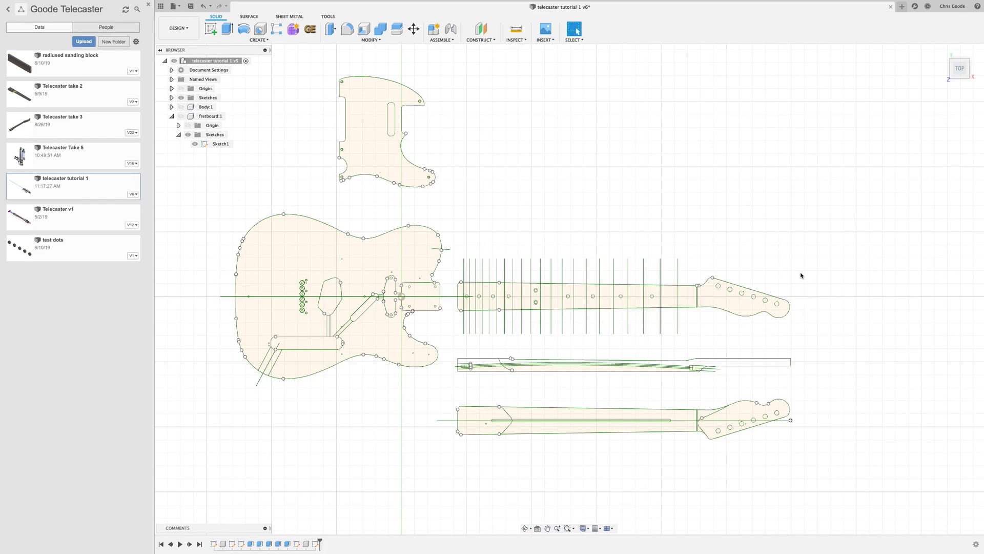
mouse_move(741, 259)
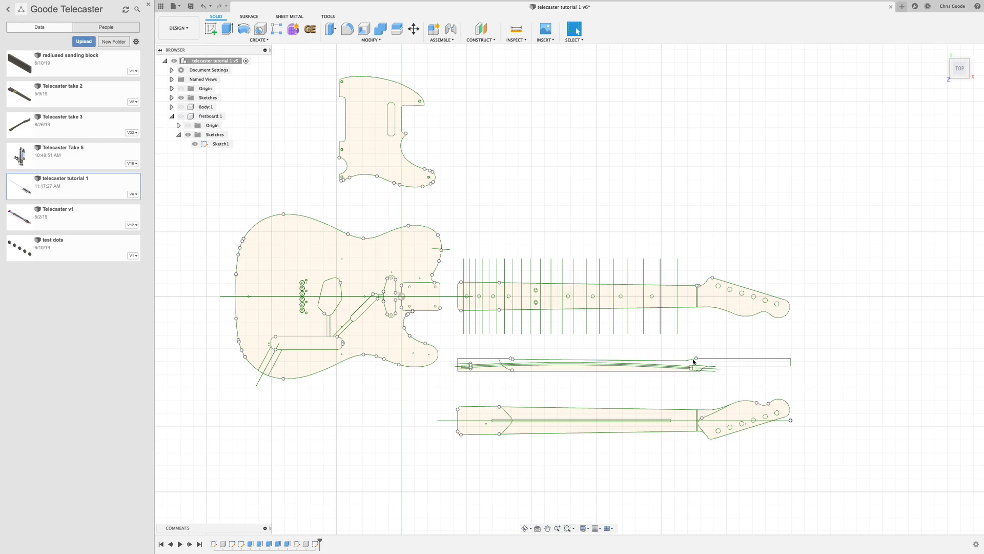
mouse_move(700, 336)
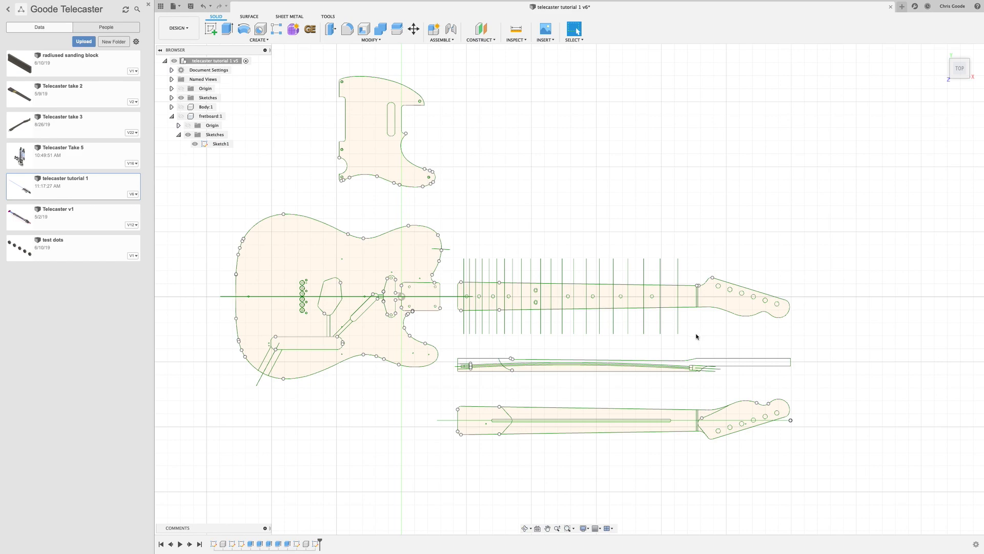
mouse_move(430, 221)
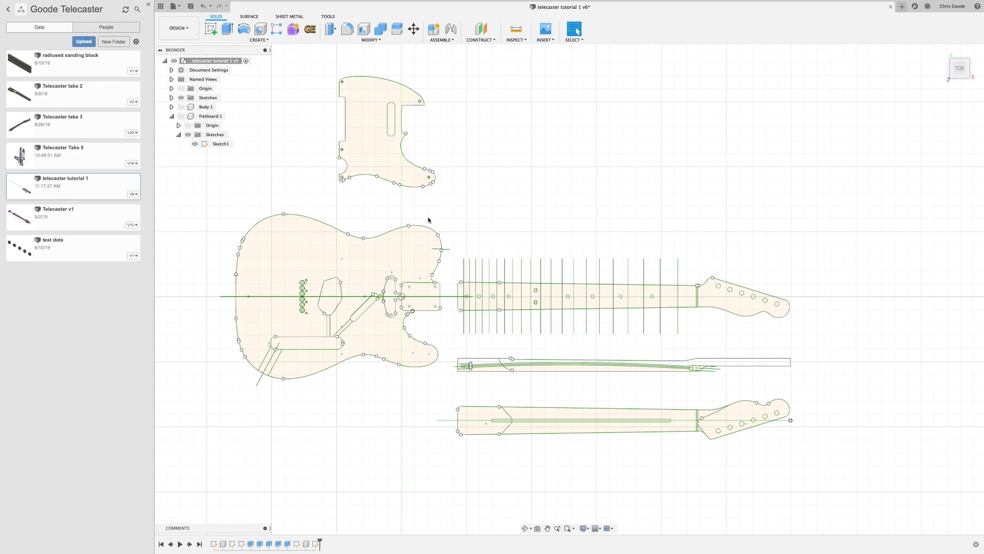
mouse_move(263, 114)
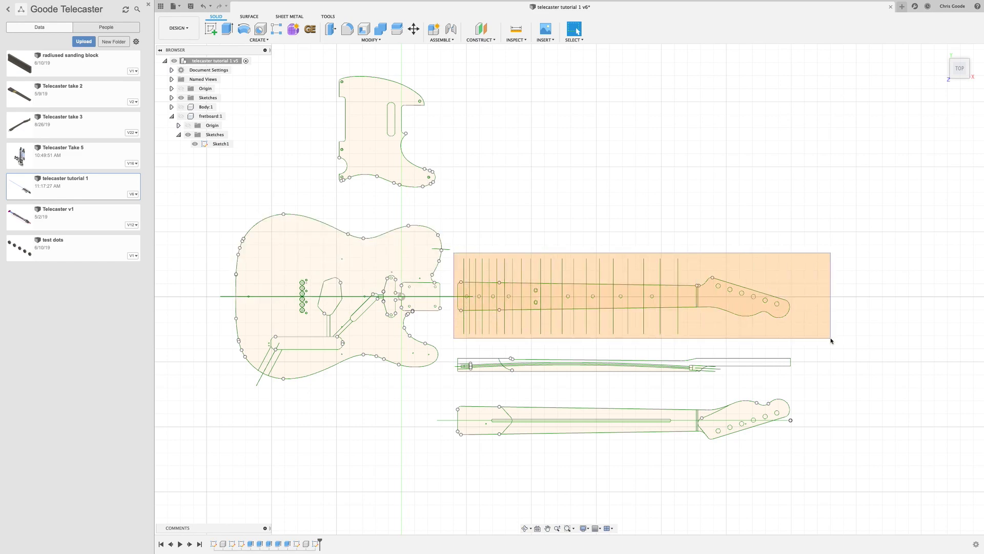
Step: Activate the fretboard component and select the Sketch1 profiles between the fret lines
click(215, 144)
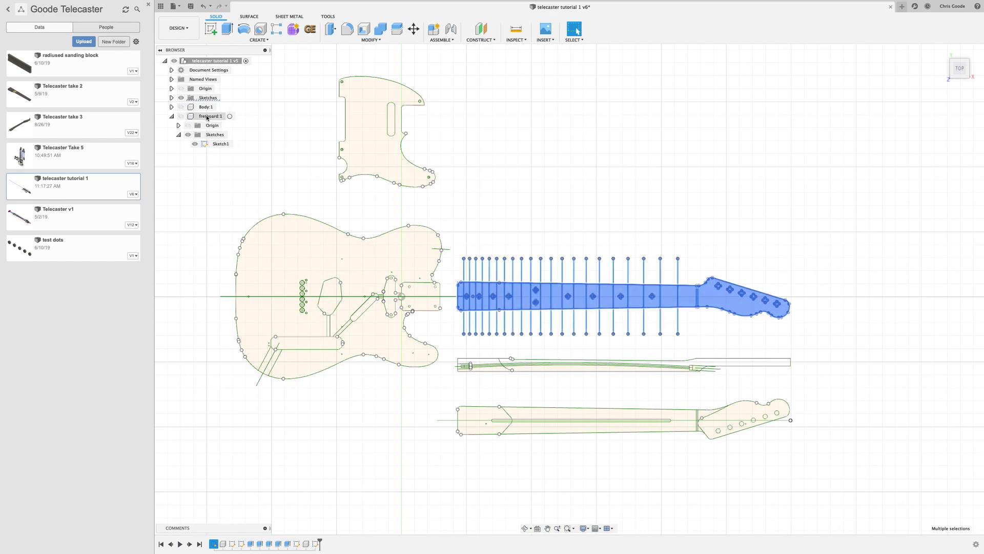
click(211, 115)
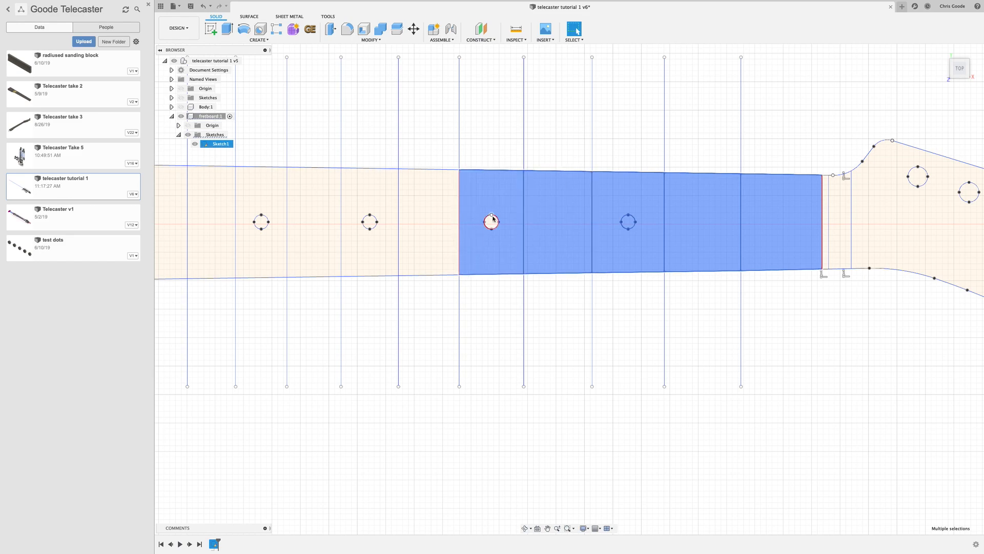
Step: Add the remaining fretboard region near the nut to the profile selection
click(369, 216)
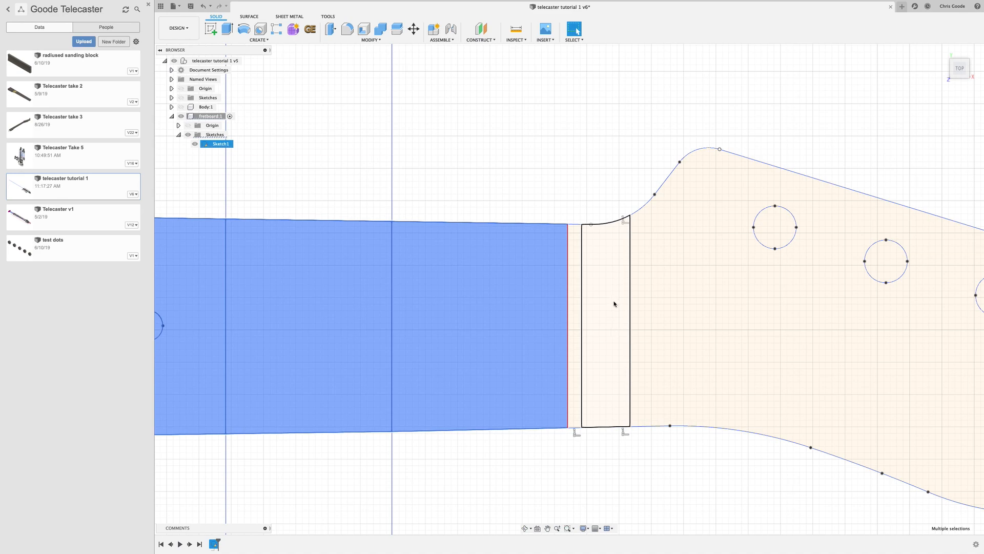
mouse_move(604, 325)
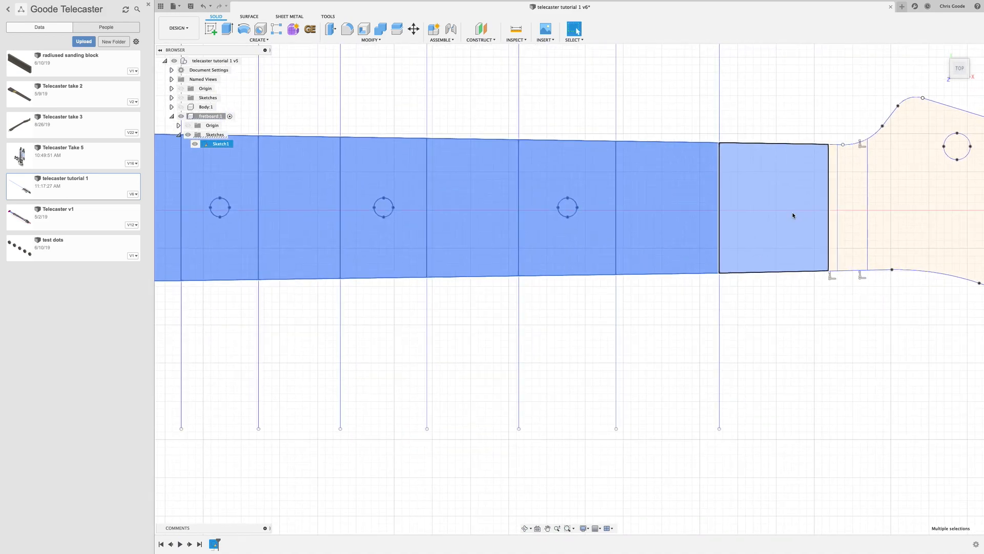
Step: Extrude the selected fretboard regions 0.25 in as a new body
right_click(793, 215)
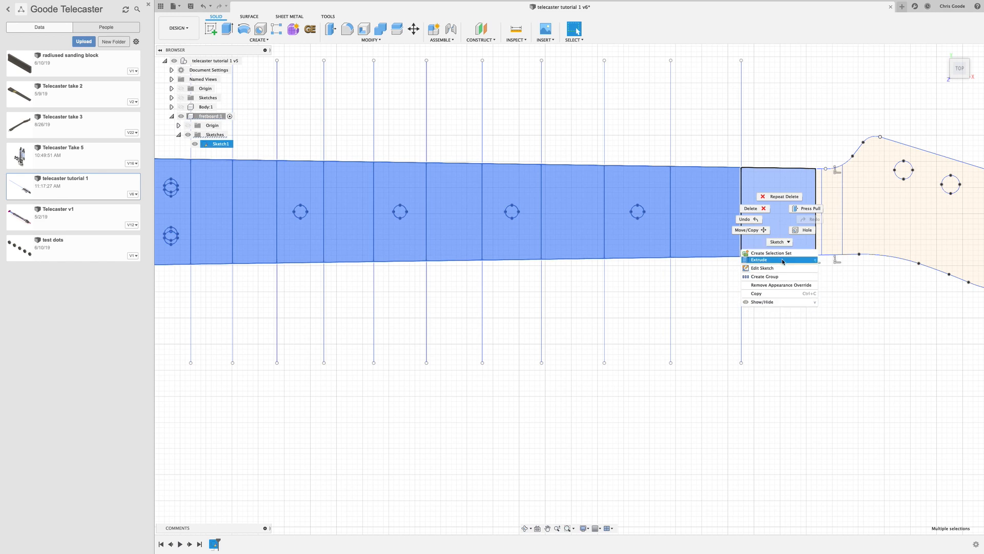
click(759, 260)
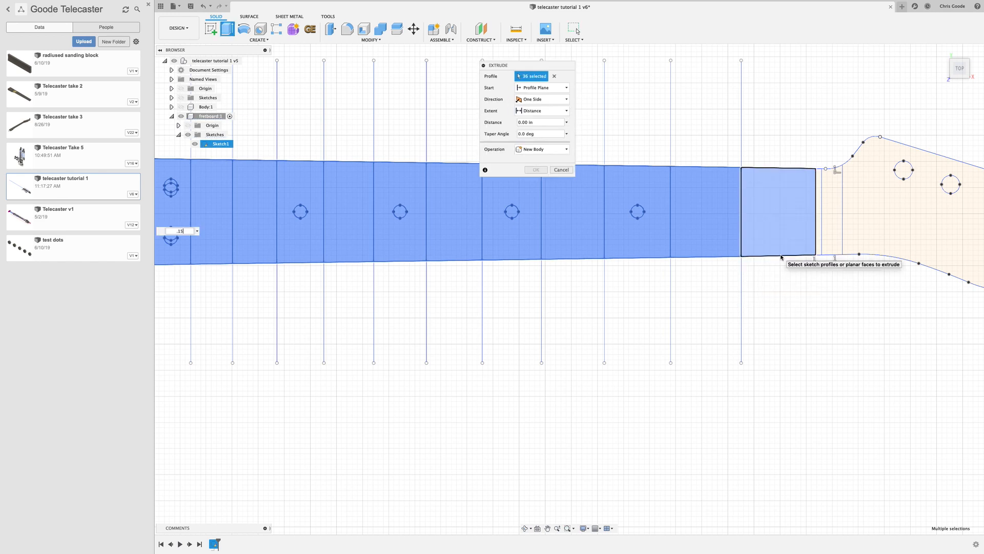
text(0.15)
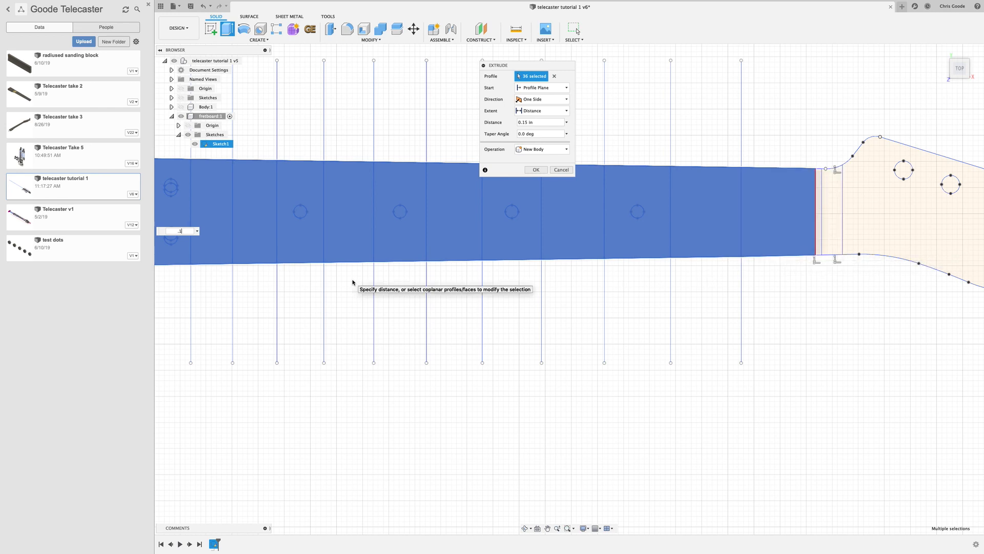
text(.25)
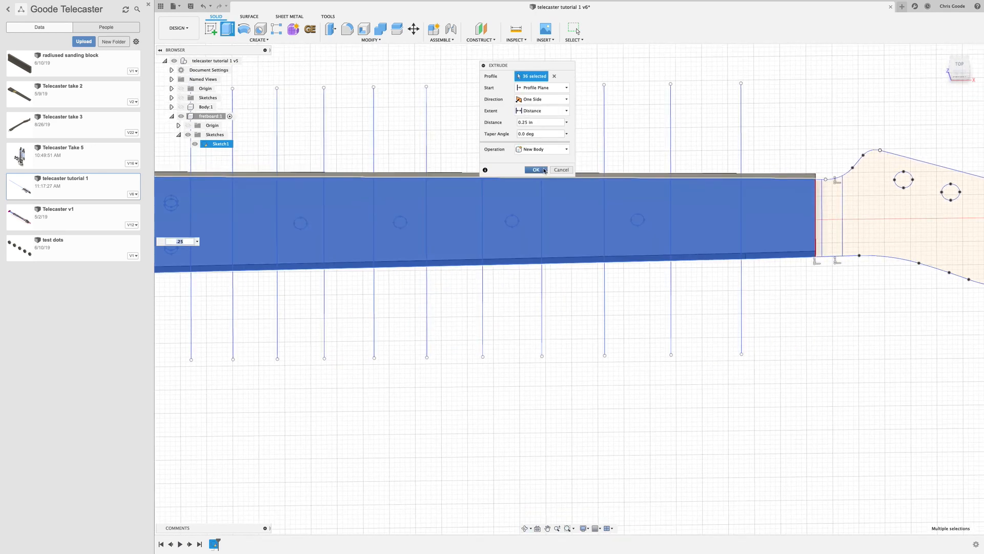
click(535, 170)
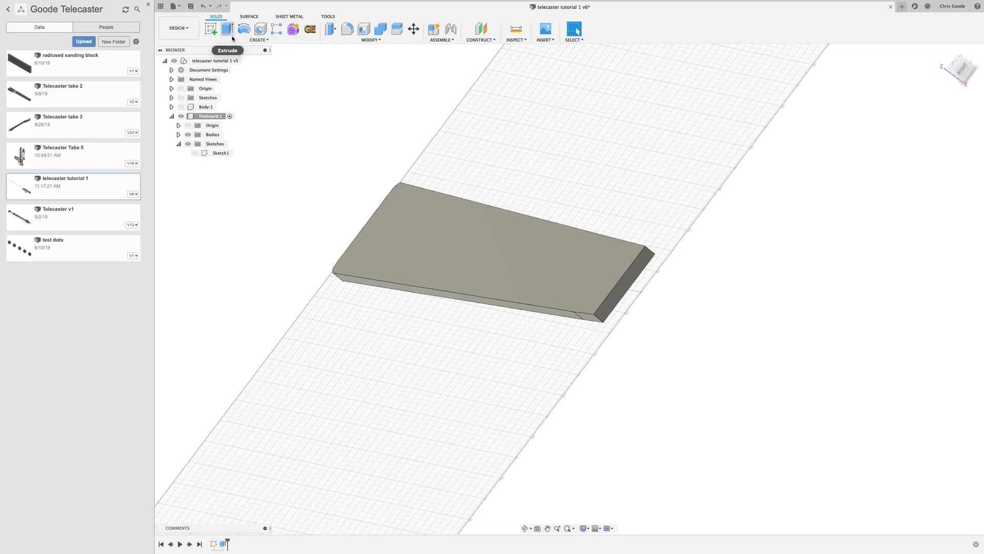
Step: Sketch on the blank's end face a large circle tangent to its top edge
click(259, 39)
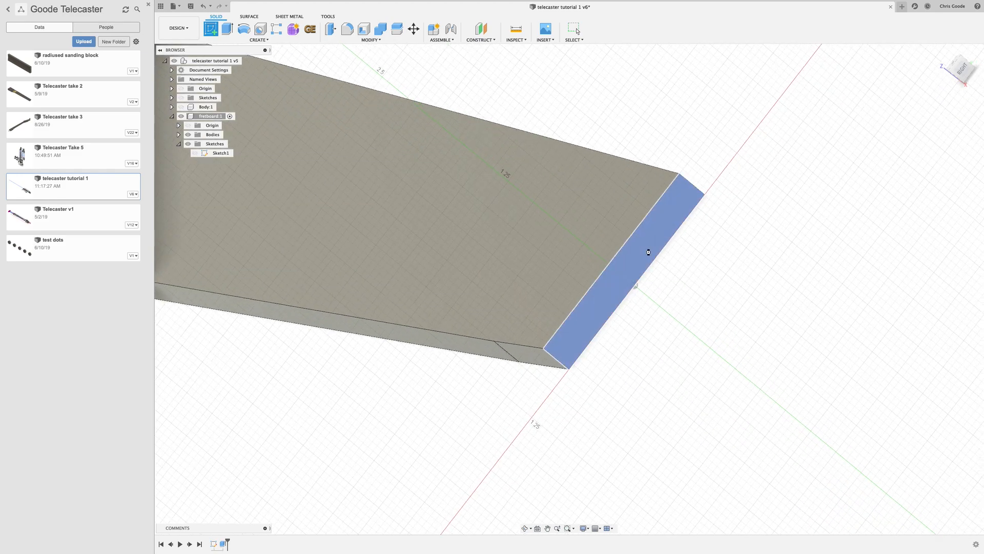
click(647, 252)
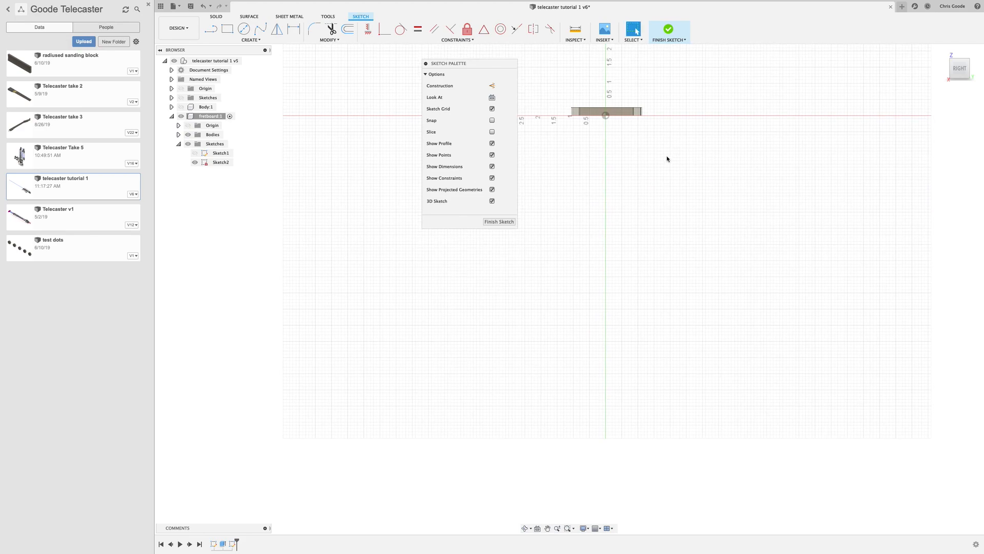
click(239, 27)
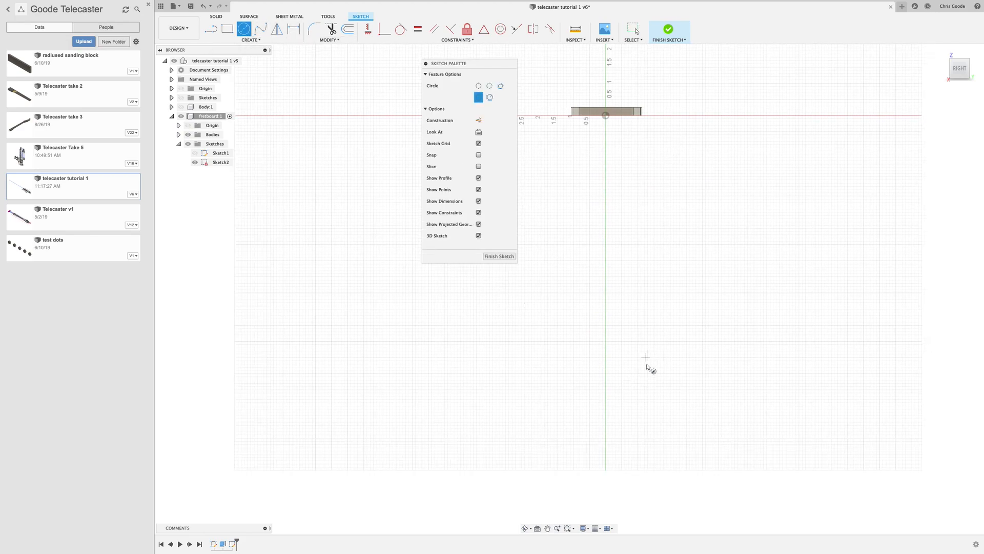
mouse_move(608, 412)
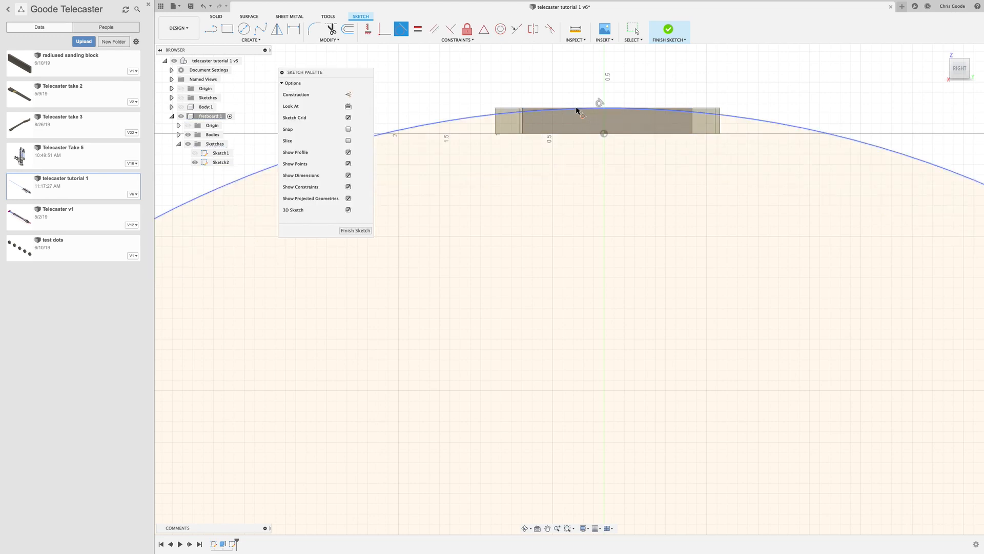
drag(576, 111, 564, 205)
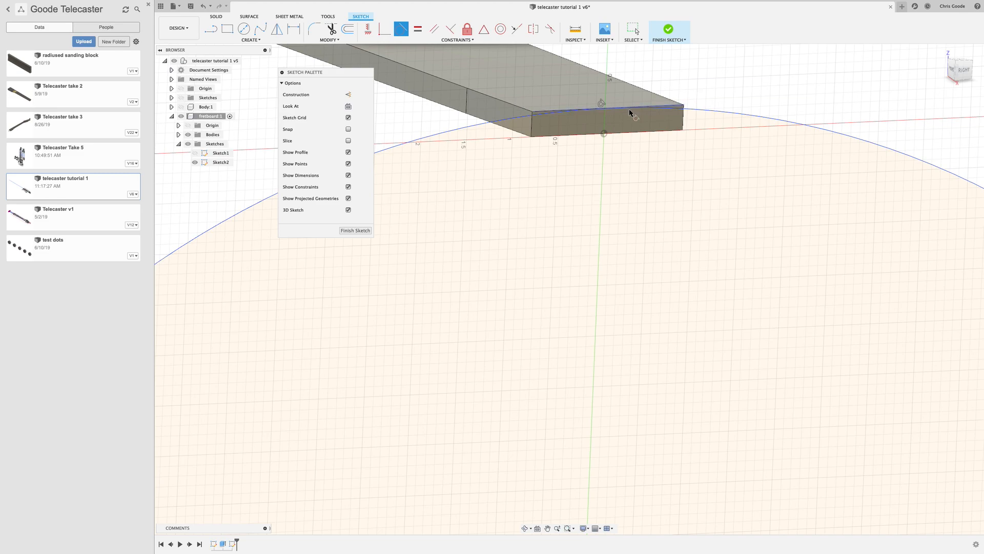
mouse_move(603, 269)
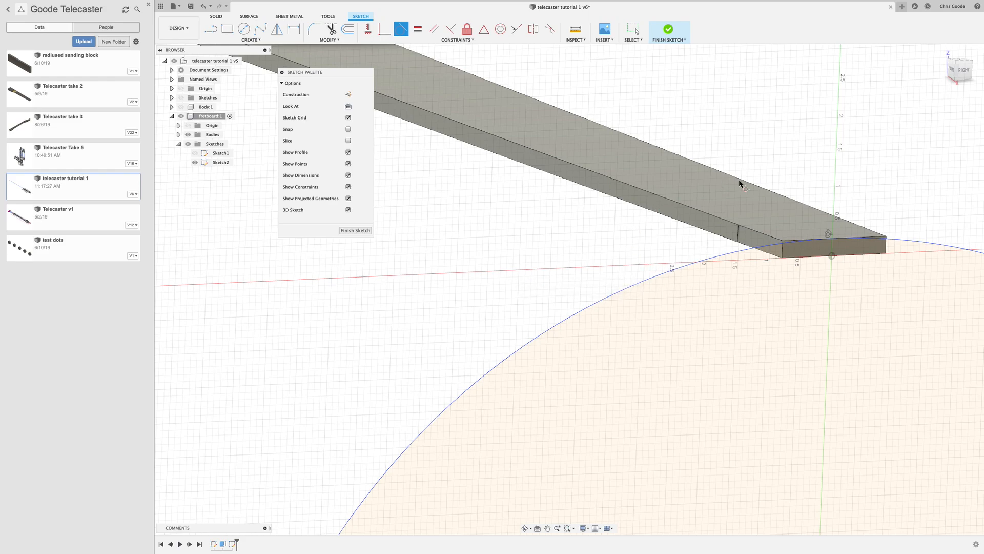
mouse_move(681, 370)
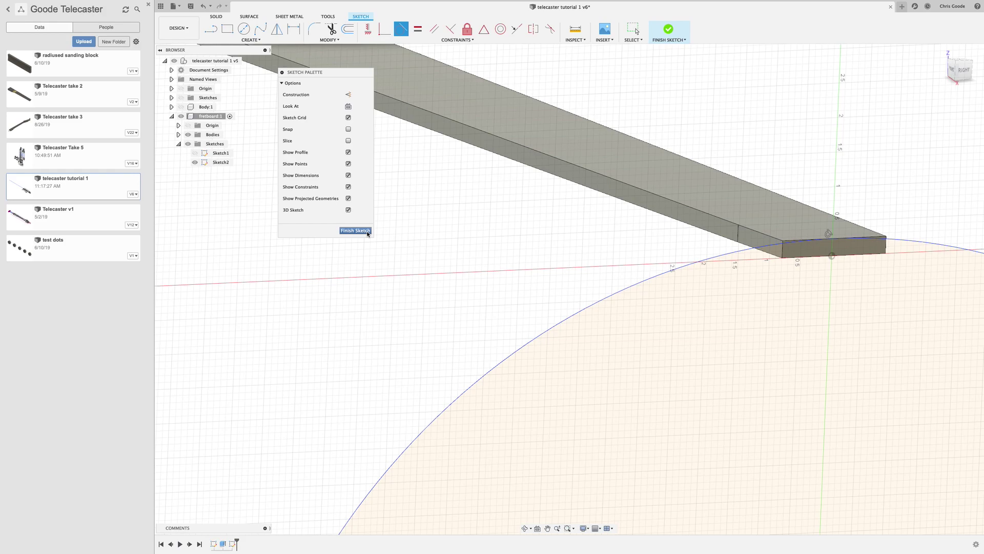
Step: Finish the circle sketch and extrude its profile -22.607 in as a new cylinder body
click(356, 231)
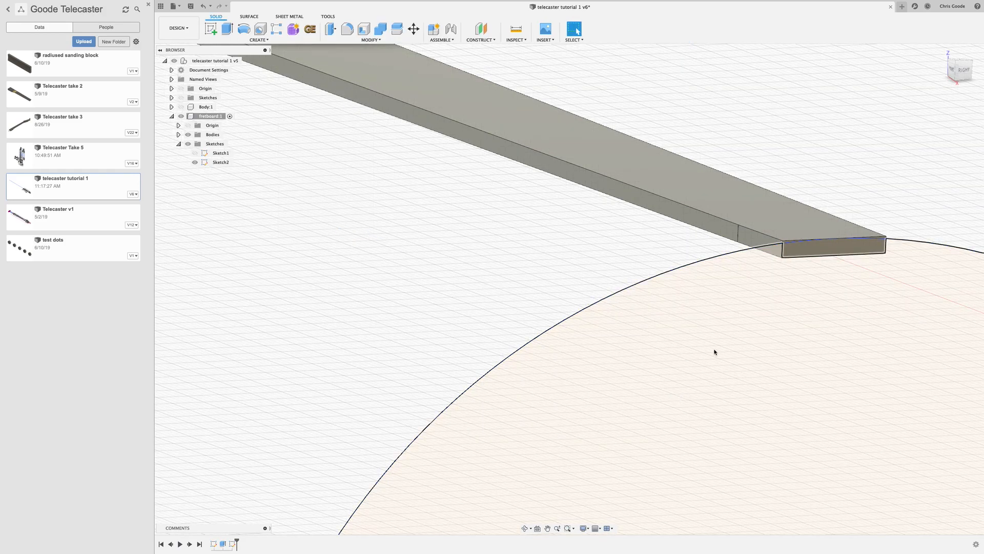
click(221, 162)
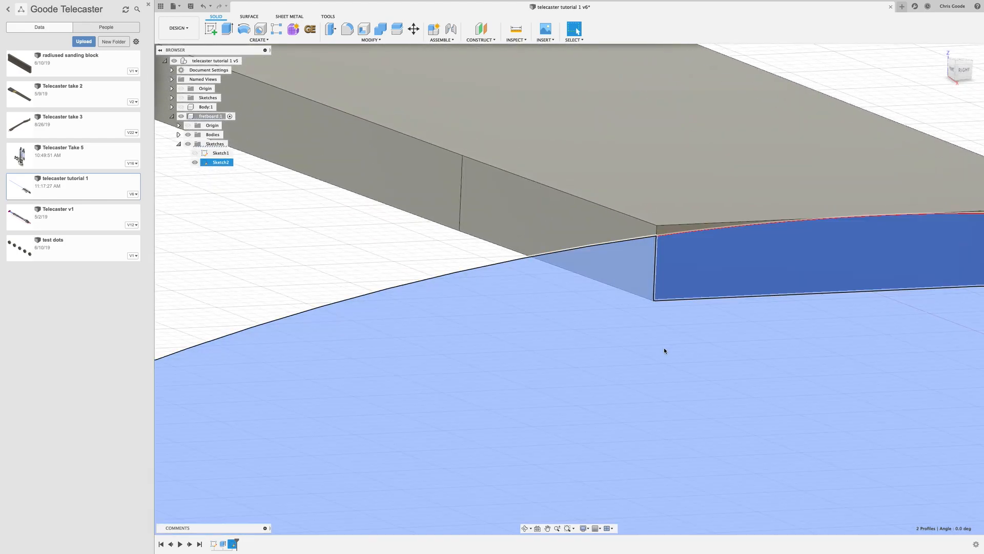
drag(665, 351, 602, 420)
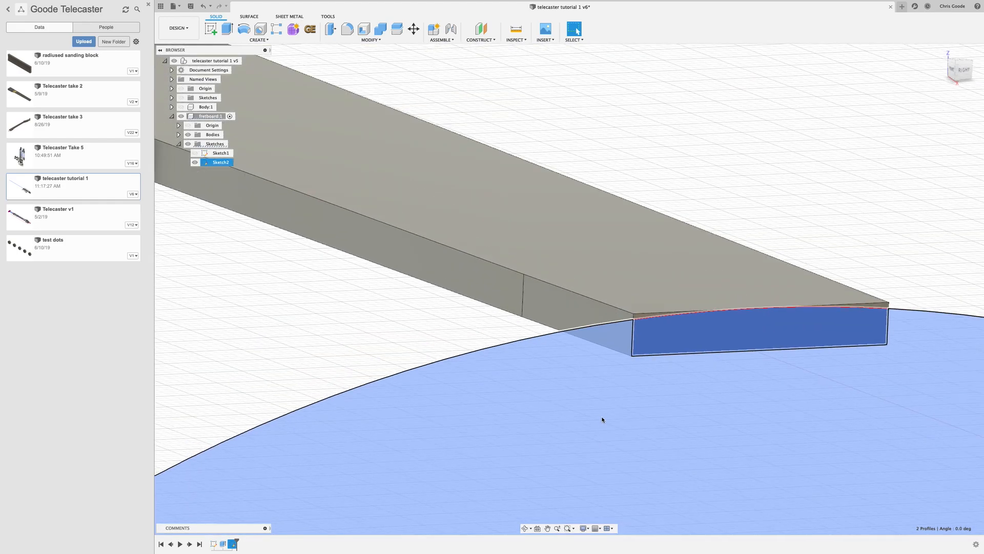
right_click(603, 420)
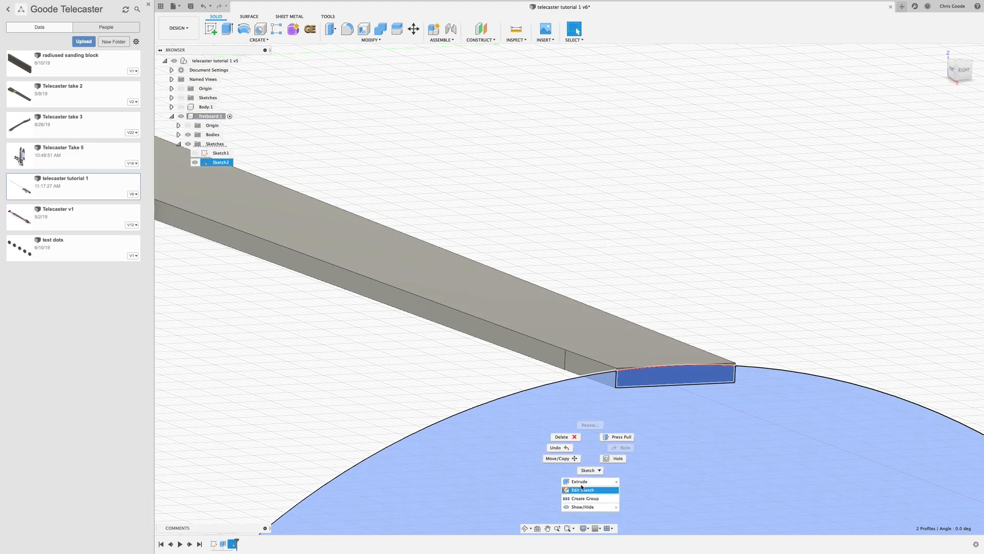
click(579, 481)
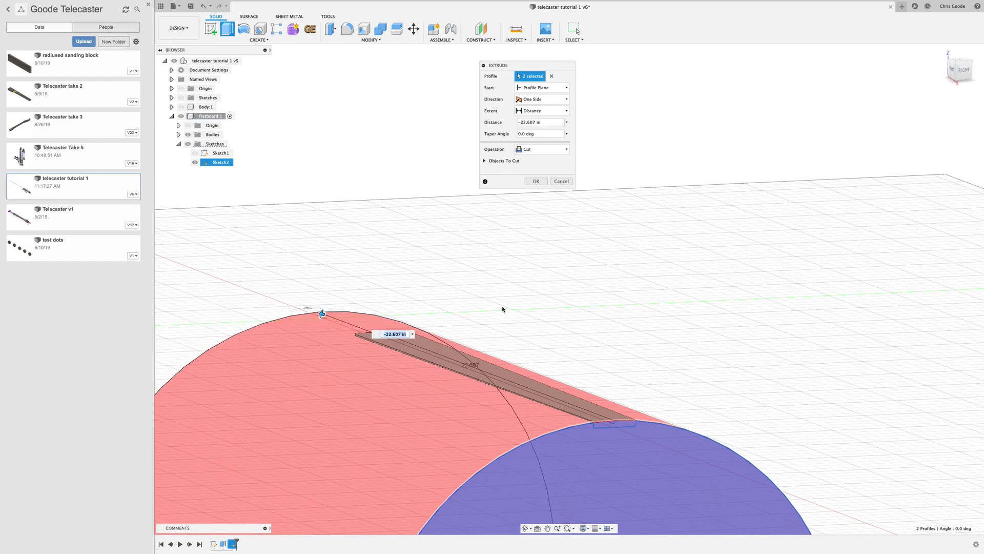
mouse_move(547, 154)
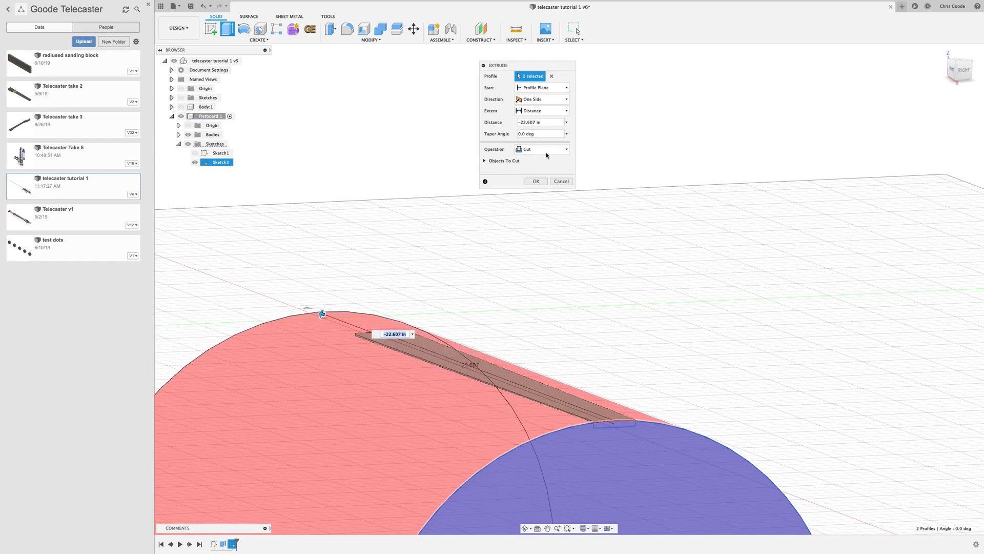
click(542, 149)
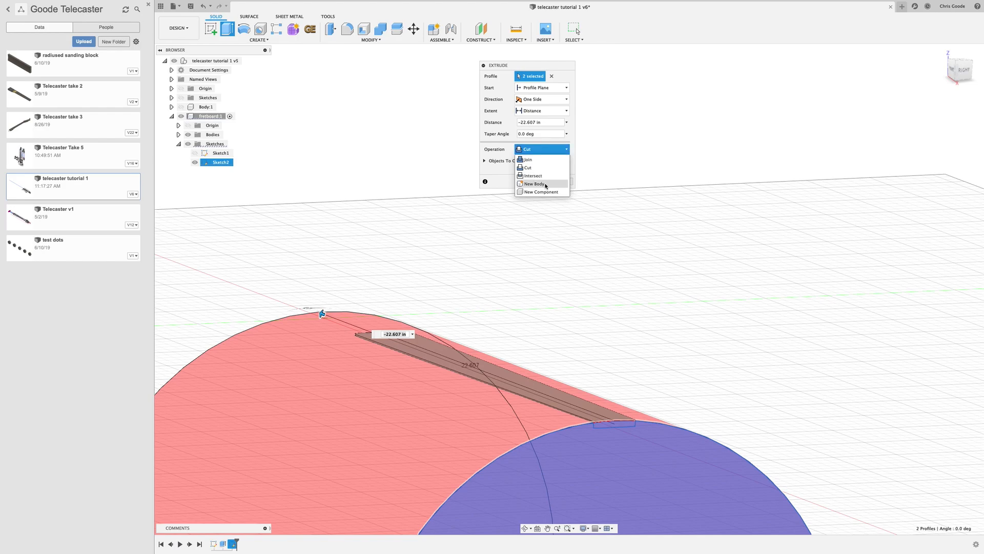
click(535, 183)
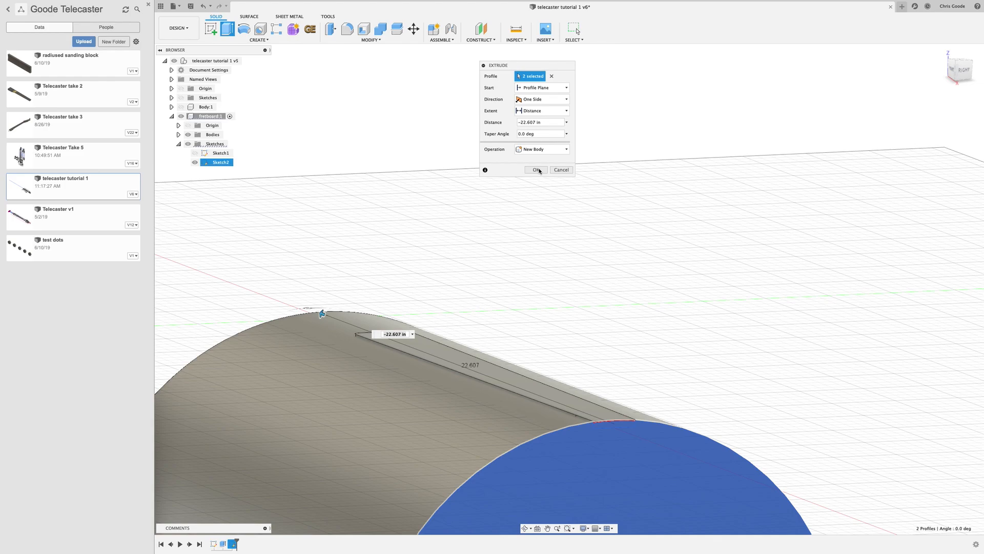
click(536, 170)
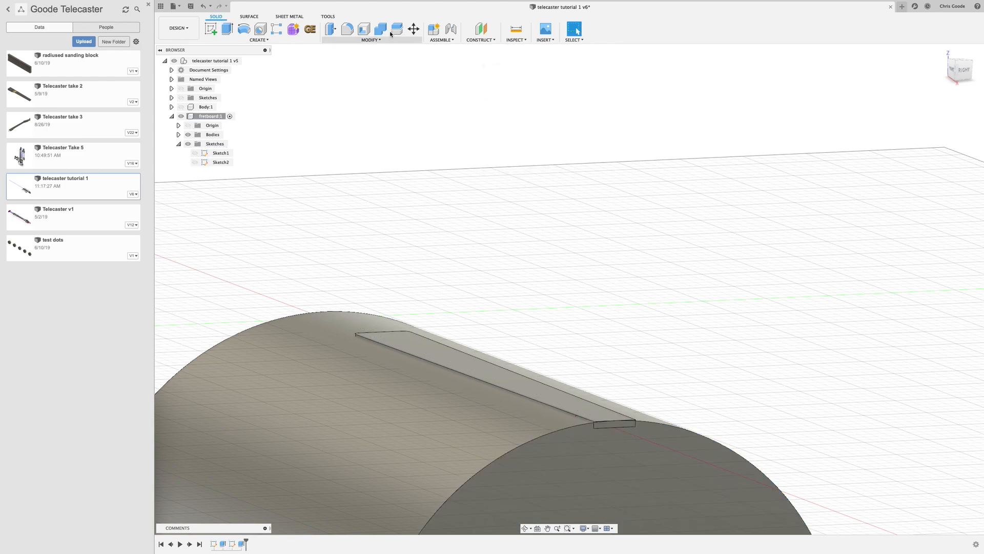
mouse_move(379, 28)
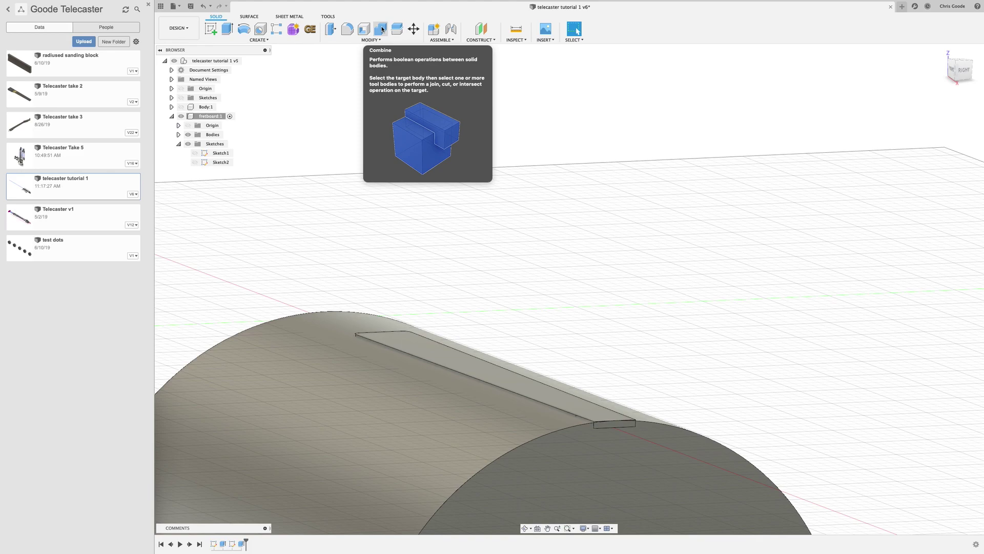
Step: Combine target Body1 with tool Body2 using Intersect, leaving a radiused fretboard top
click(378, 28)
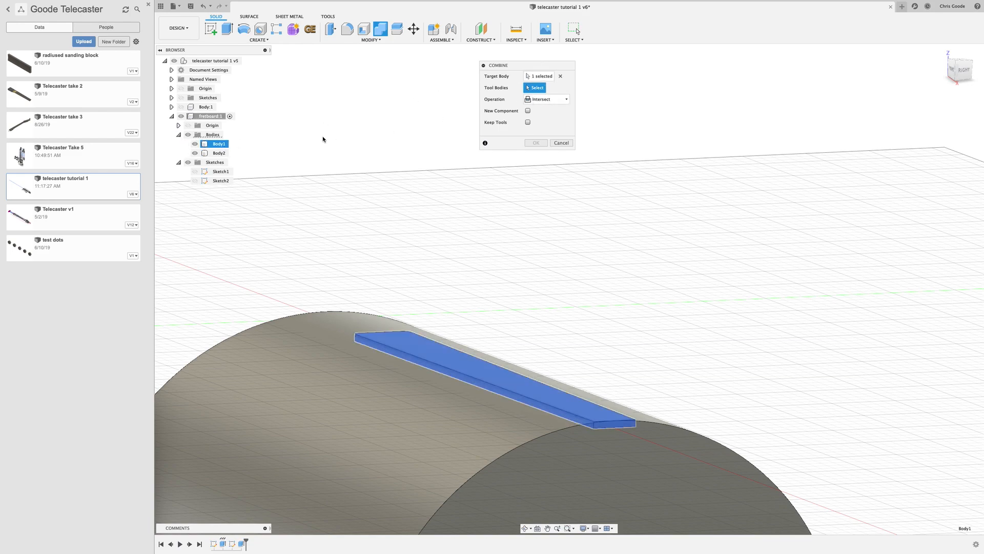
click(217, 153)
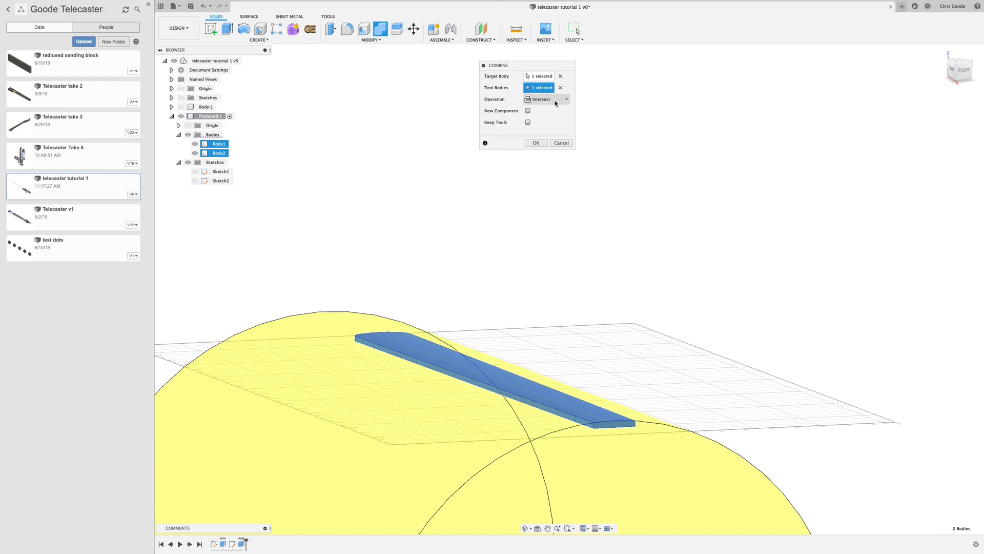
mouse_move(552, 104)
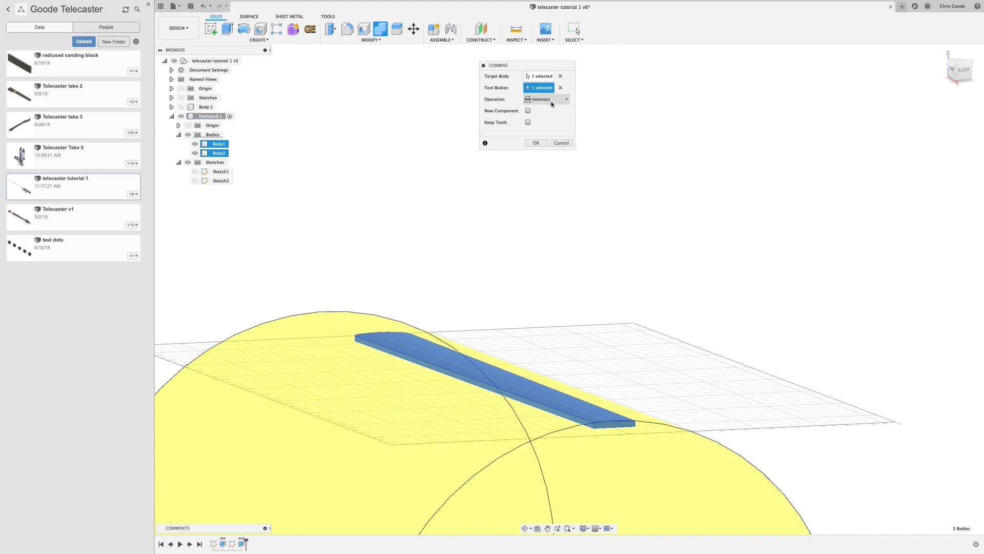
mouse_move(555, 103)
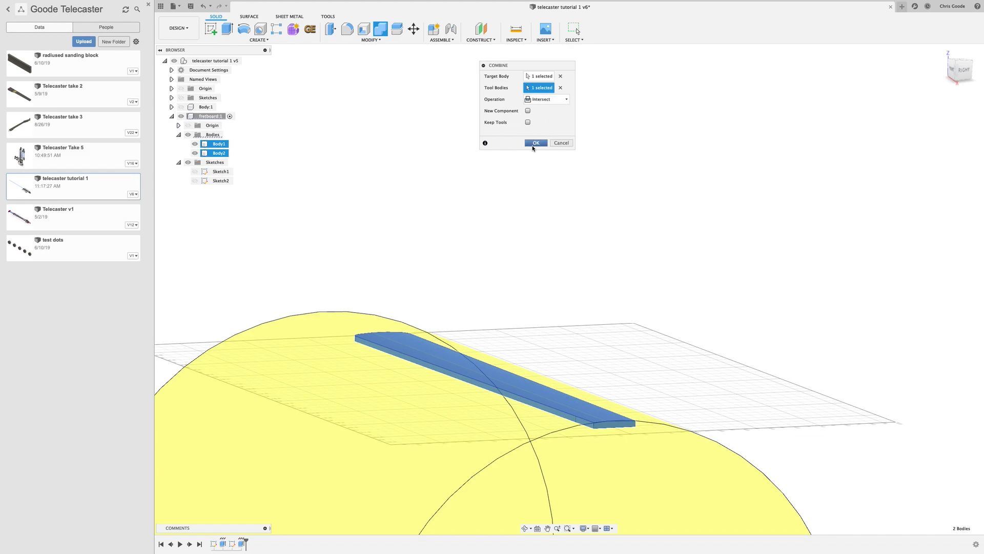
click(537, 142)
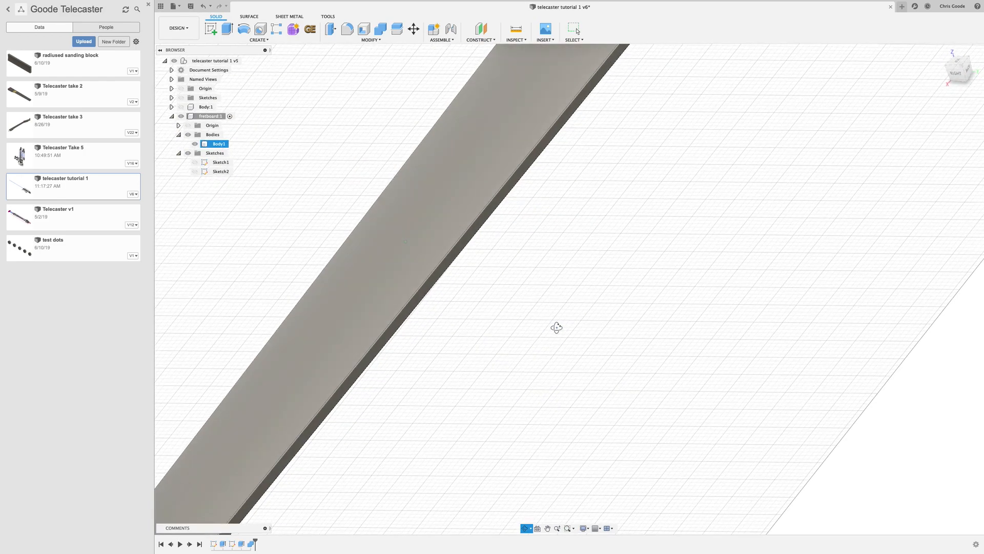
Step: Show the Sketch1 fret lines and zoom to the fretboard's nut end for measuring
drag(556, 327, 412, 324)
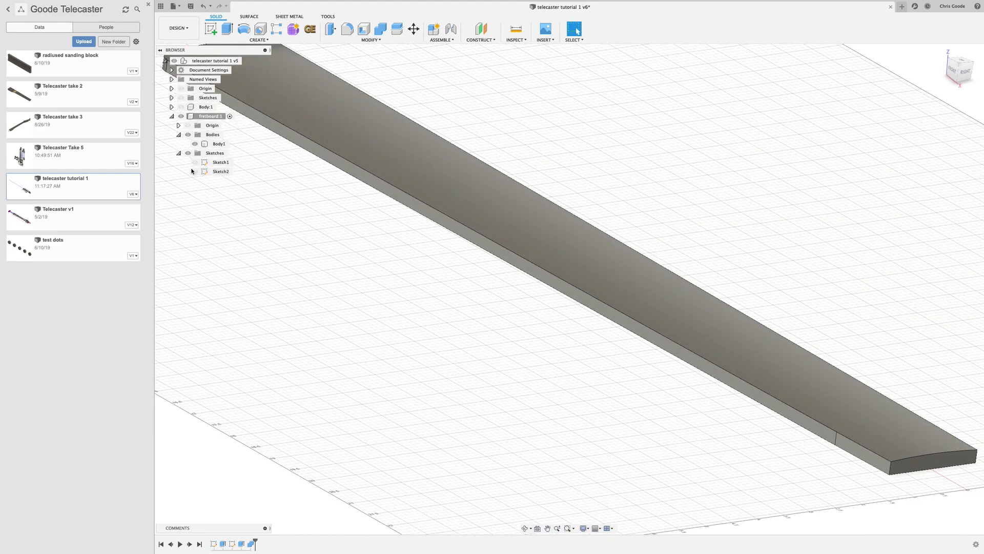
click(195, 162)
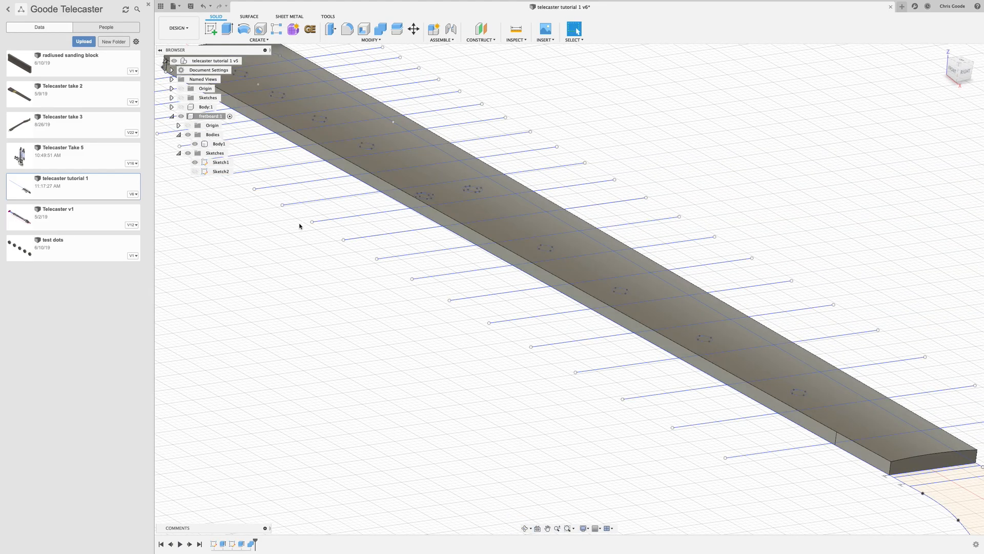
right_click(222, 161)
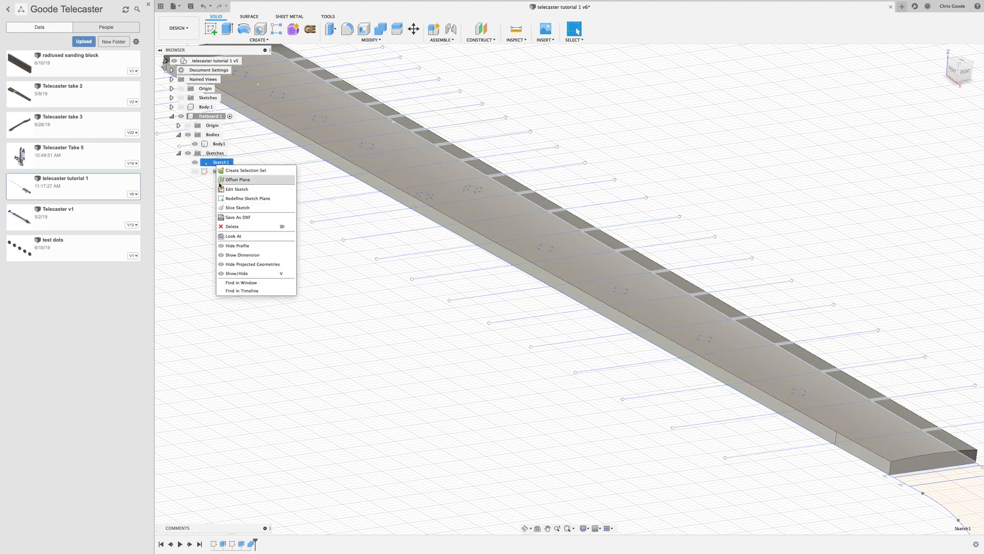
click(237, 189)
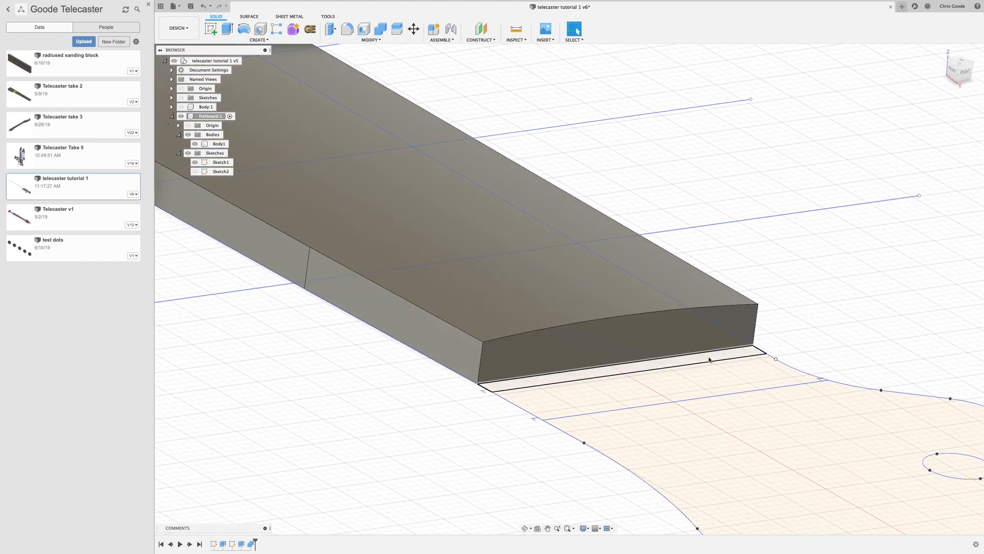
click(709, 360)
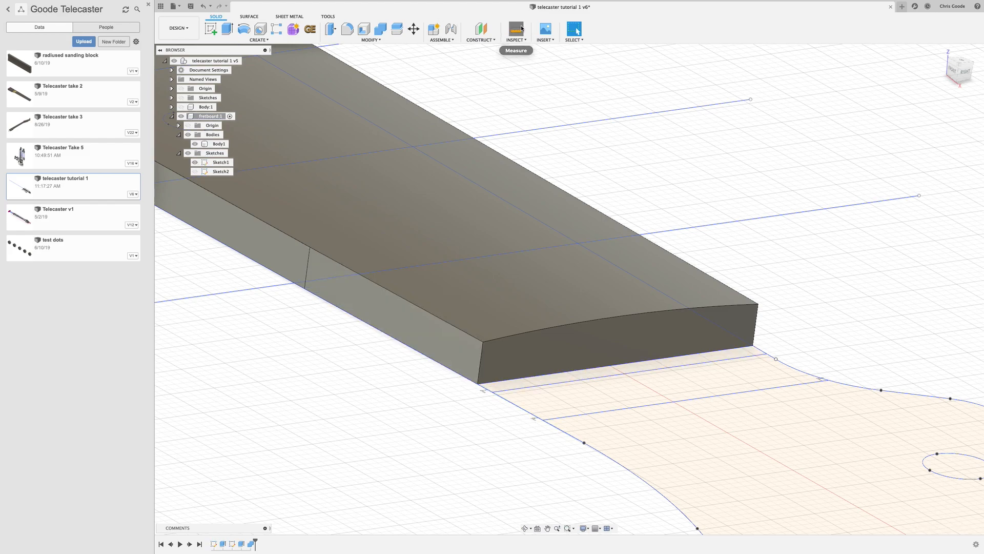
click(513, 27)
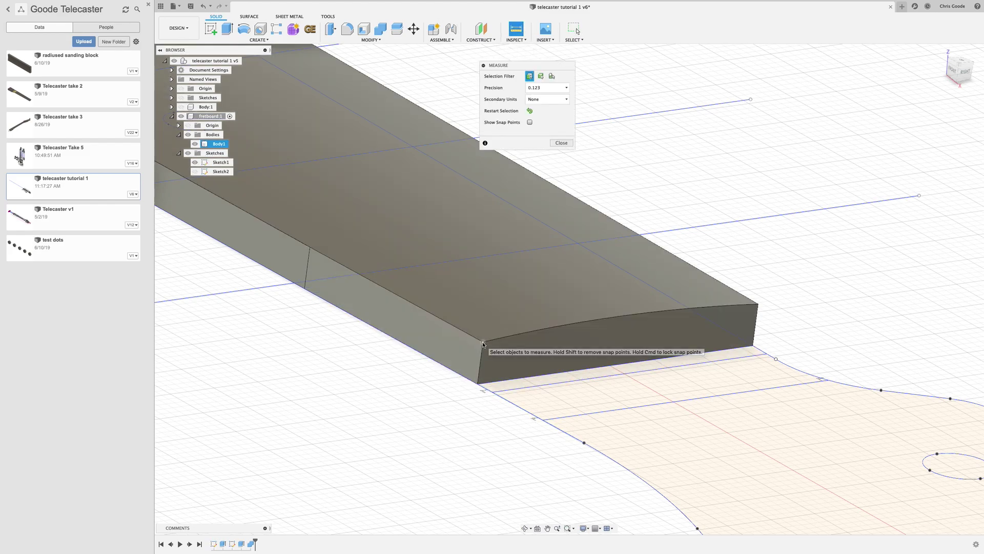
Step: Measure from the end's top corner to the sketch point below, reading 0.215 in
click(479, 387)
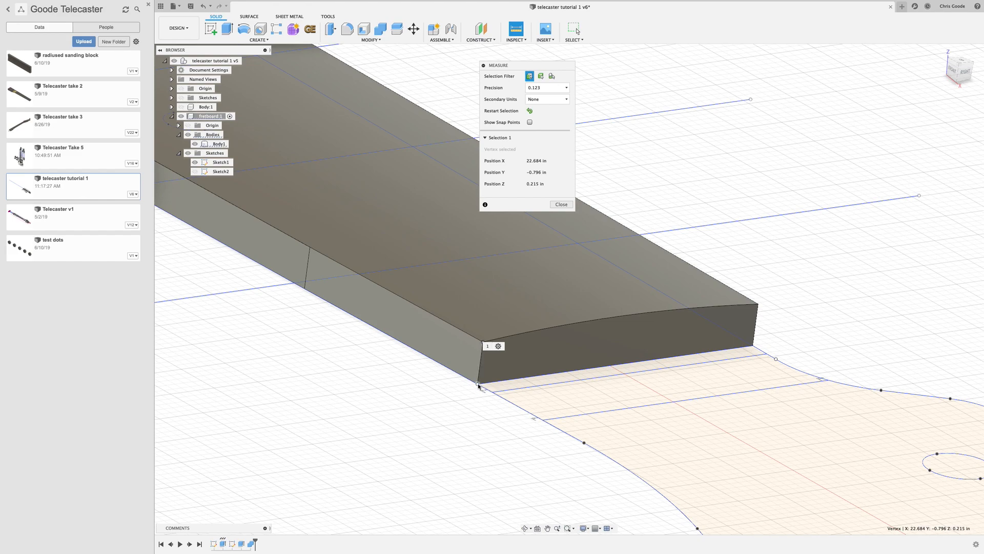
click(479, 387)
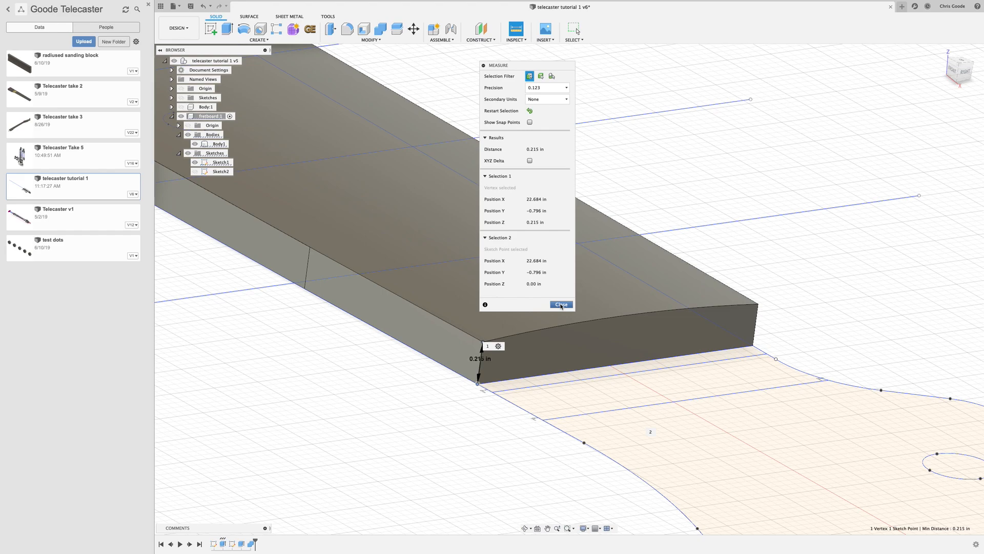
click(561, 304)
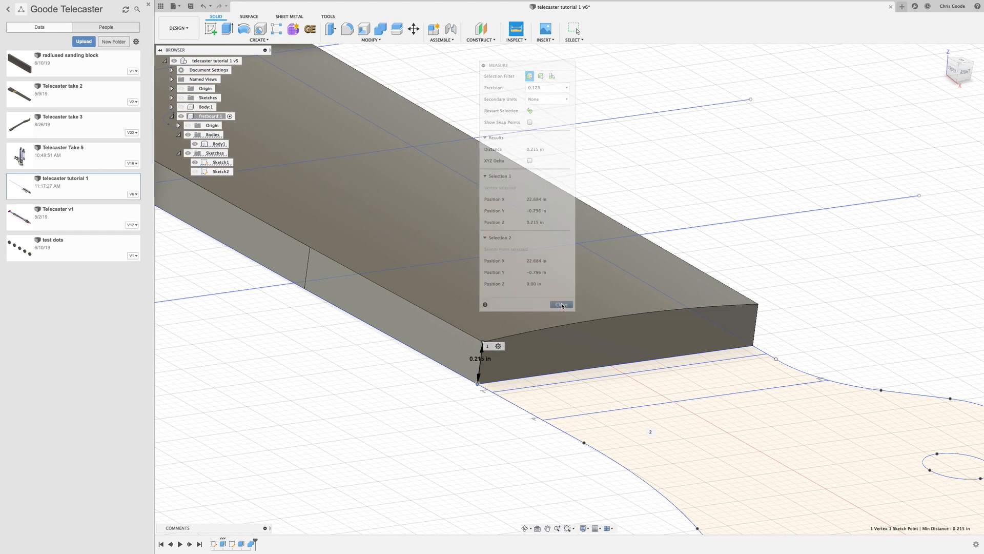
click(561, 304)
text(q)
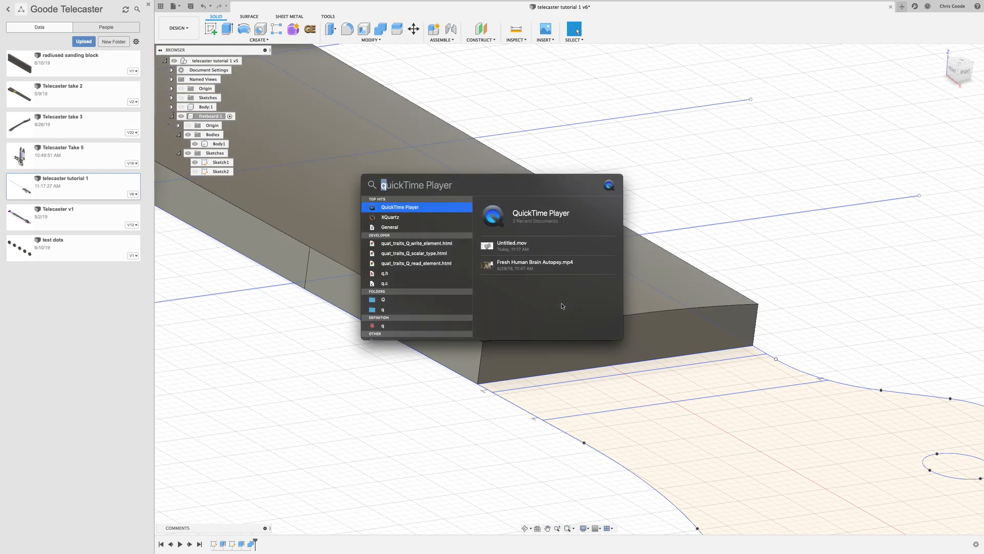
Step: Add .205 and .1075 in the Spotlight calculator to get 0.3125
text(.205)
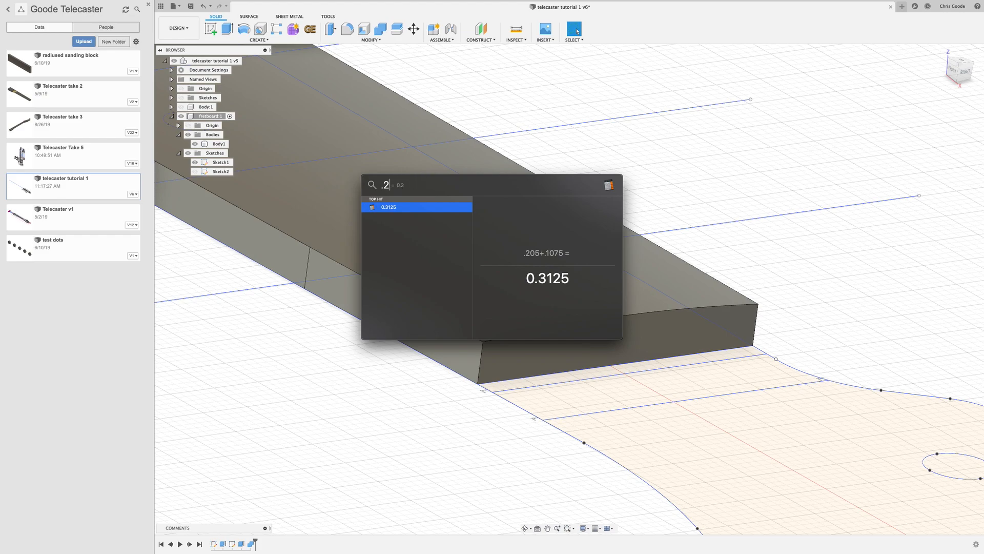
text(.1075+.)
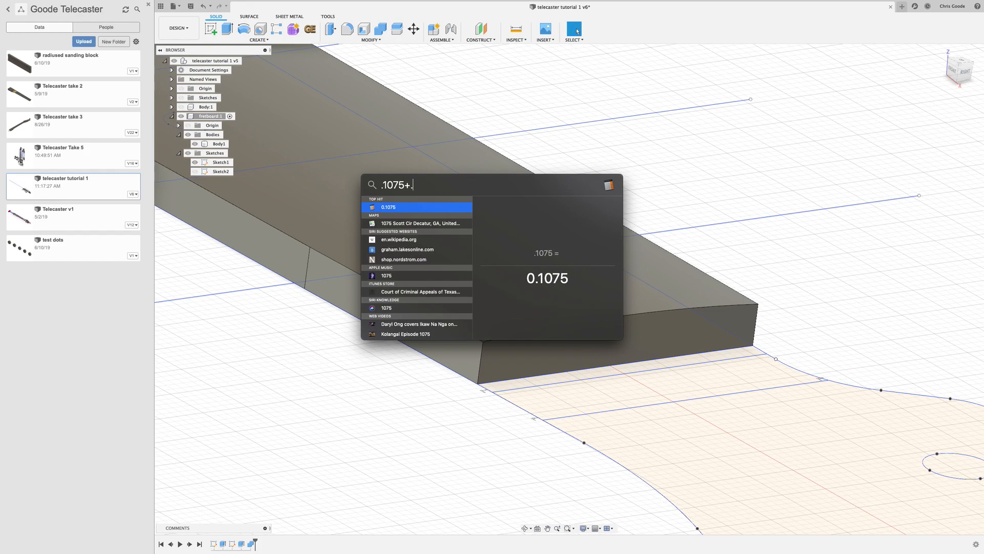
text(0625)
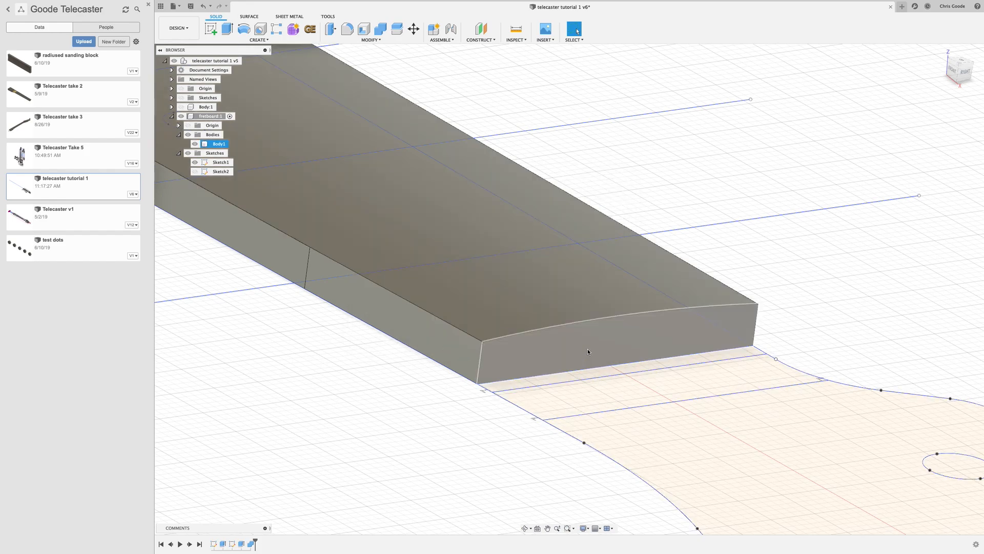
Step: Extrude the thin end strip profile 0.17 in, joining it to the fretboard
click(220, 162)
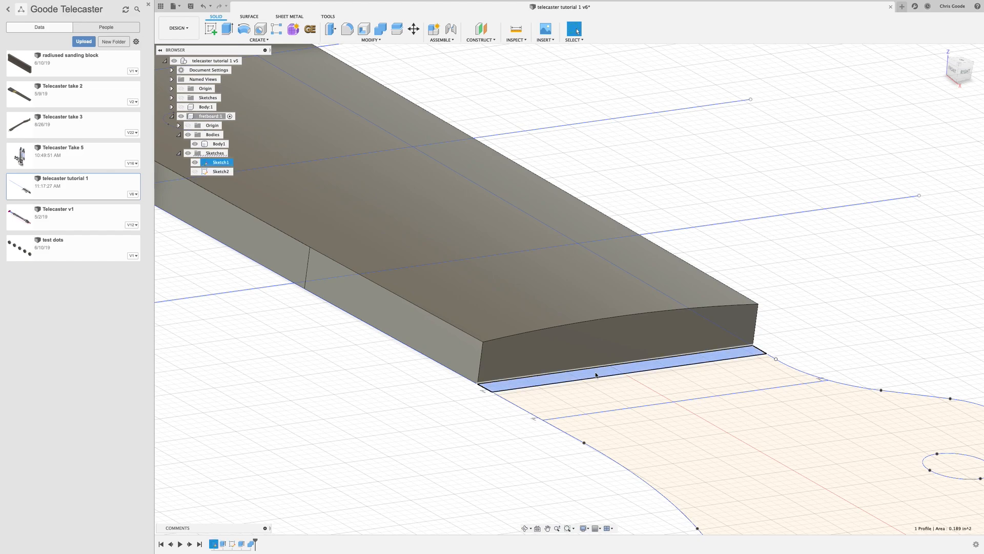
right_click(597, 375)
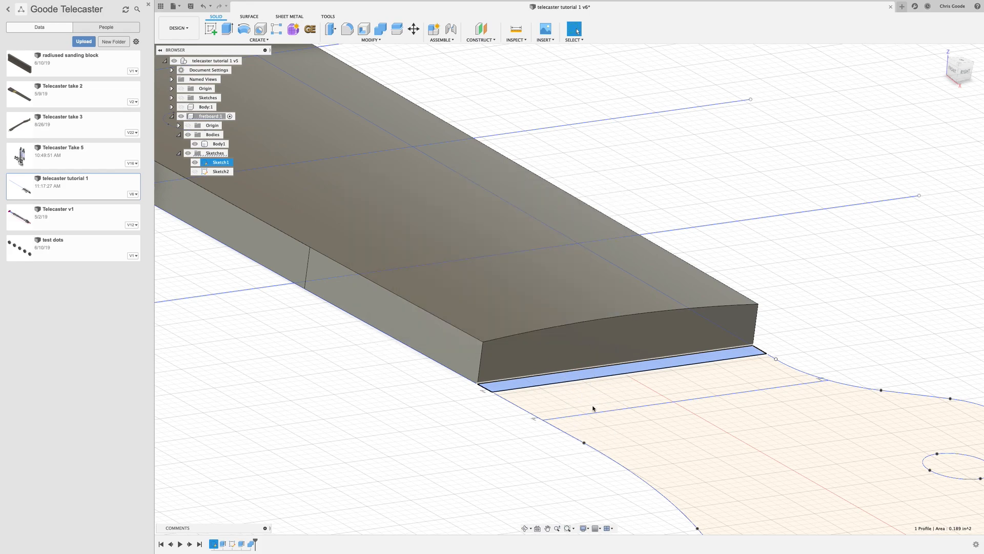
click(231, 28)
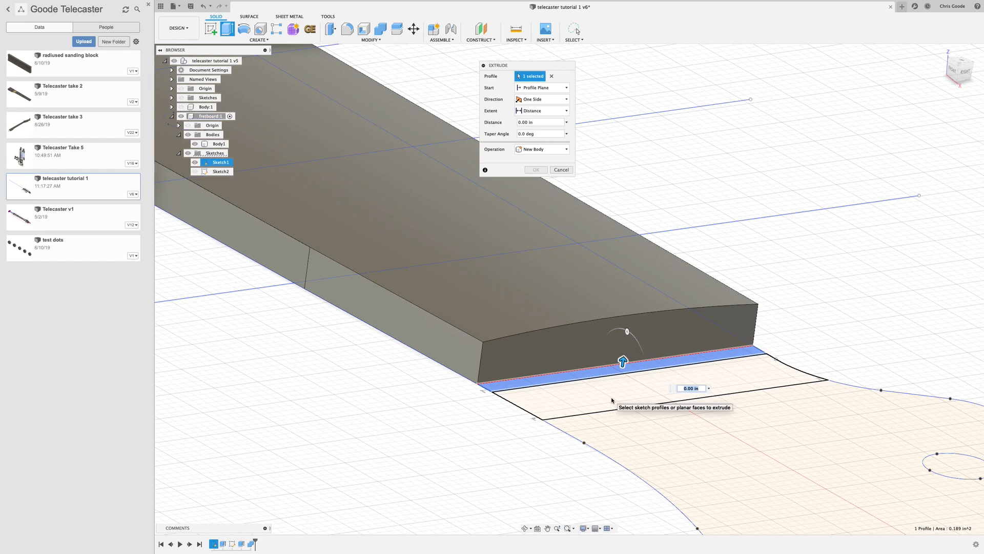
drag(623, 361, 627, 327)
text(.17)
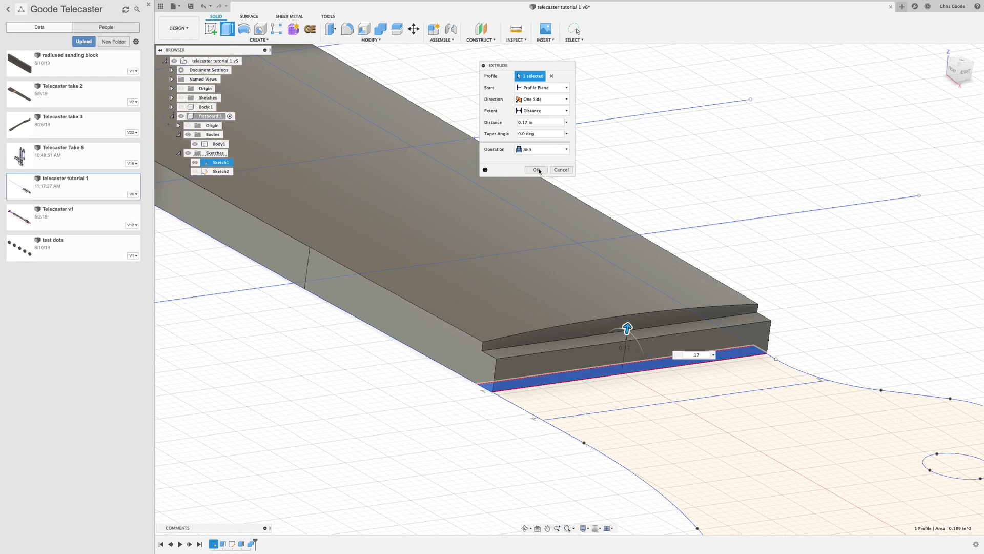
click(536, 170)
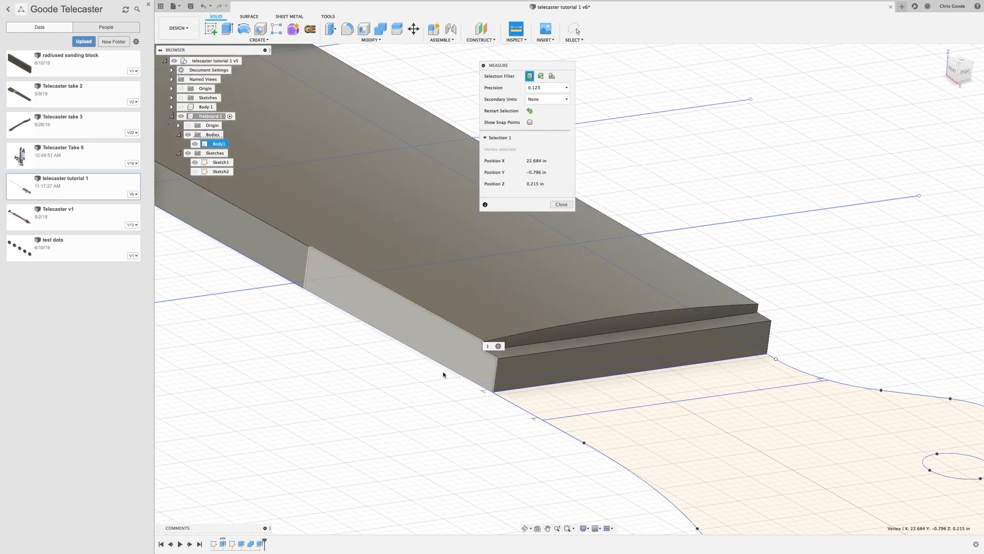
mouse_move(473, 374)
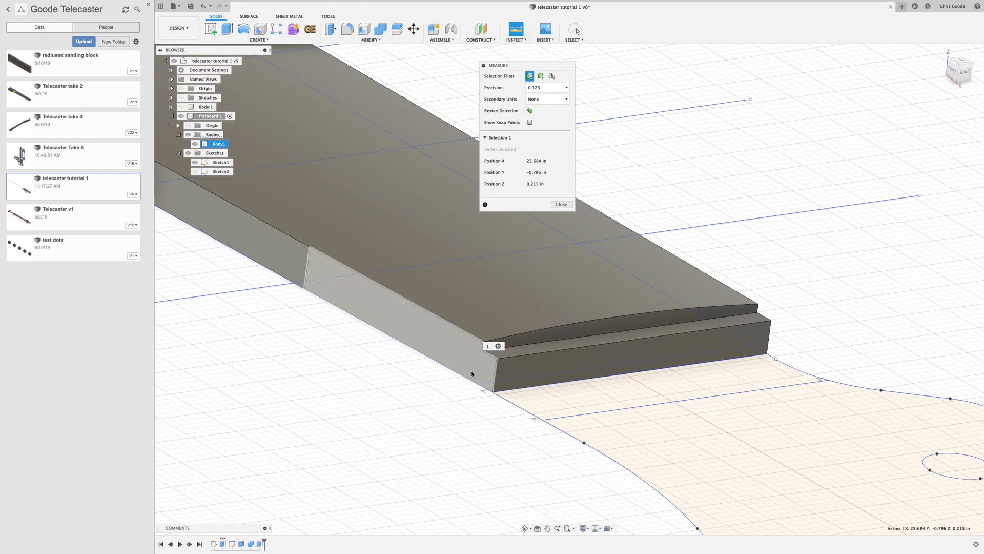
Step: Check the edge height, then extrude the wider nut-end profile 0.215 in, joined to the fretboard
click(475, 381)
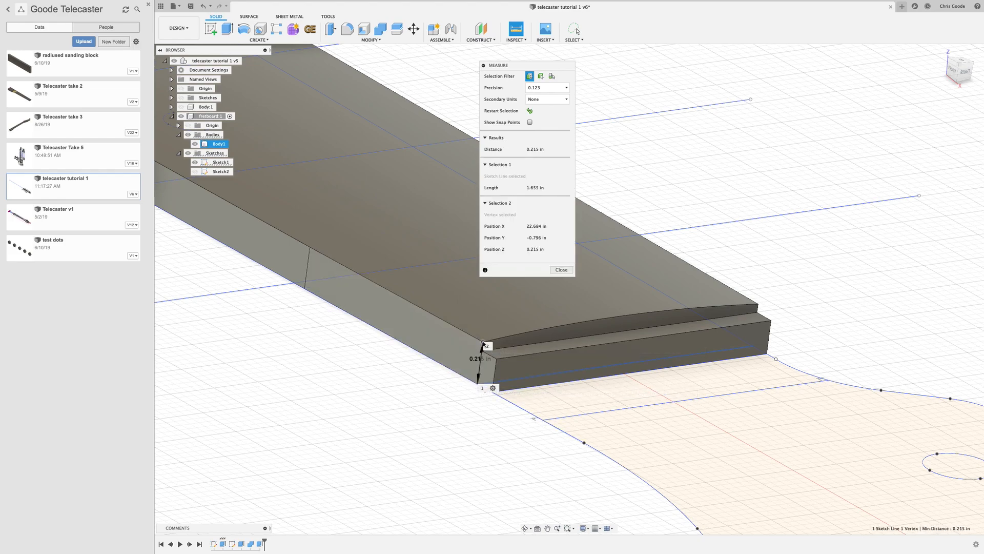
click(561, 269)
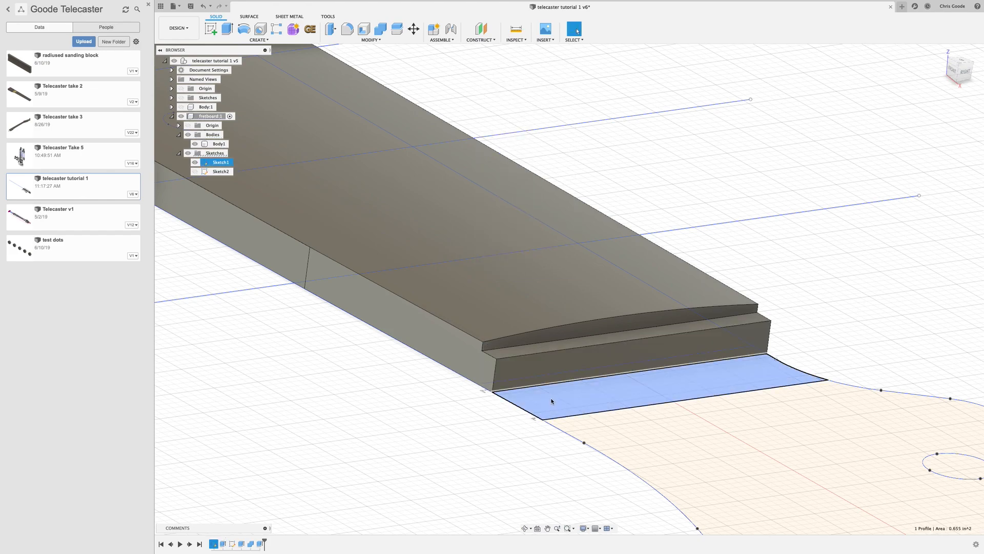
right_click(552, 401)
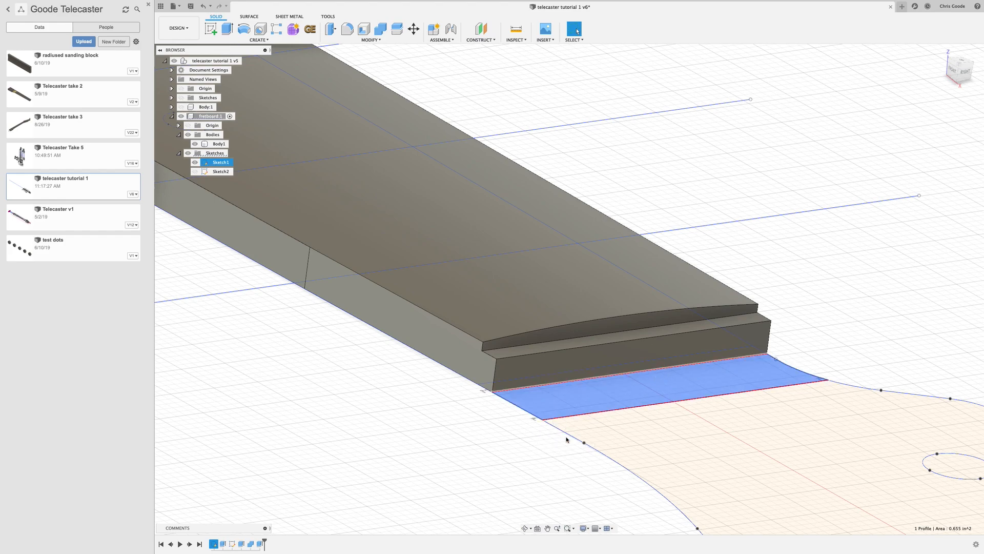
click(223, 25)
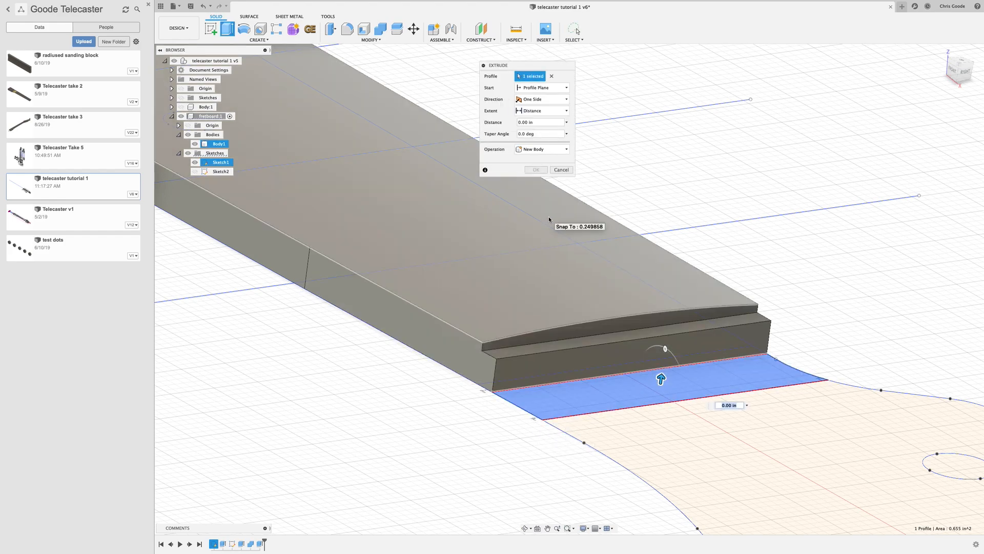
drag(661, 378, 667, 337)
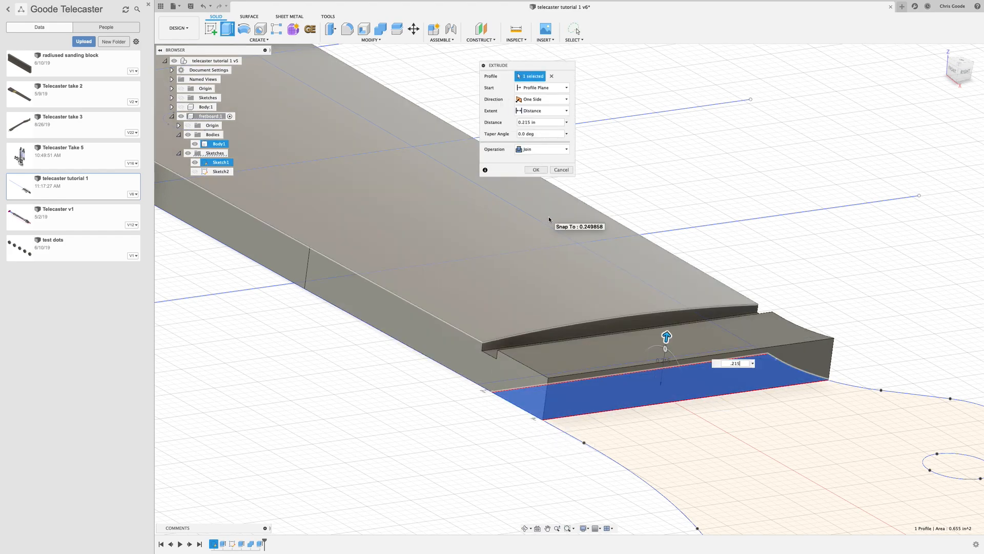
click(536, 170)
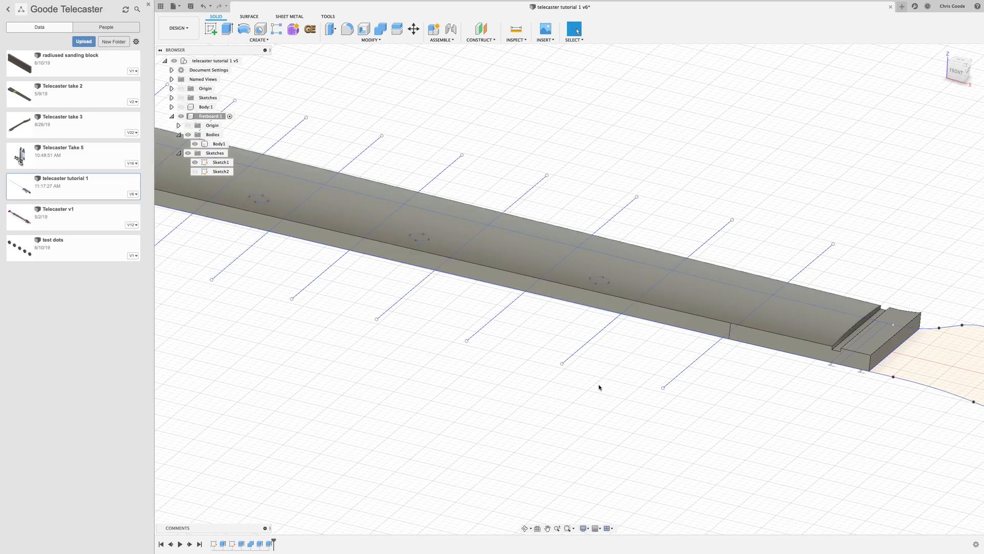
mouse_move(590, 417)
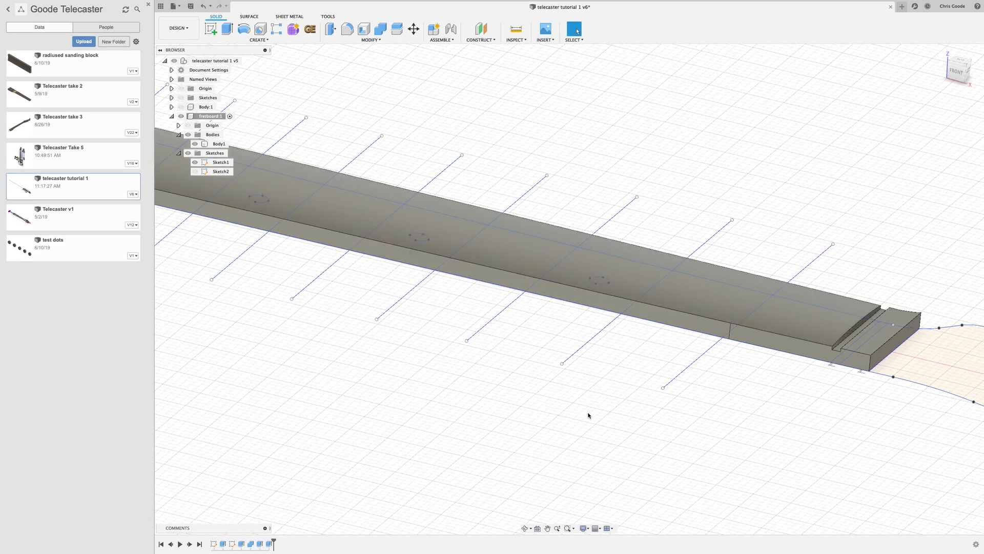
click(214, 143)
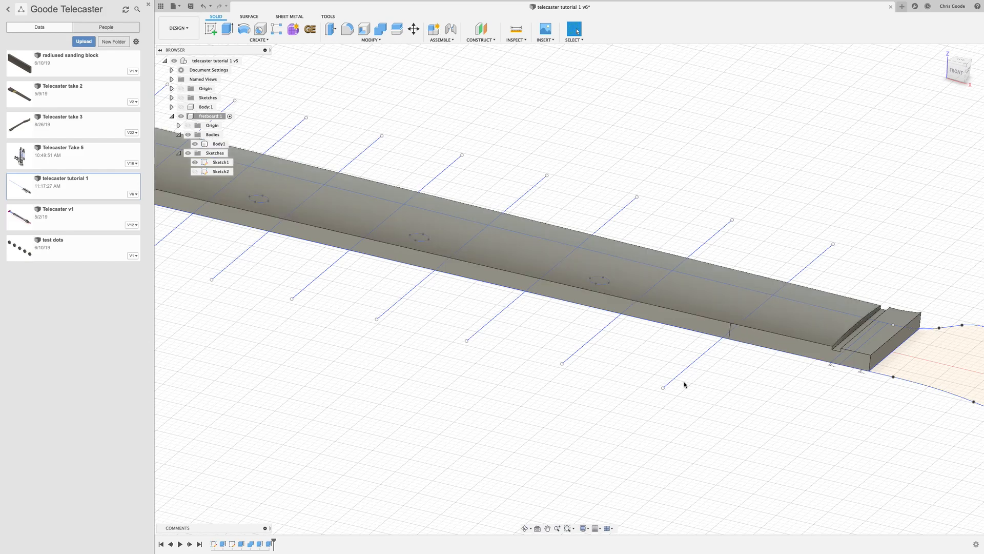
mouse_move(514, 320)
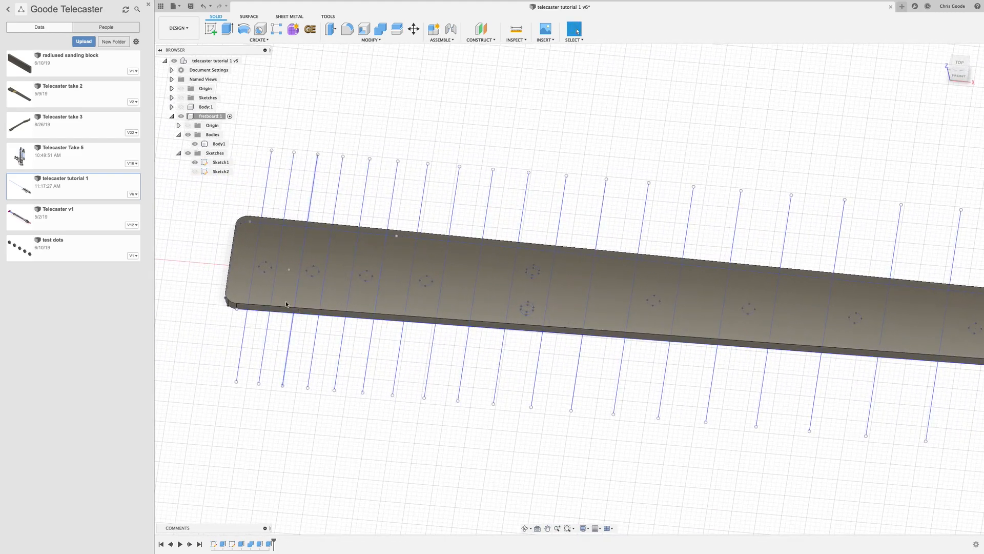
click(217, 144)
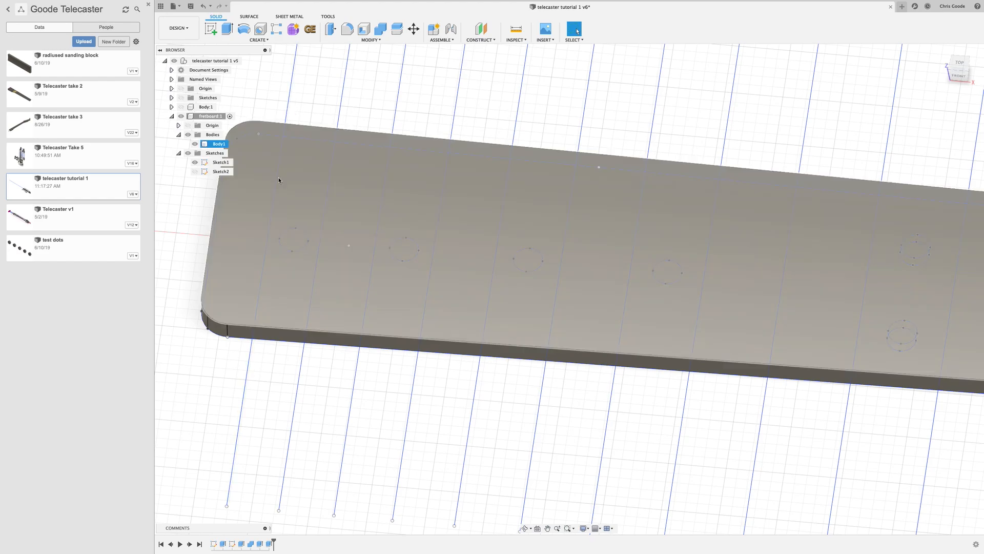
mouse_move(258, 320)
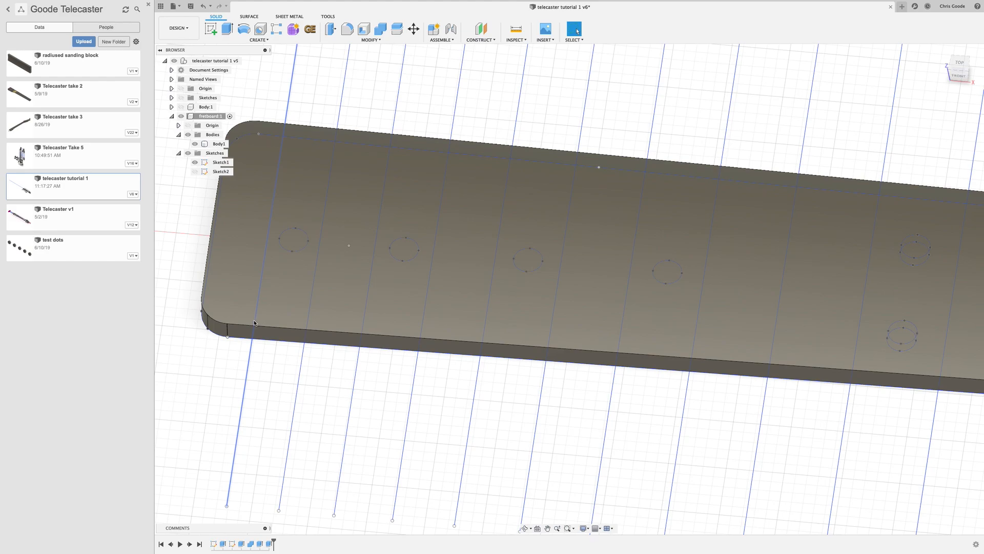
click(217, 143)
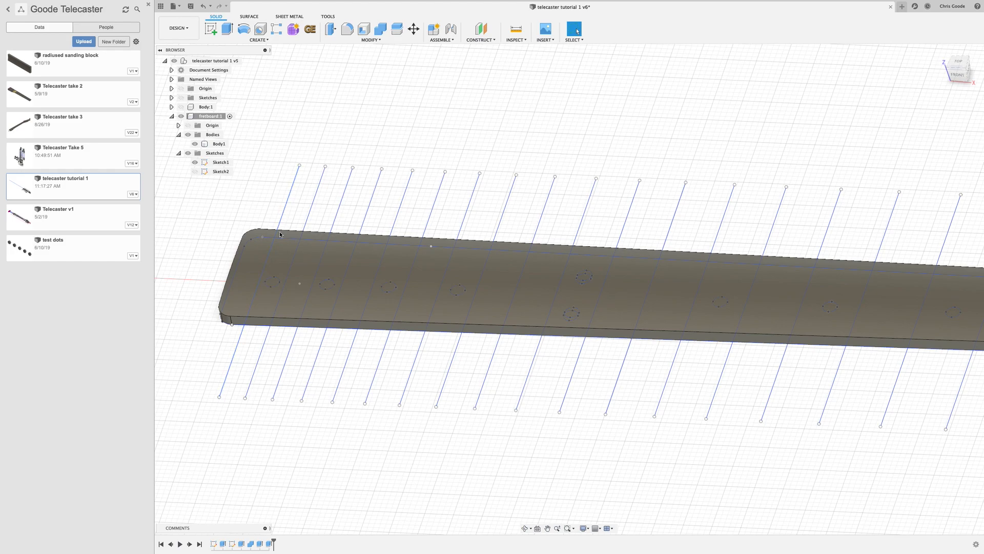
mouse_move(259, 288)
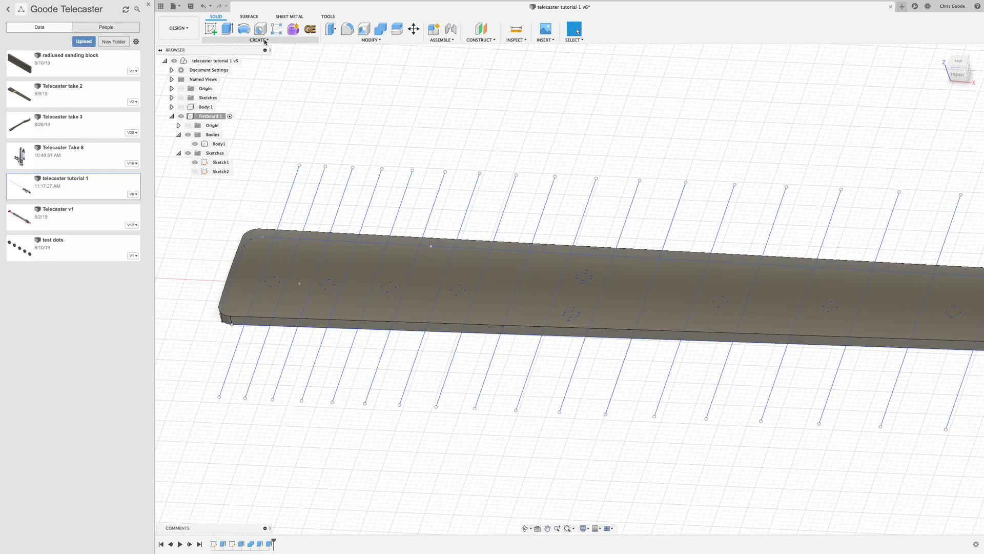
Step: Create a sketch on the base plane and bring up the sketch Project / Include tools
click(257, 40)
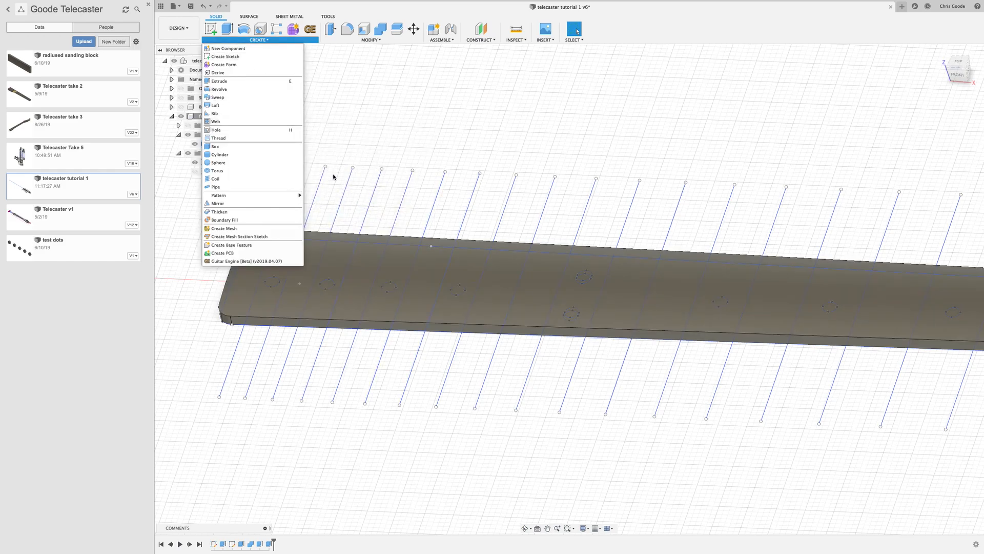
mouse_move(609, 234)
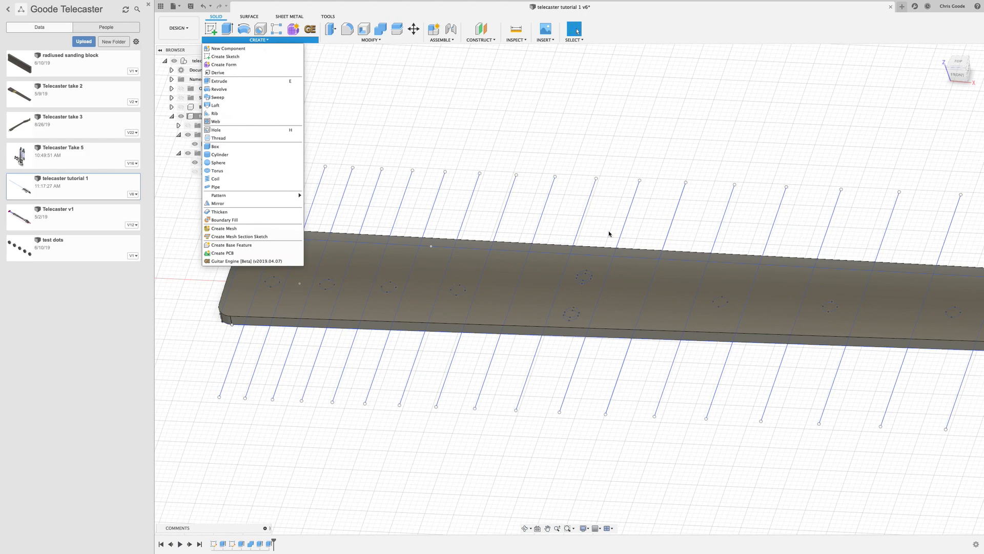
mouse_move(738, 225)
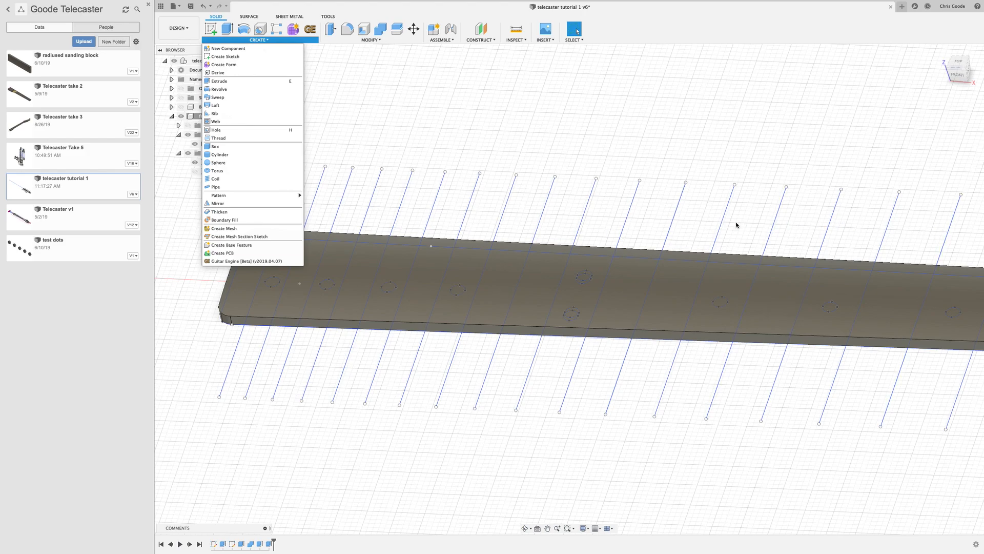
mouse_move(244, 56)
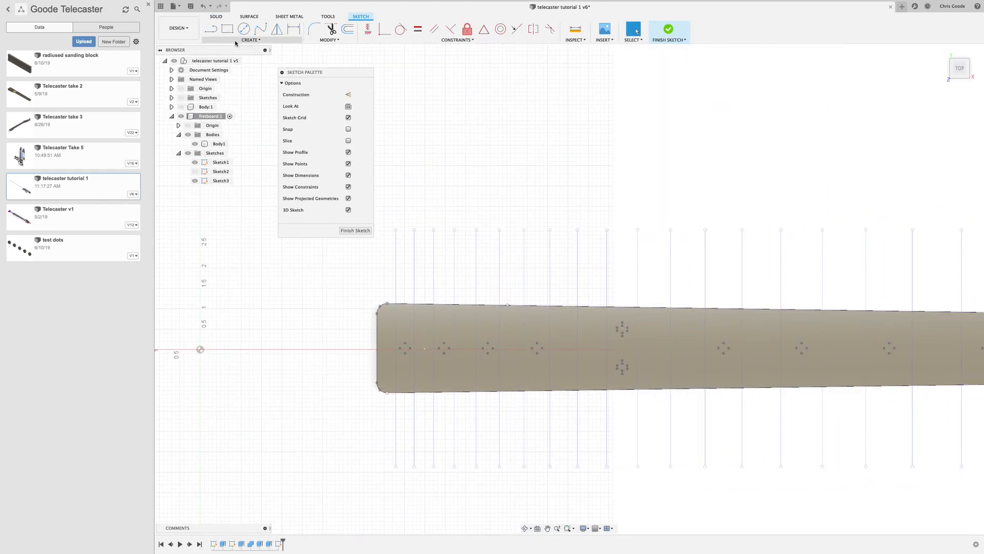
click(249, 39)
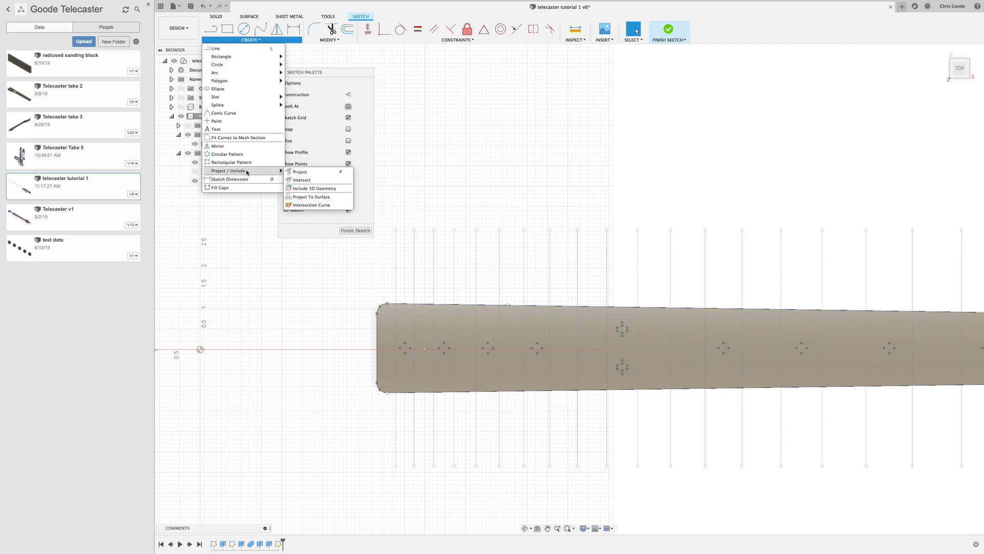
mouse_move(311, 197)
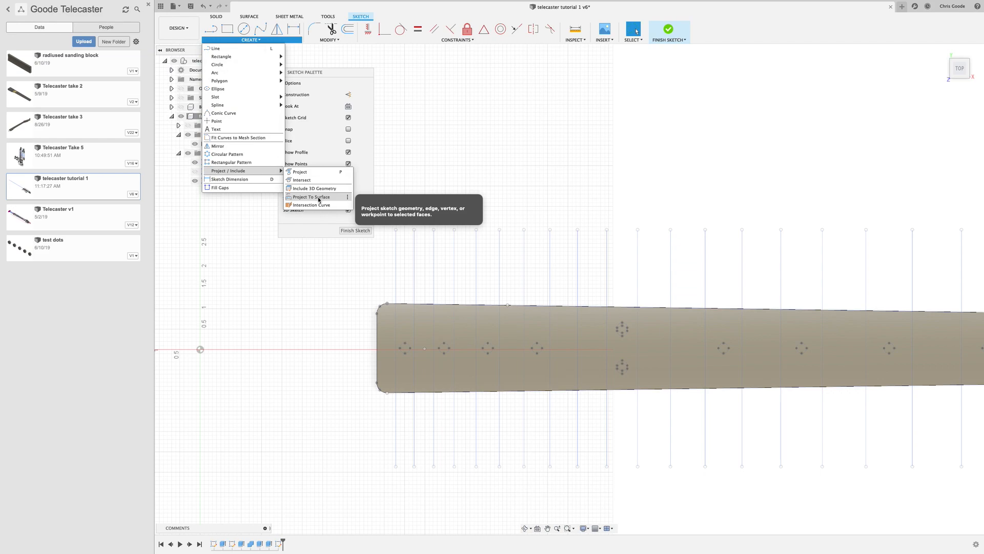
Step: Project to Surface the 21 fret lines onto the top face along the vertical axis, unlinked
click(311, 196)
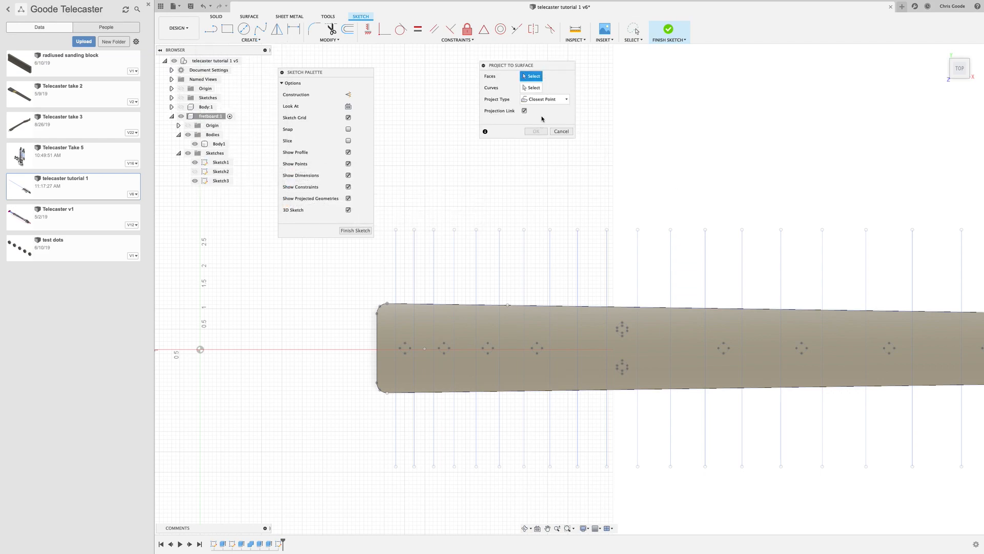
click(545, 99)
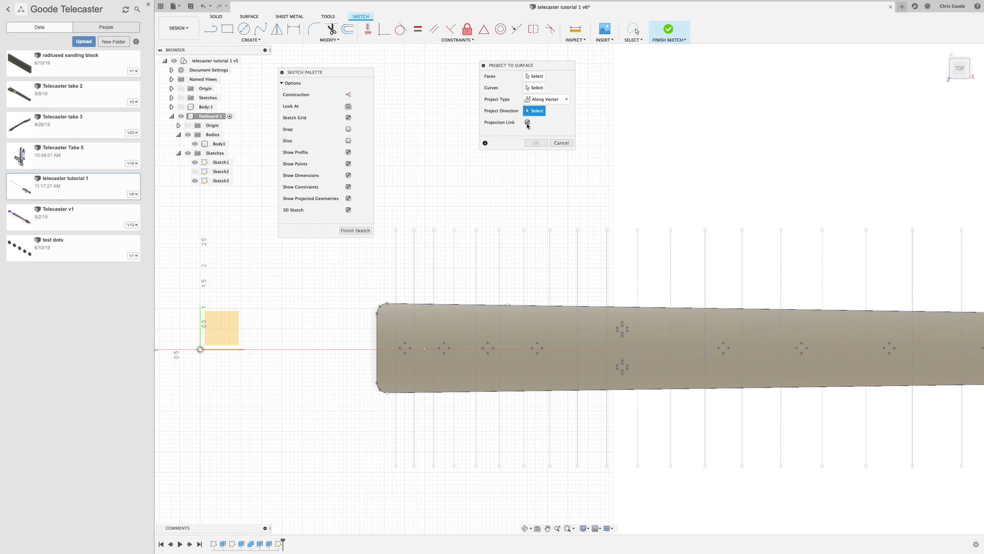
click(527, 122)
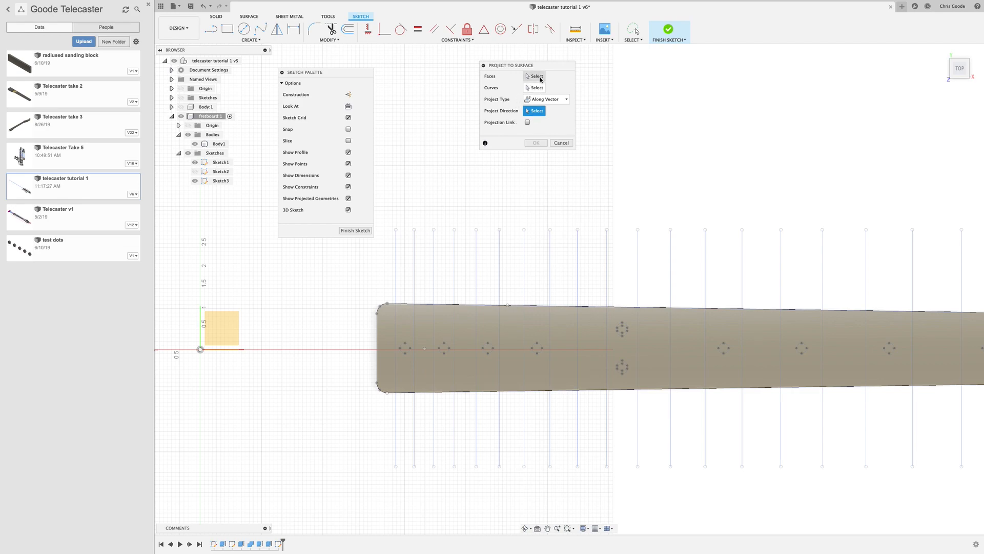
click(534, 76)
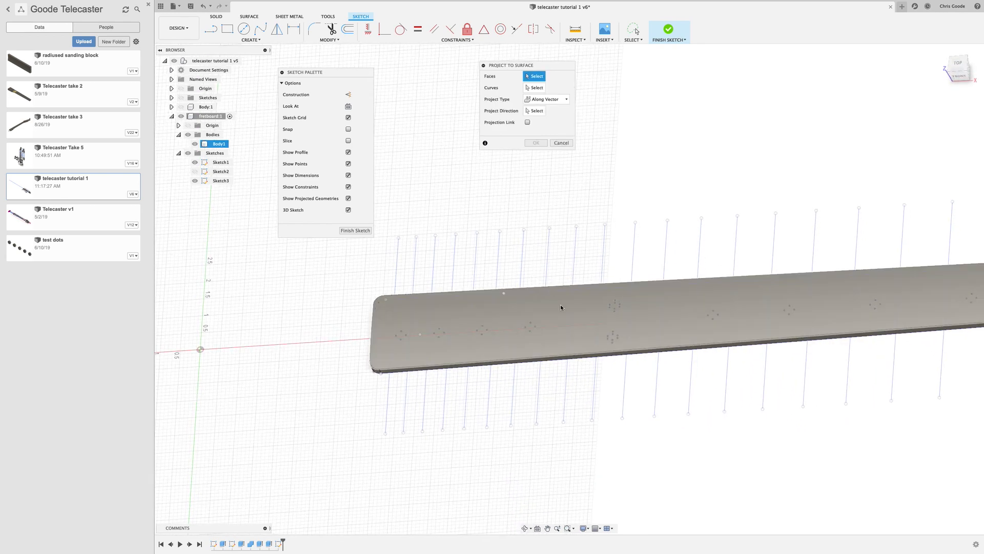
click(561, 308)
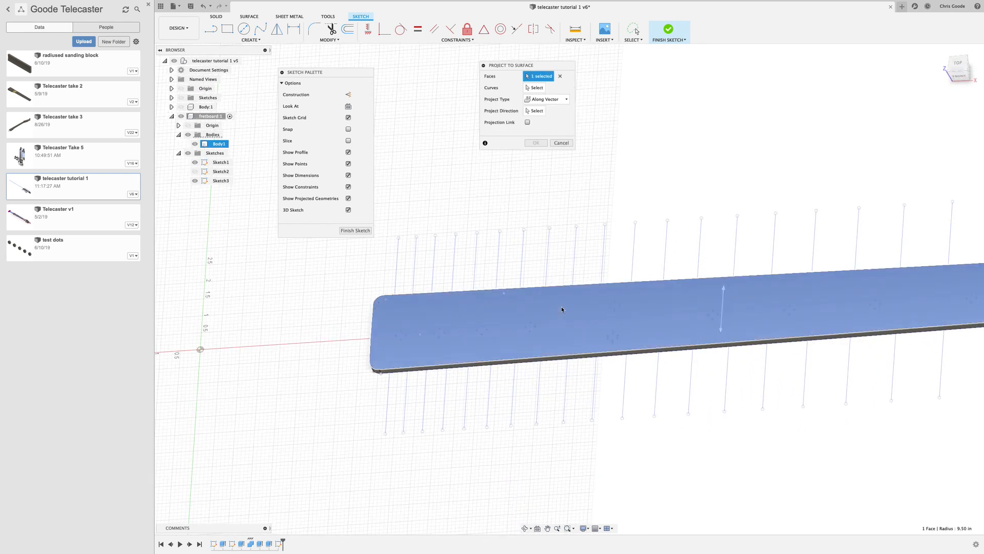
click(535, 87)
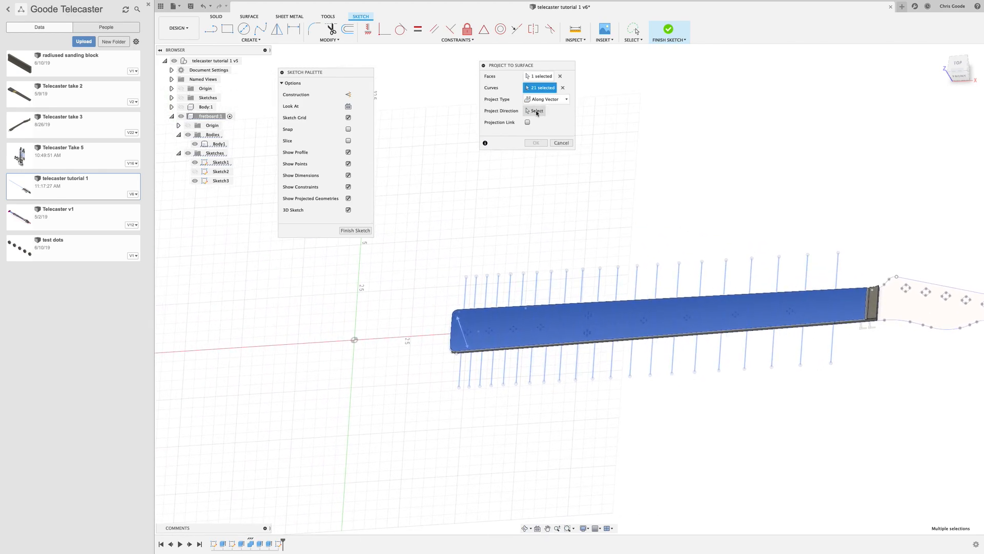
click(534, 111)
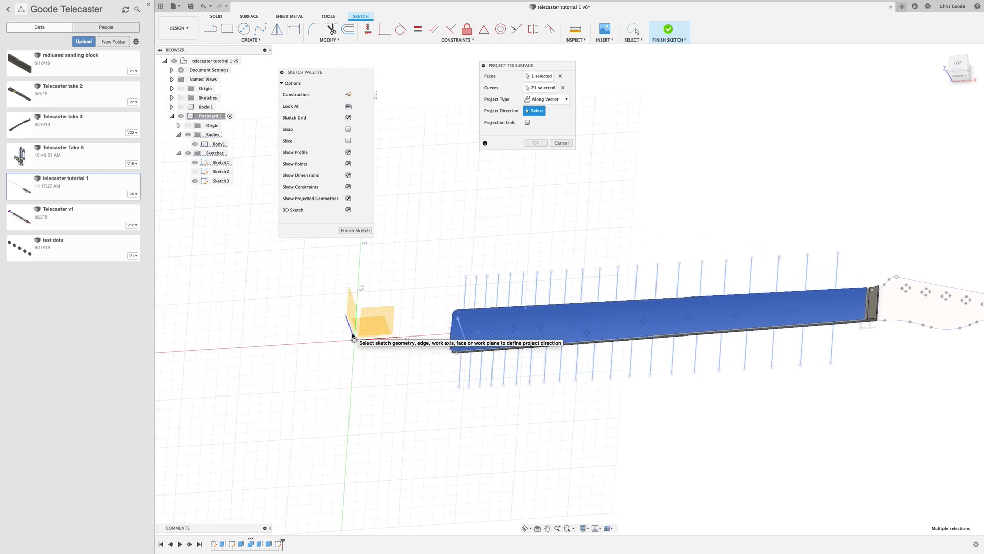
click(345, 334)
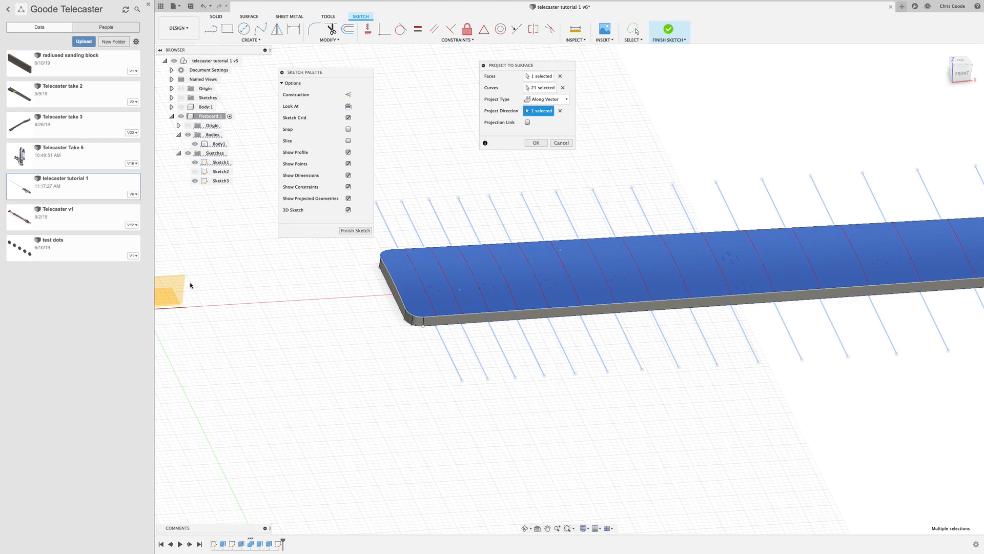
mouse_move(384, 307)
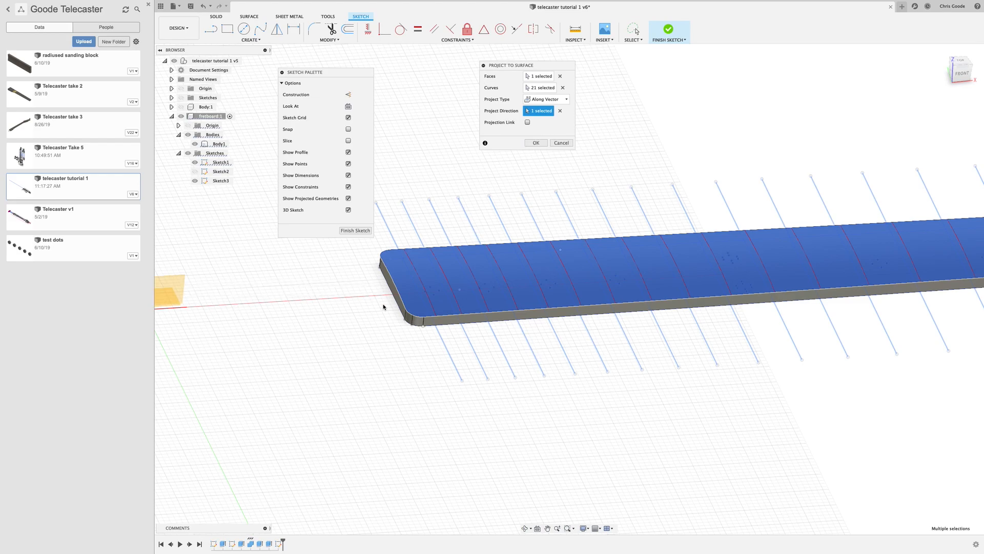
mouse_move(447, 334)
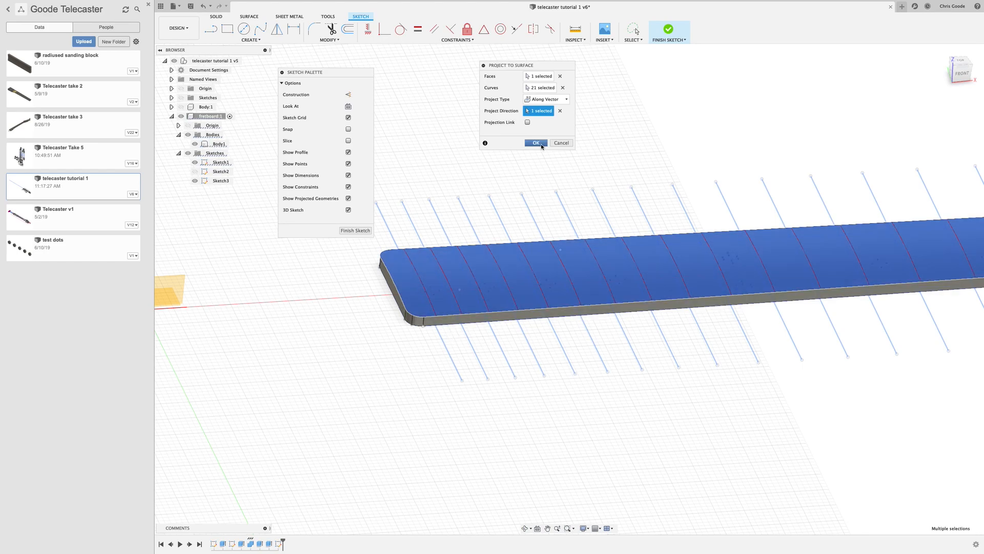
click(536, 142)
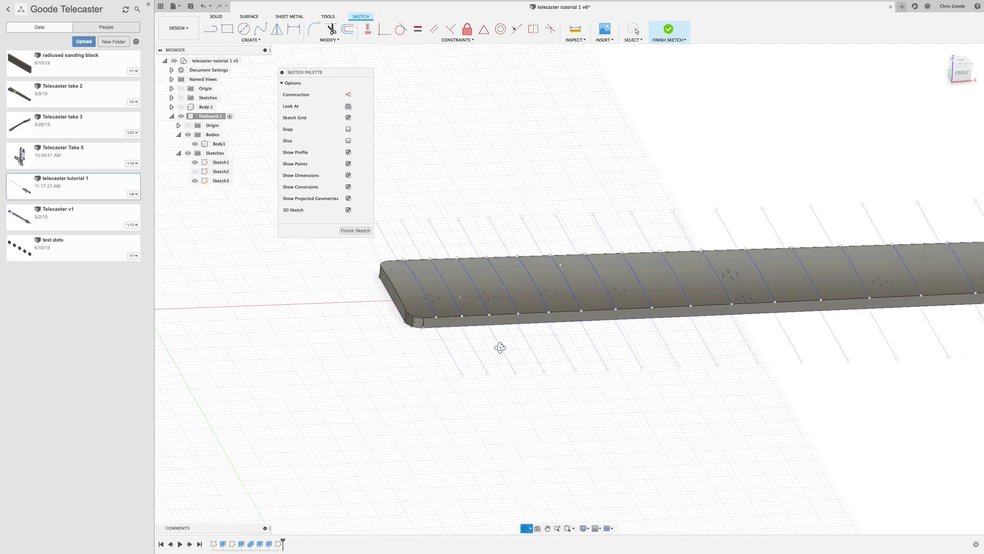
Step: From a front view, select every projected fret curve on the fretboard's radiused top
drag(500, 347, 482, 332)
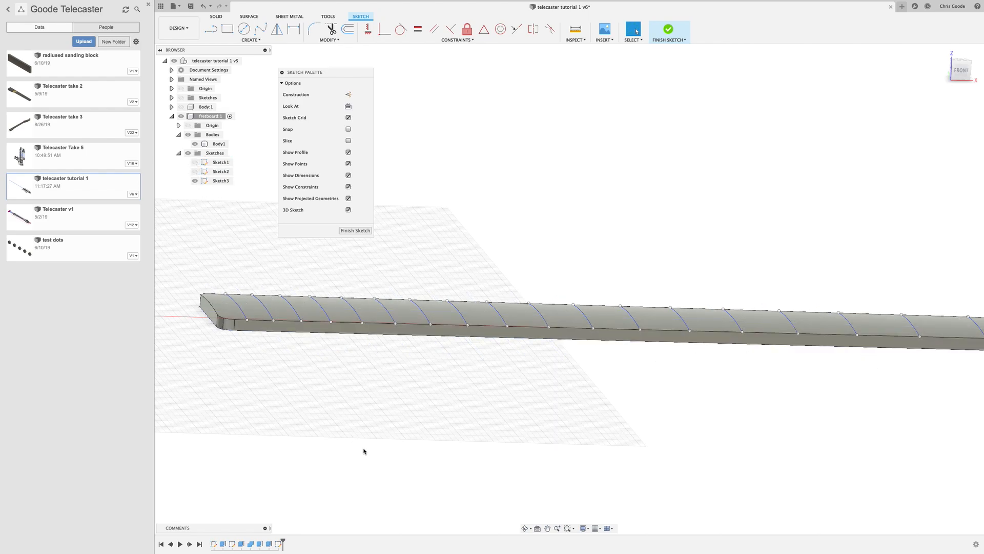
mouse_move(364, 447)
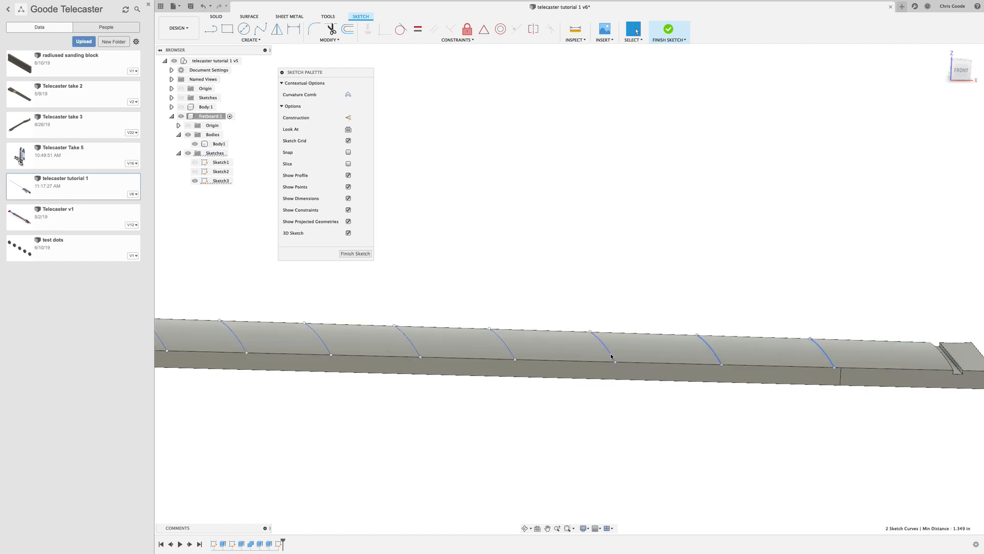
click(217, 143)
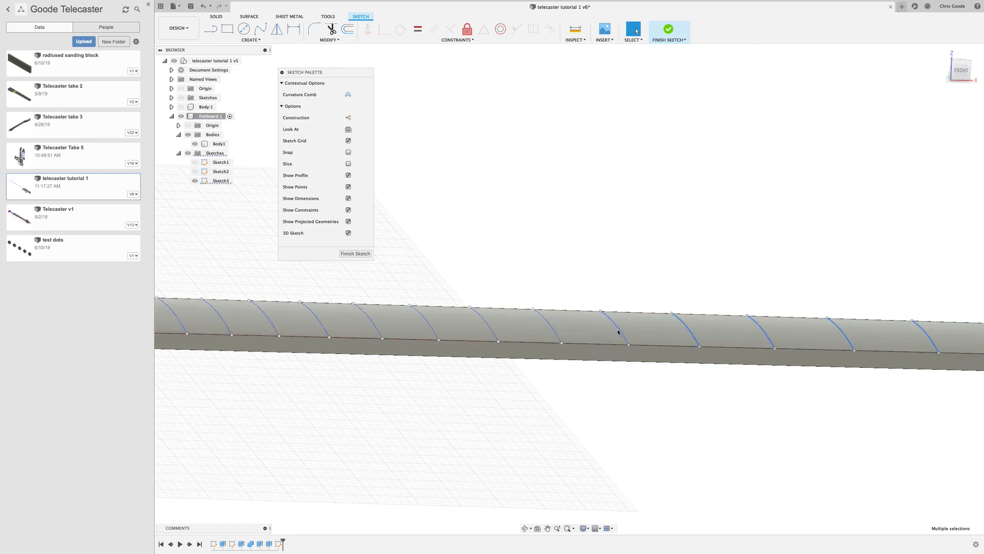
mouse_move(484, 326)
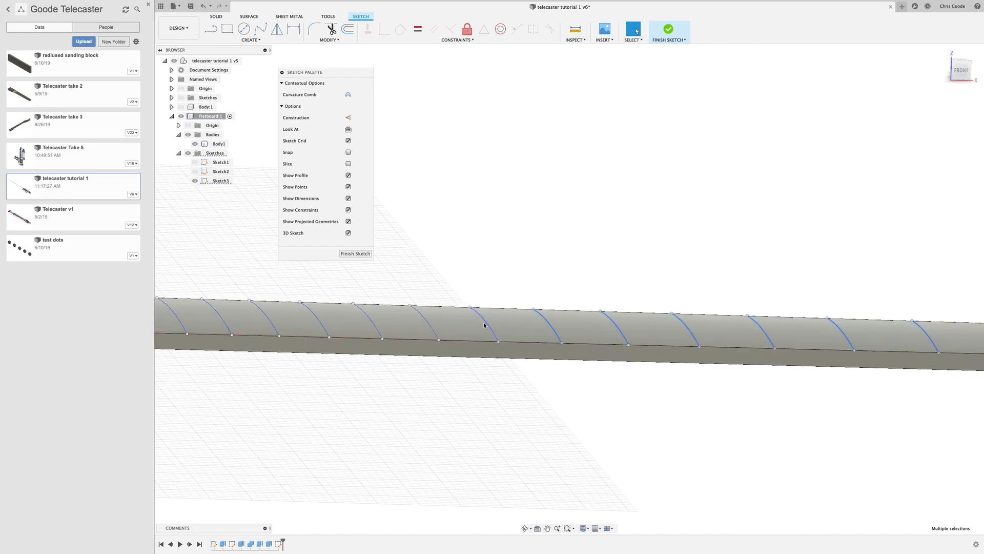
click(216, 143)
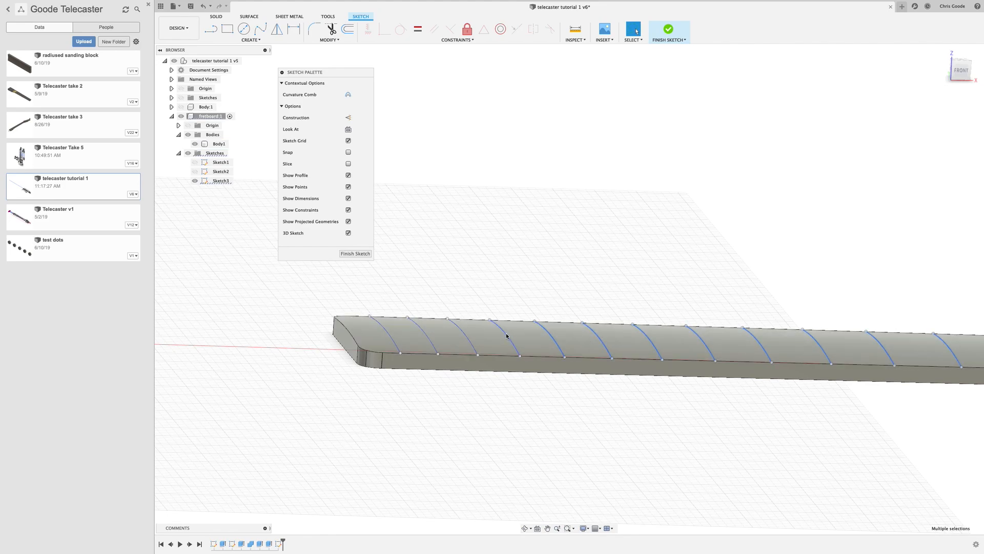
click(216, 144)
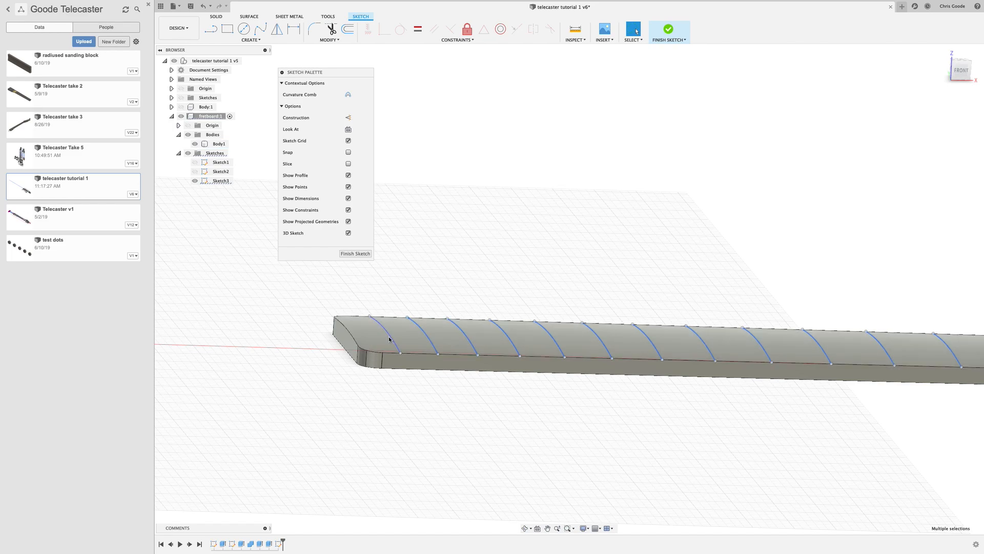
Step: Move the 21 selected fret curves downward into the fretboard
right_click(390, 338)
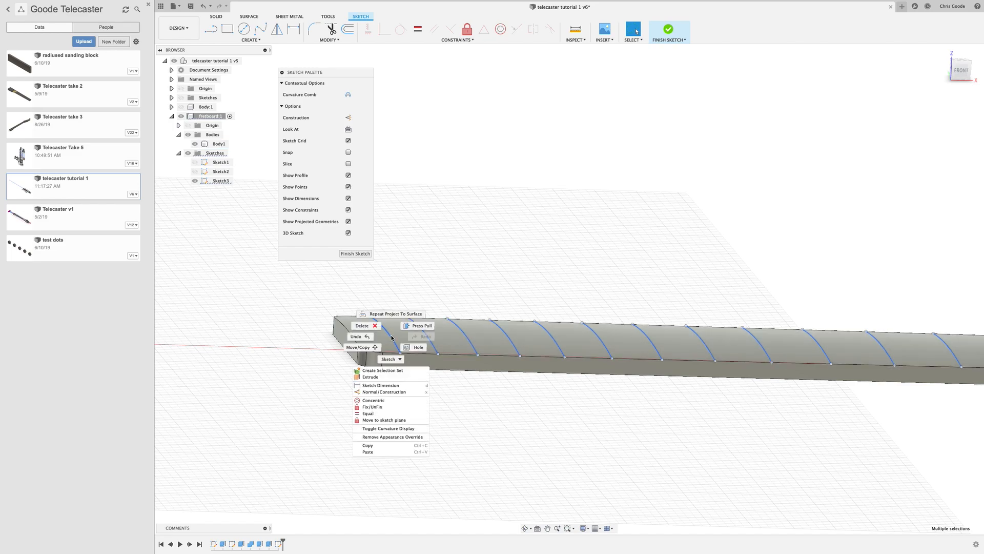
click(358, 347)
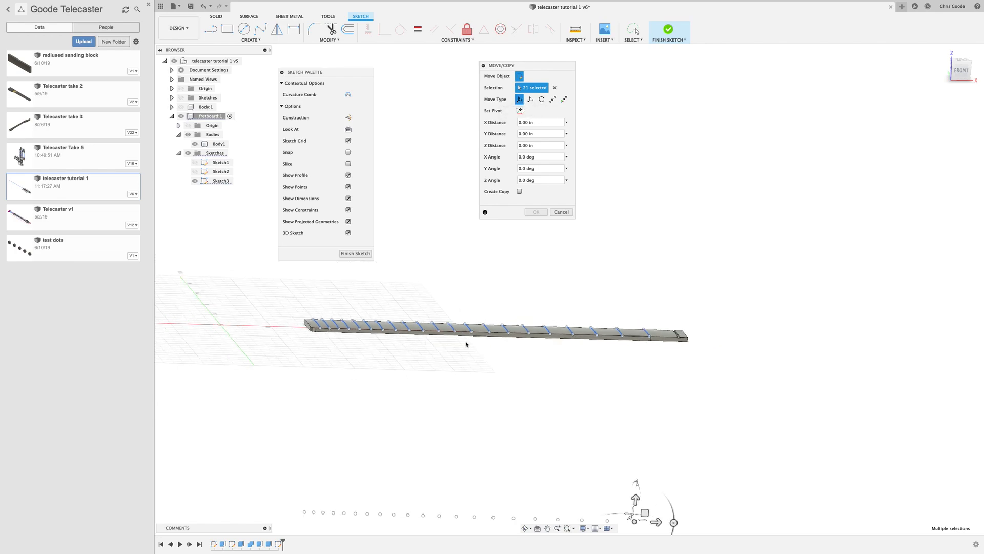
drag(636, 502, 636, 512)
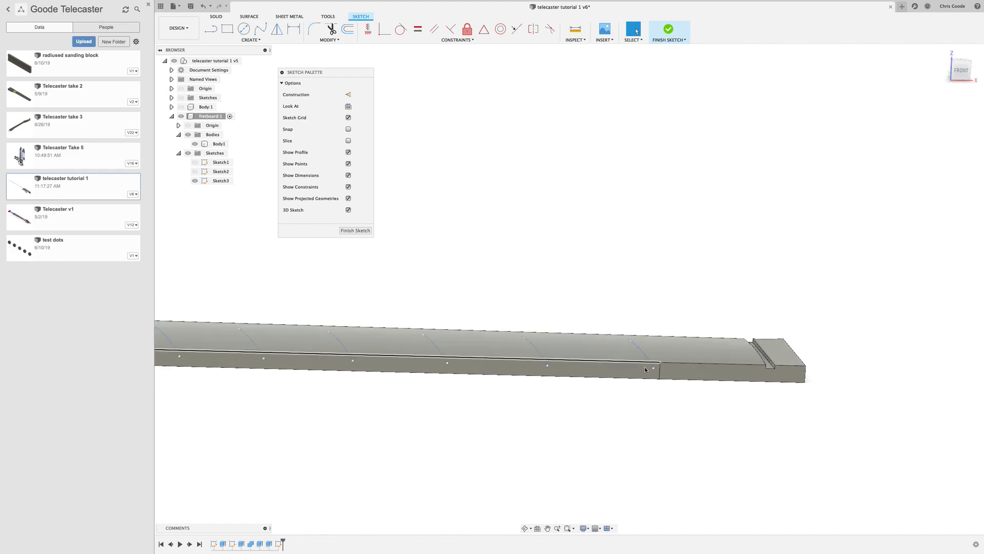
click(217, 144)
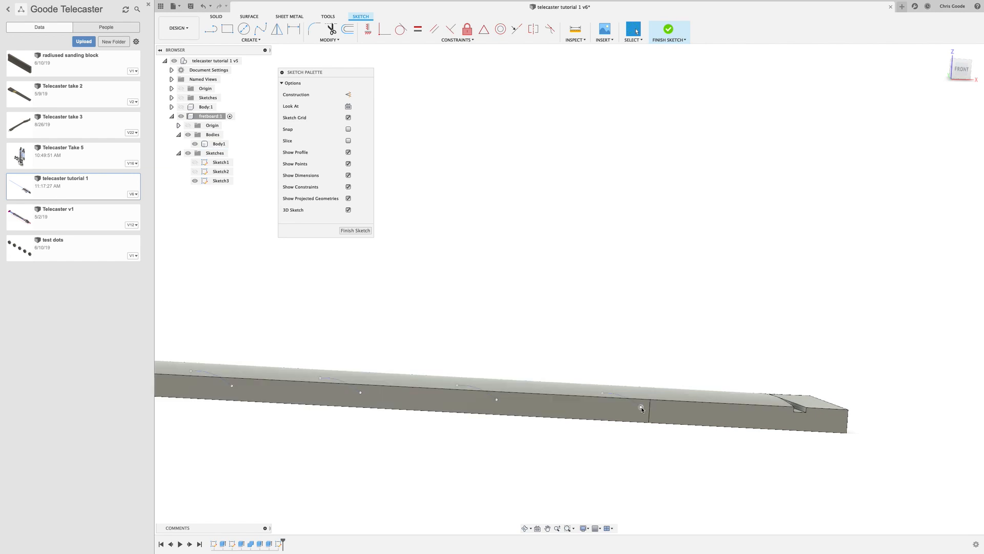
mouse_move(543, 436)
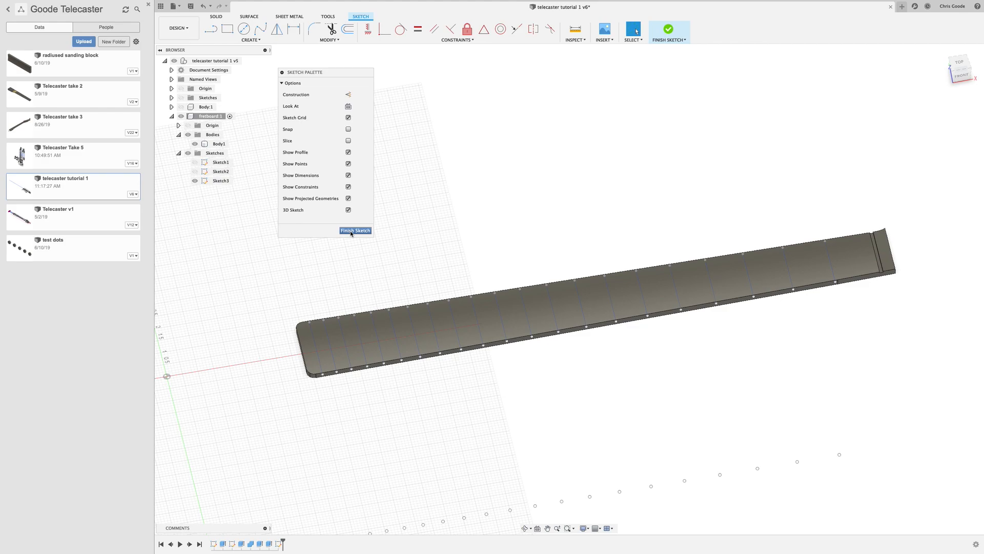
Step: Finish the sketch and copy-paste Body1 in place as a duplicate body
click(356, 230)
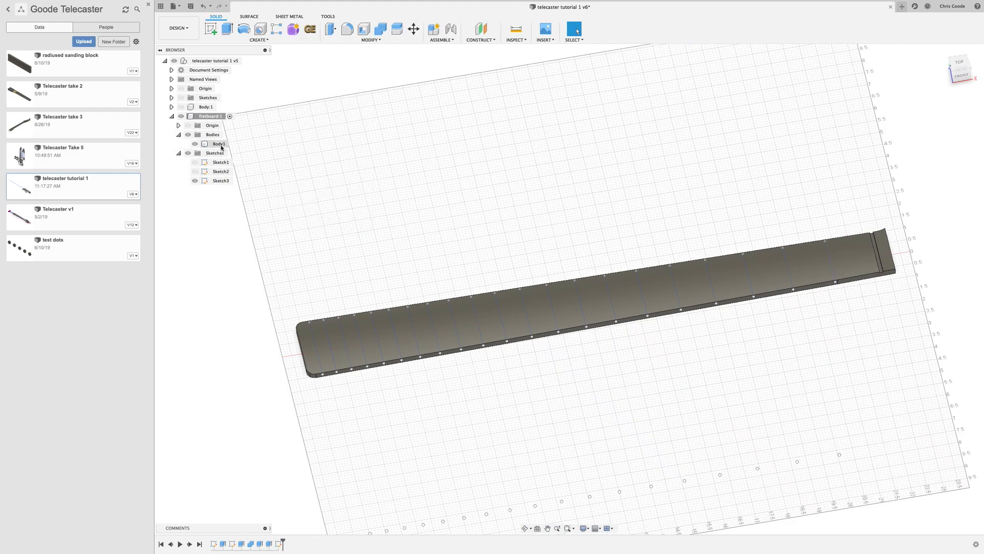
right_click(214, 143)
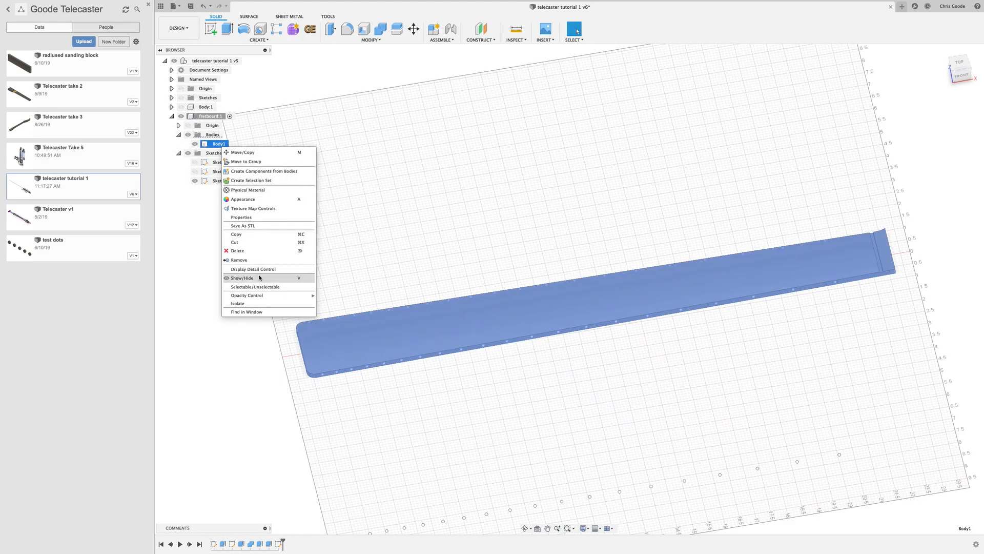
mouse_move(262, 236)
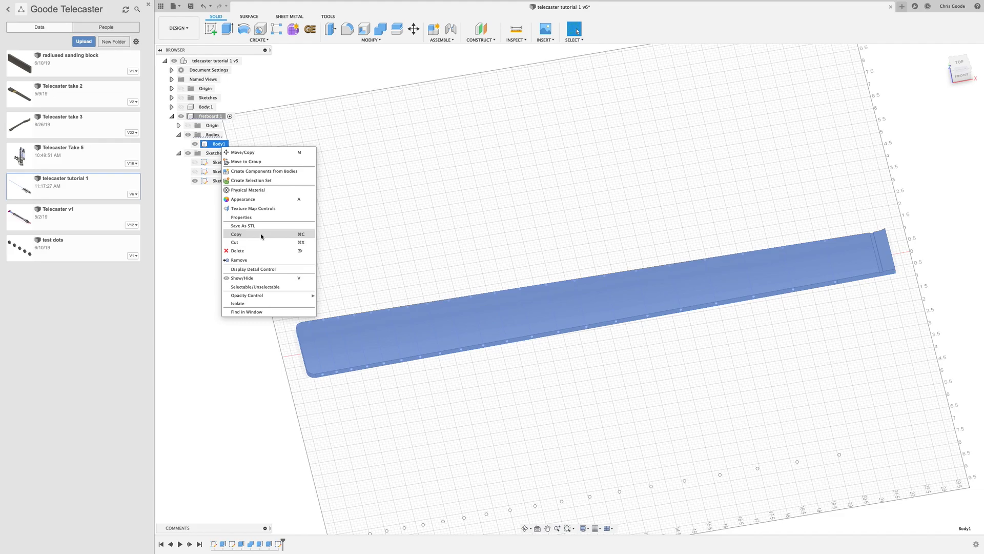
click(501, 296)
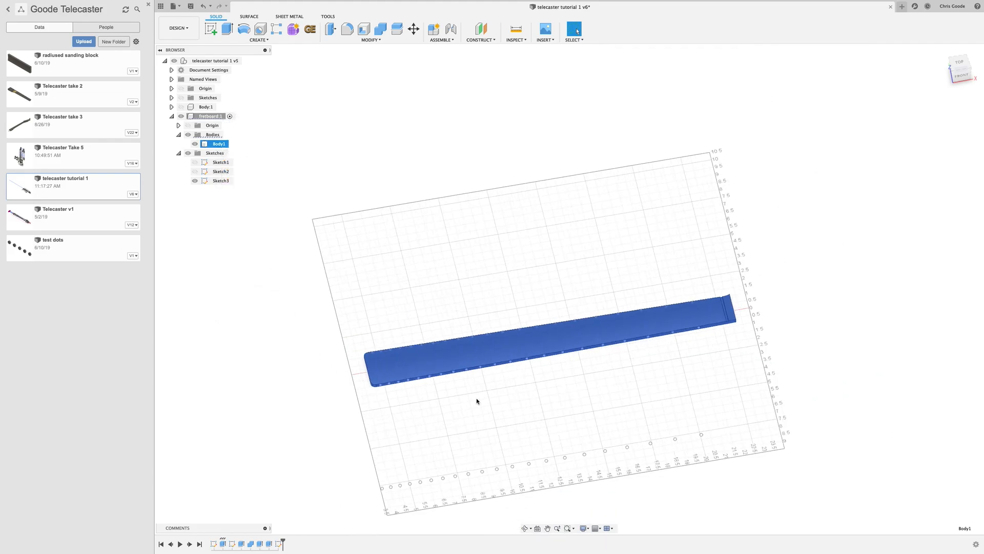
right_click(478, 401)
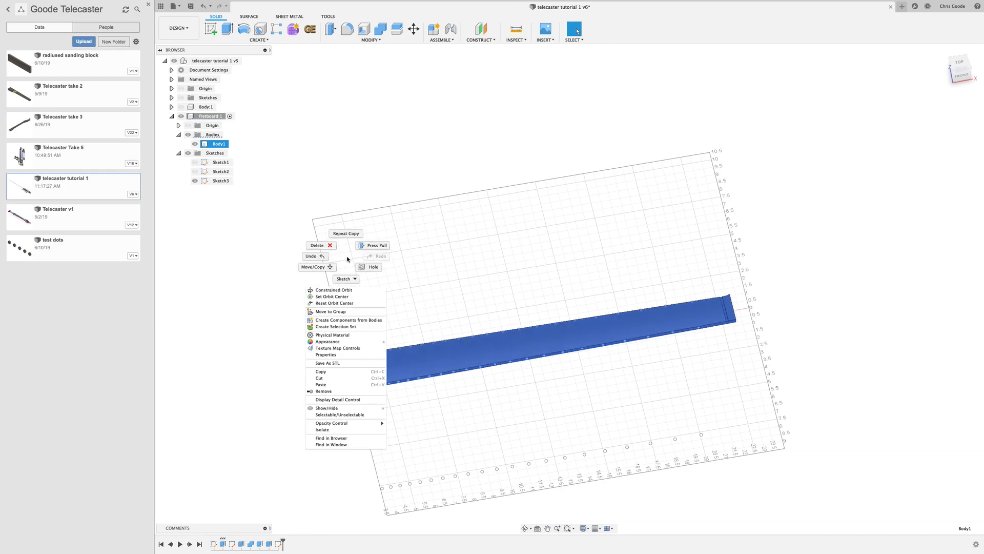
mouse_move(346, 385)
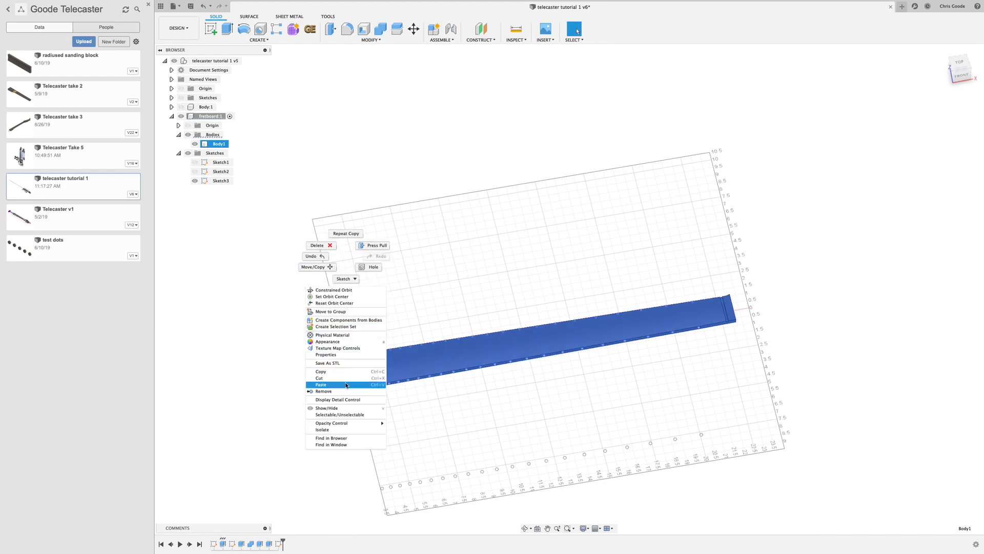
click(321, 385)
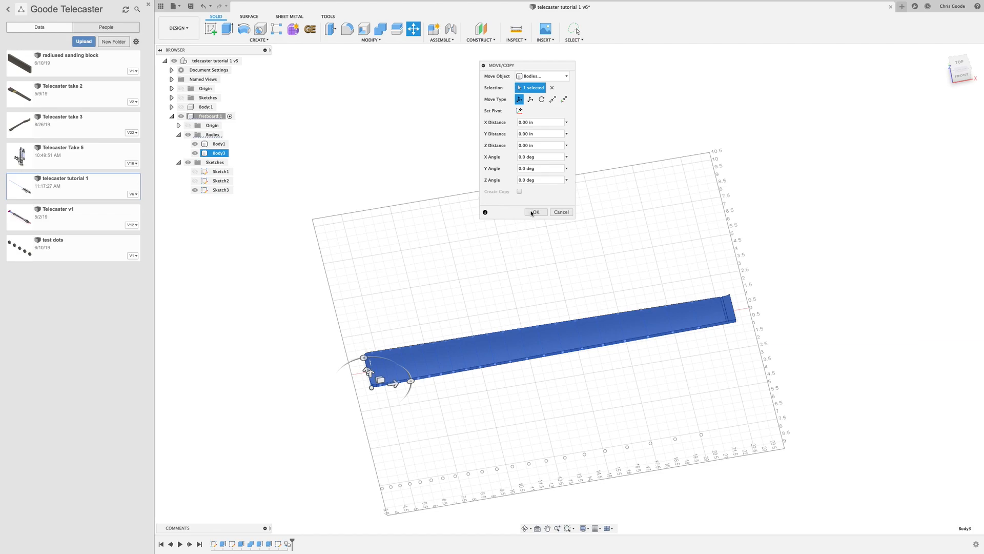
click(535, 211)
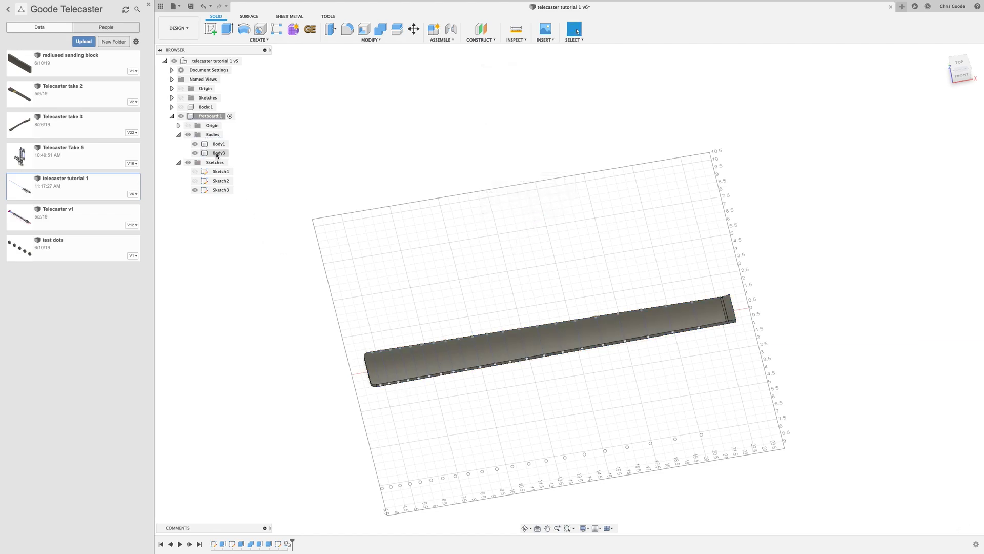
Step: Hide the original Body1 and show Sketch1 with the inlay marker circles
click(195, 144)
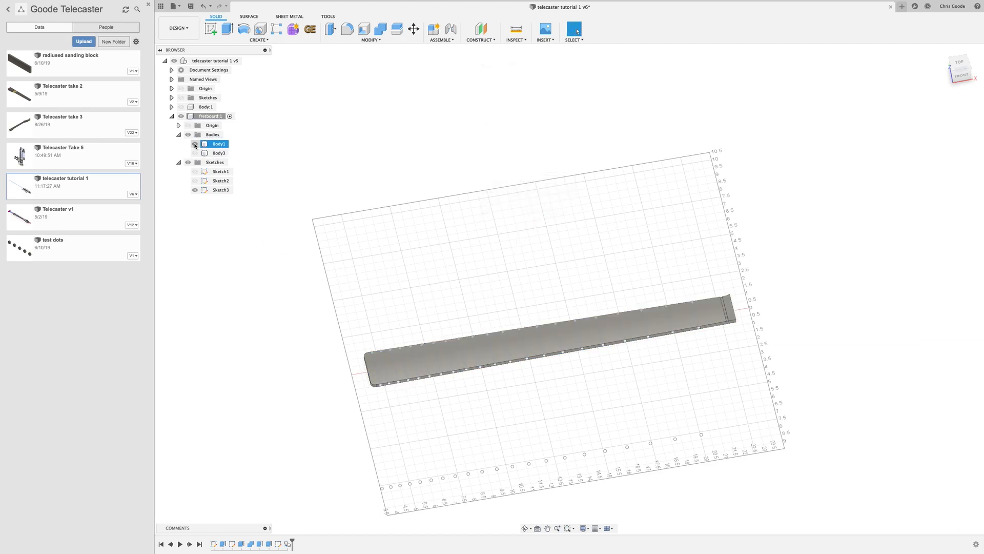
click(195, 143)
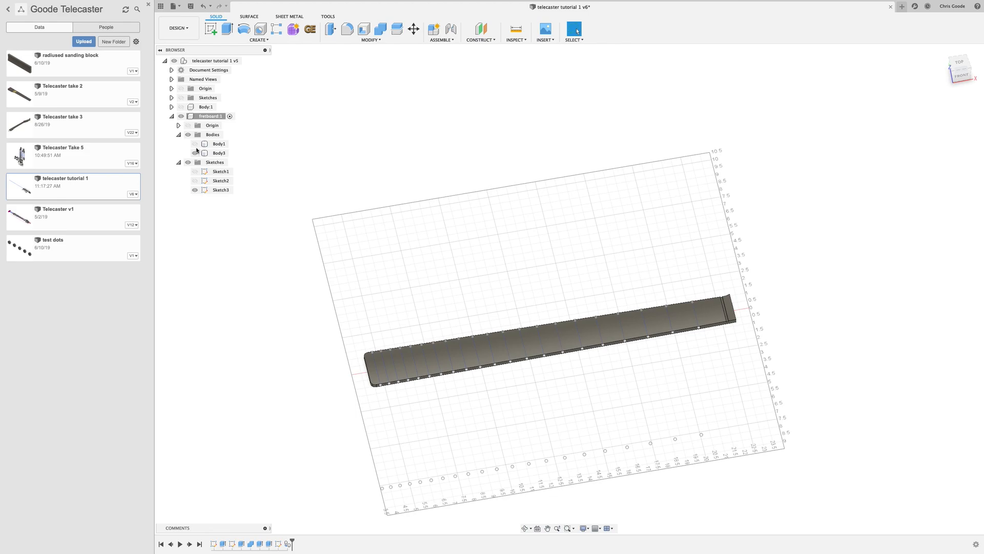
click(217, 144)
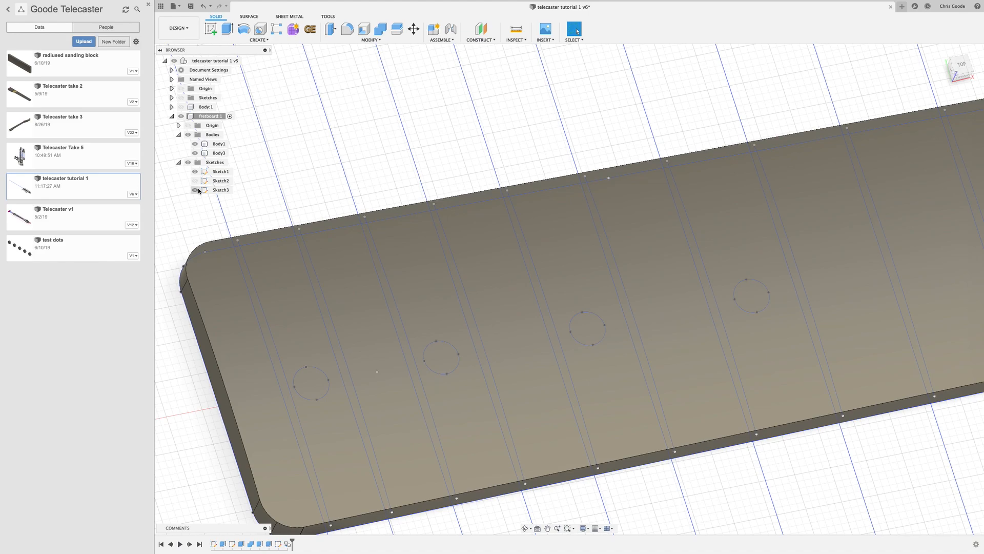
Step: Hide Sketch3 and select the inlay circle profiles in Sketch1
click(194, 190)
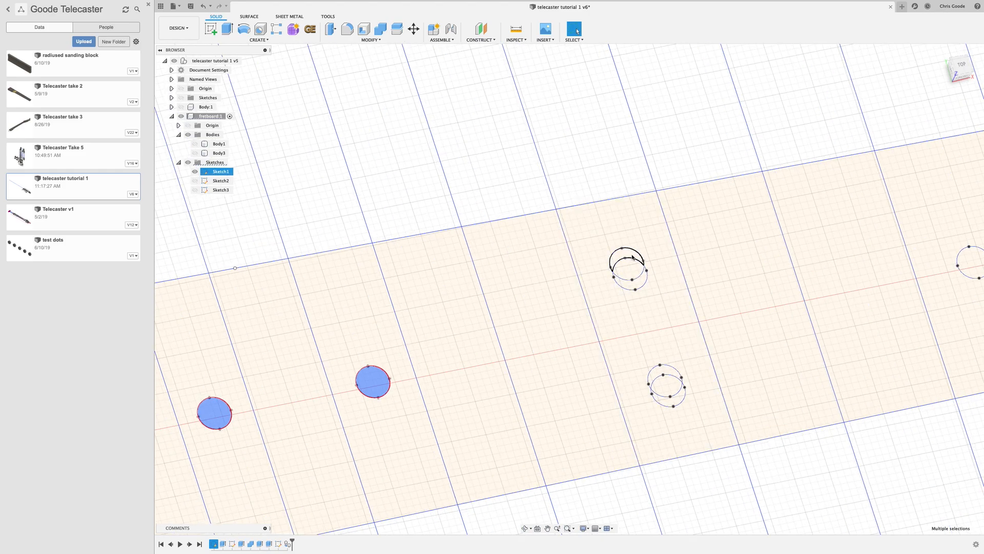
click(672, 400)
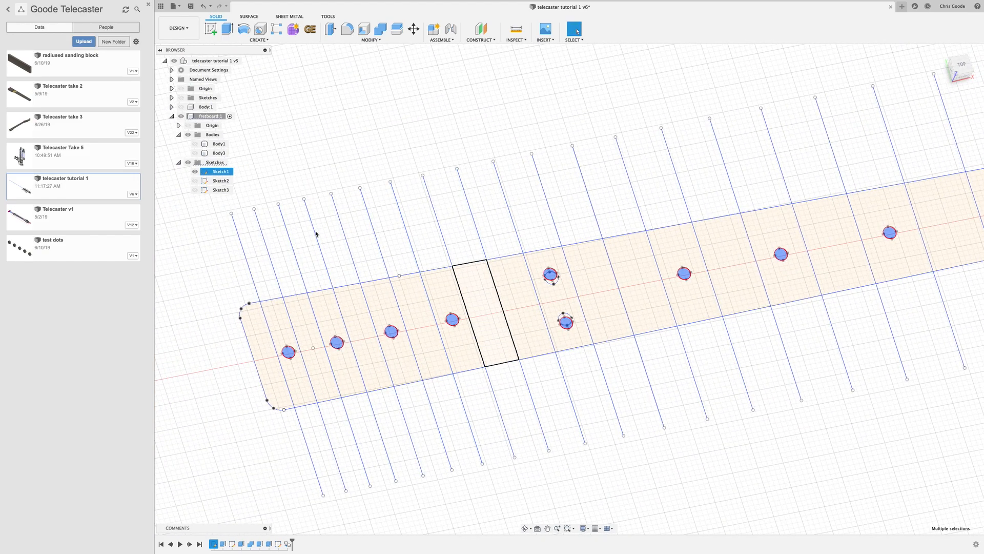
right_click(391, 331)
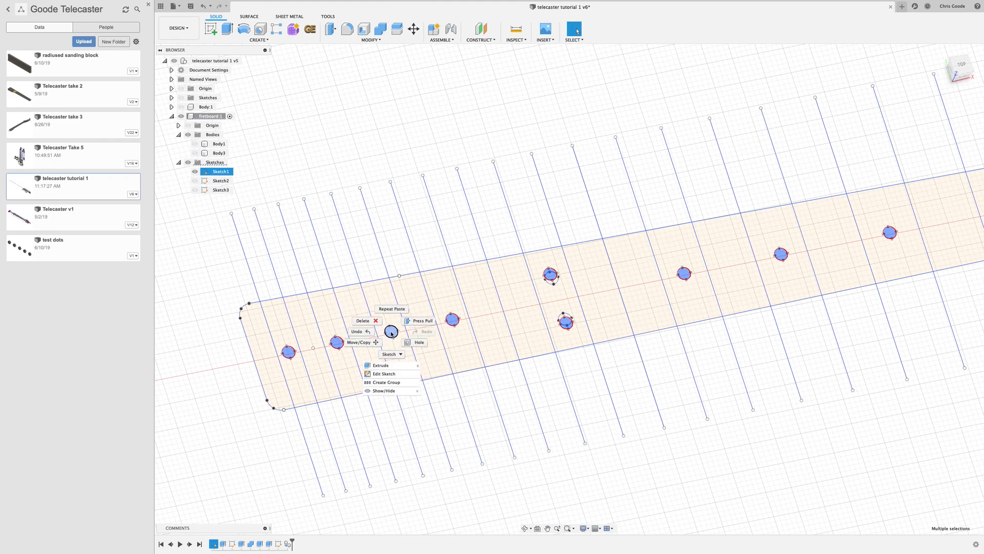
Step: Extrude the selected marker circles 0.533 in with the New Body operation
click(381, 365)
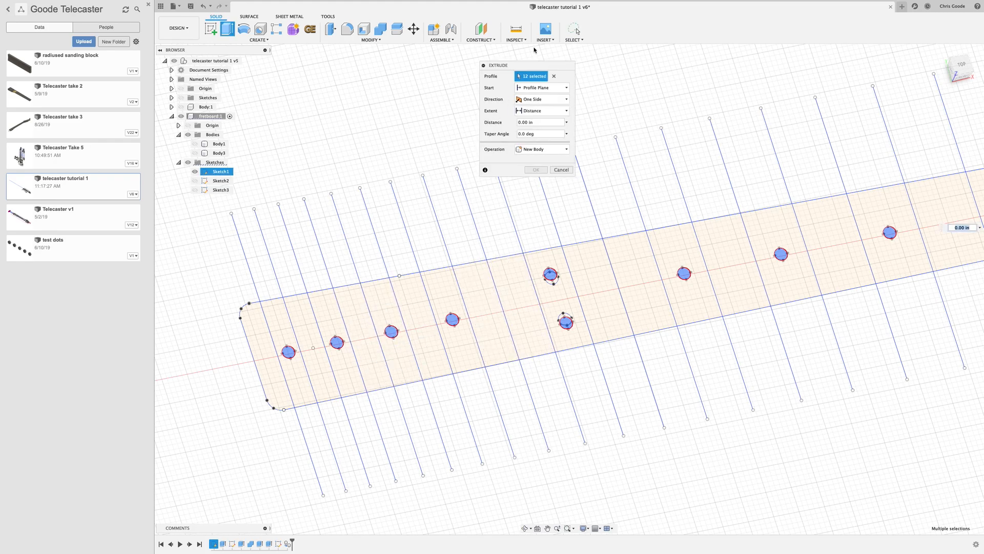
mouse_move(519, 230)
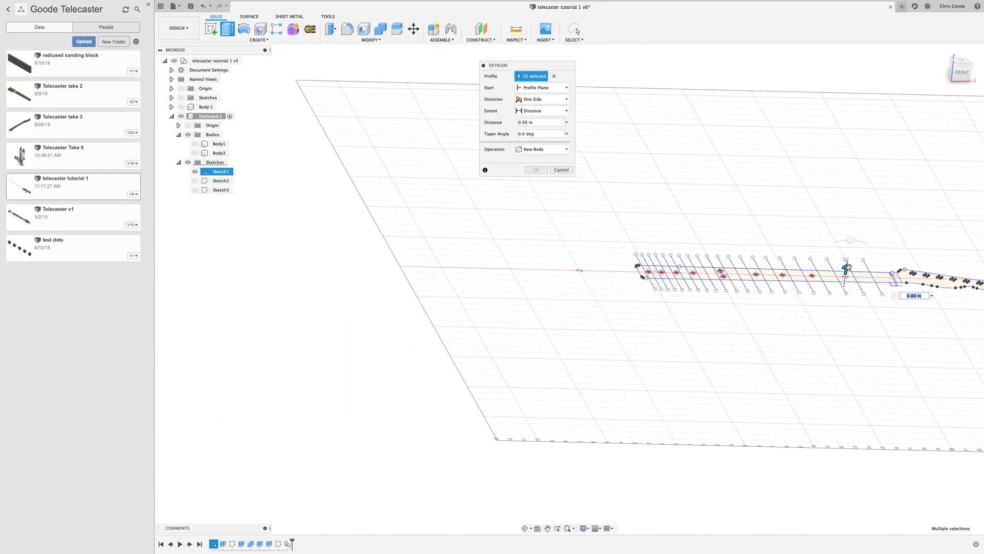
drag(847, 267, 847, 261)
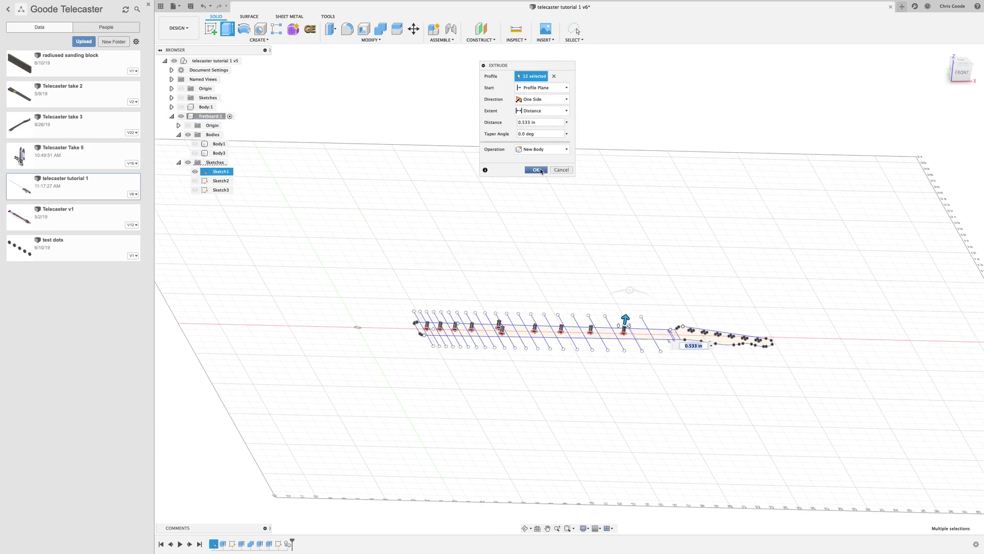
click(535, 170)
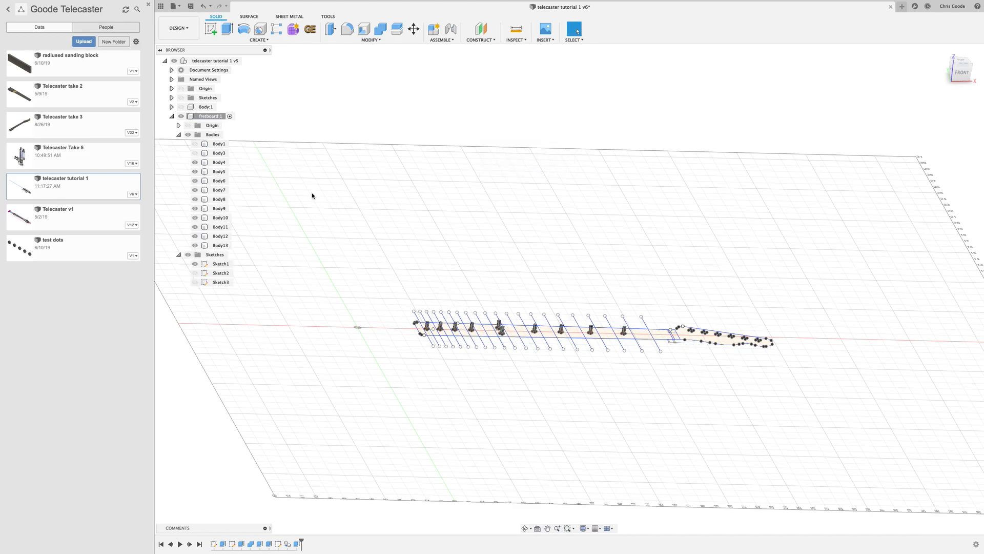
Step: Select marker bodies Body4–Body13 and start a combine on them
click(219, 162)
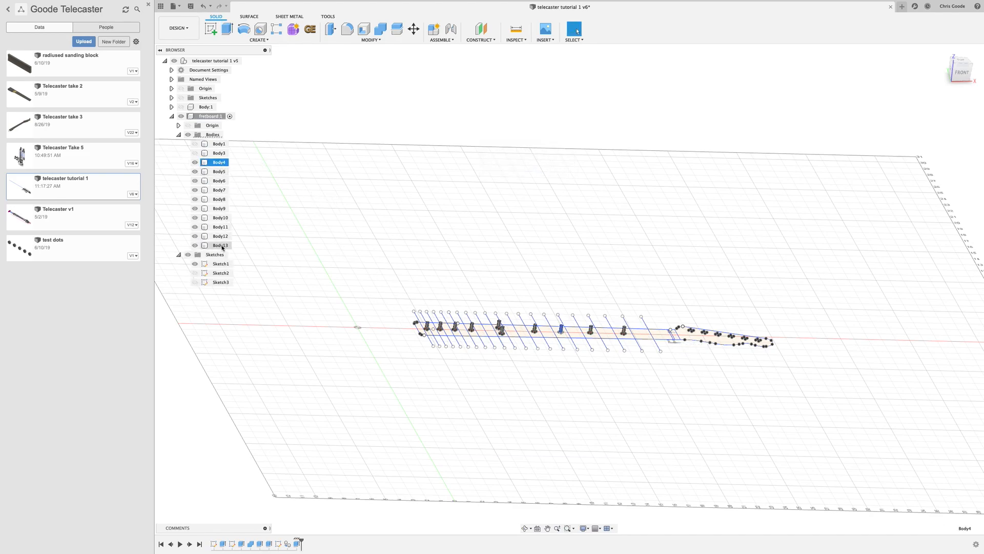
right_click(220, 245)
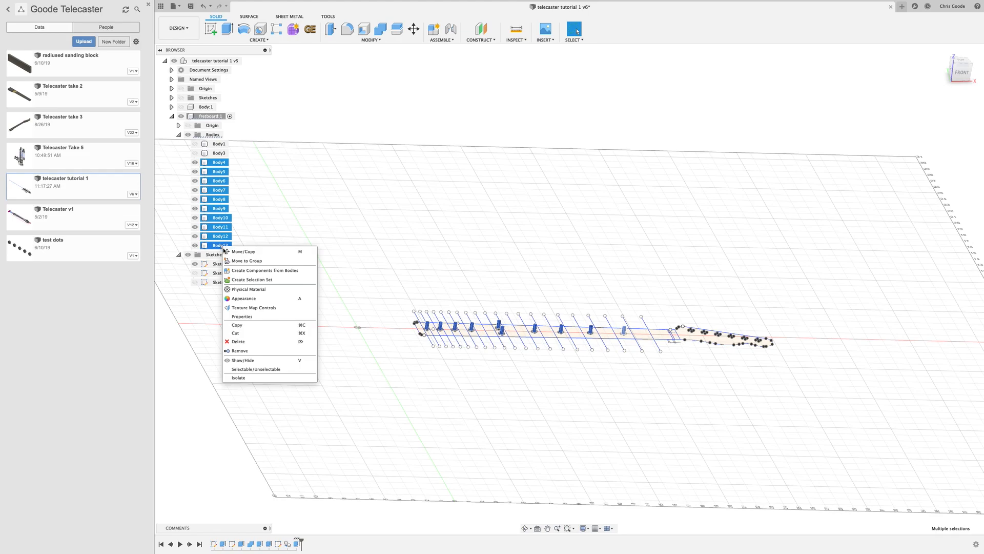
click(243, 251)
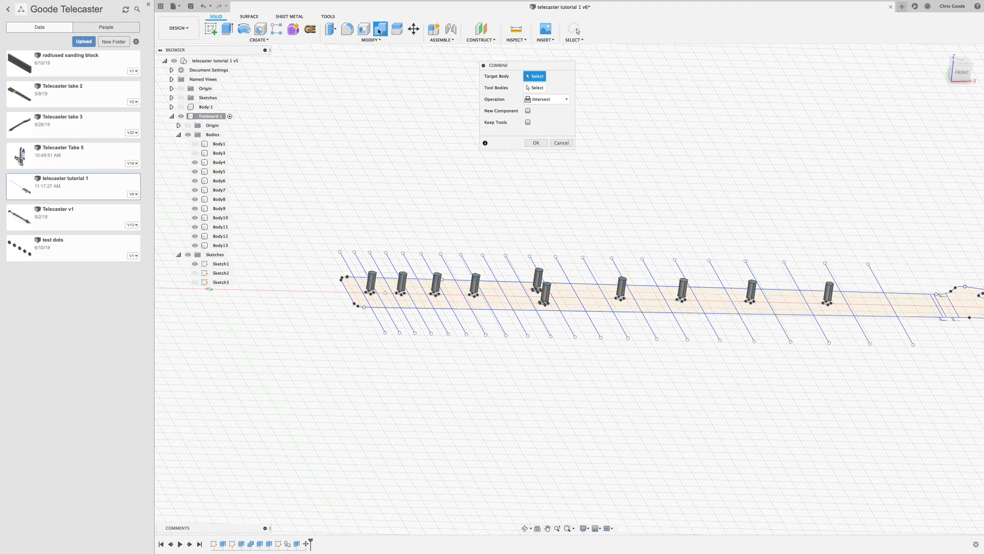
Step: Combine with Body1 as target and the marker bodies as tools, operation set to Cut
click(535, 87)
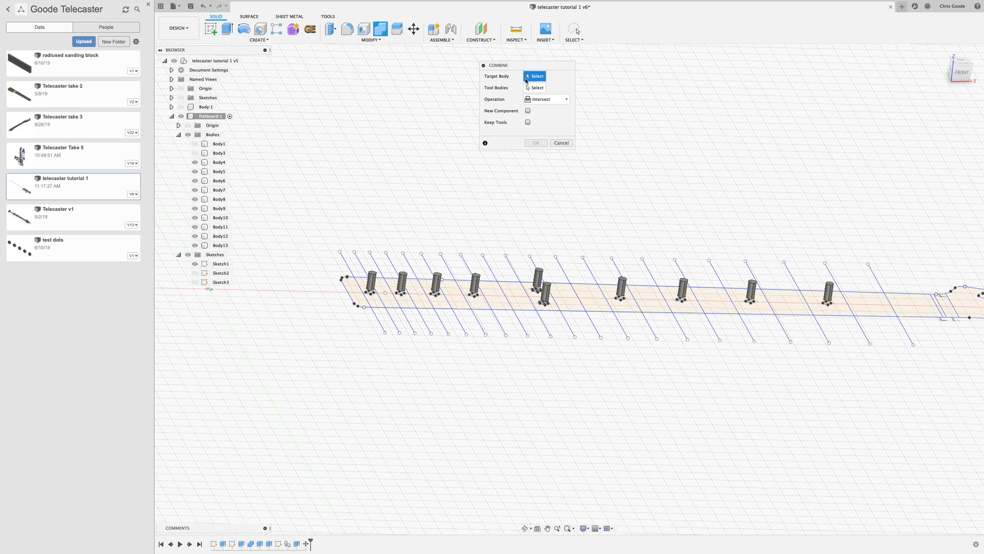
click(218, 143)
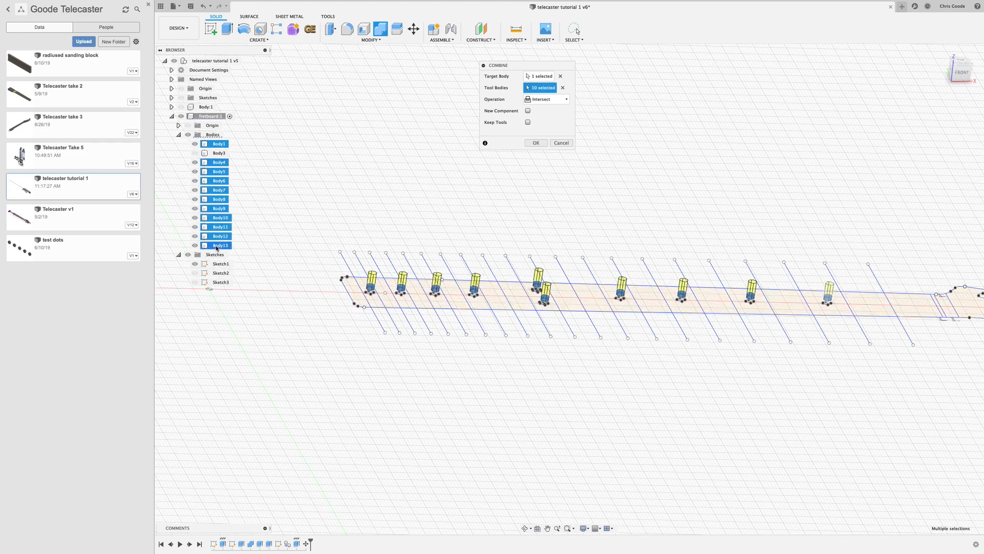
click(546, 98)
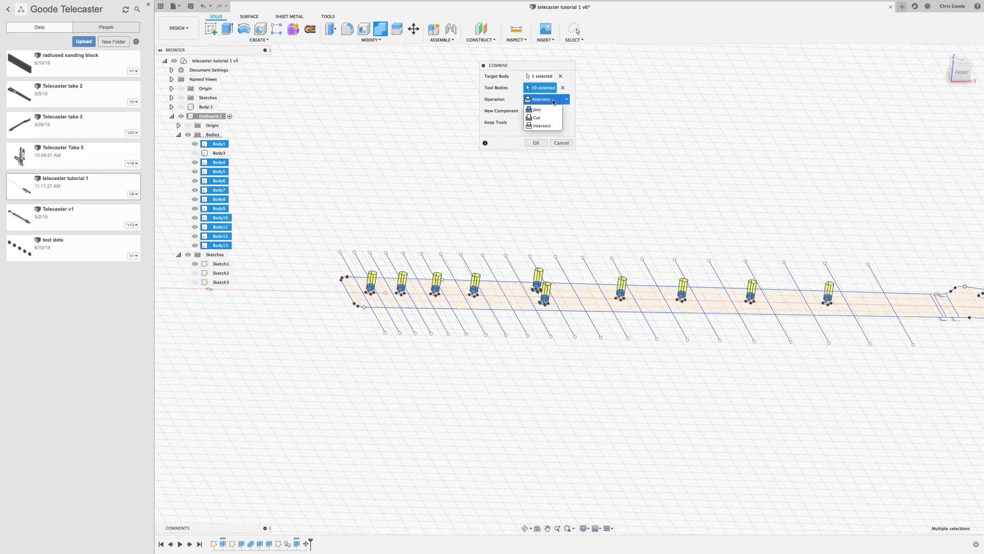
click(537, 118)
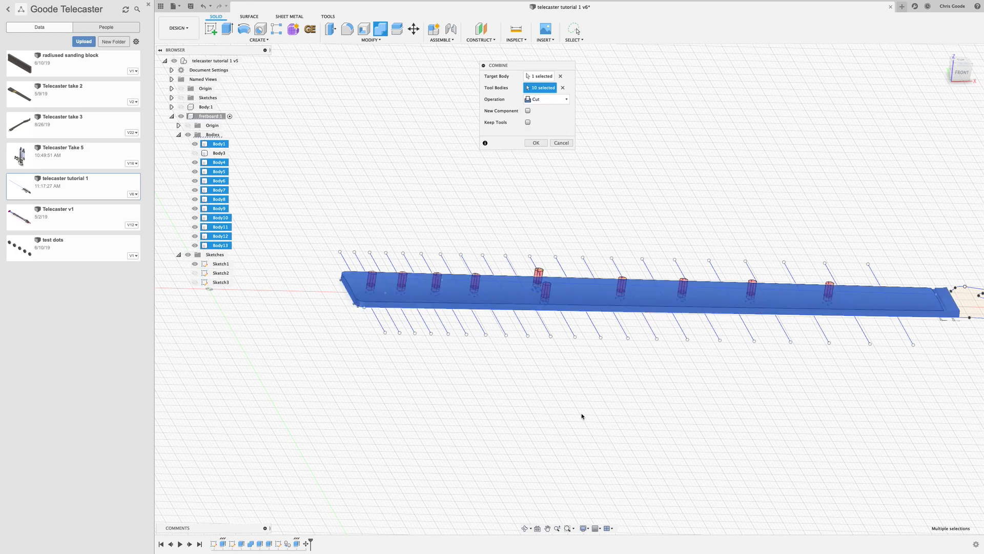
click(536, 143)
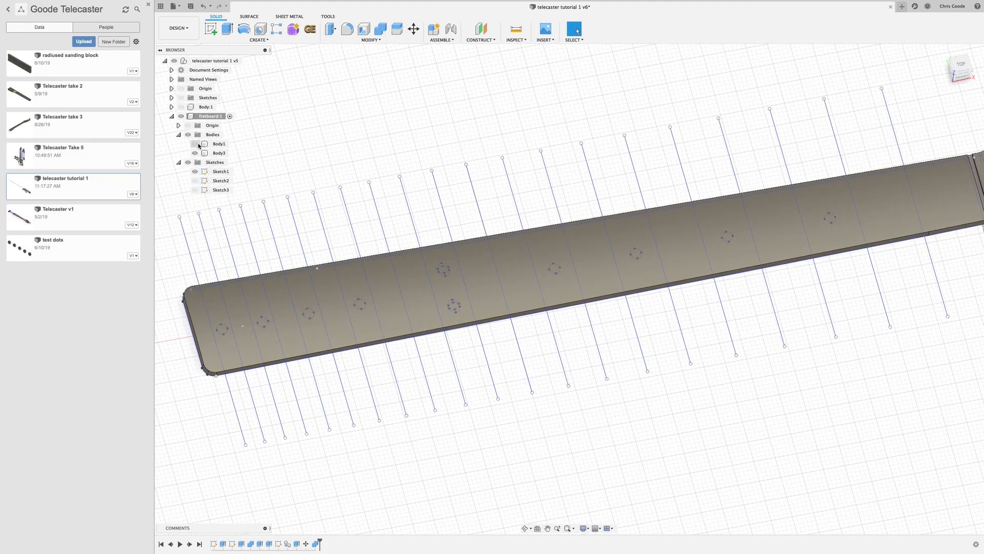
click(195, 144)
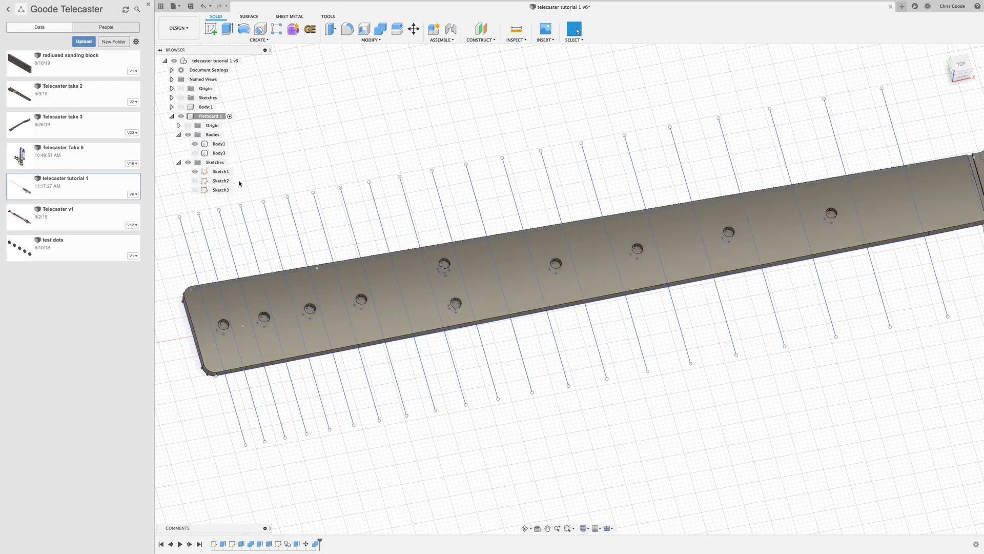
click(213, 153)
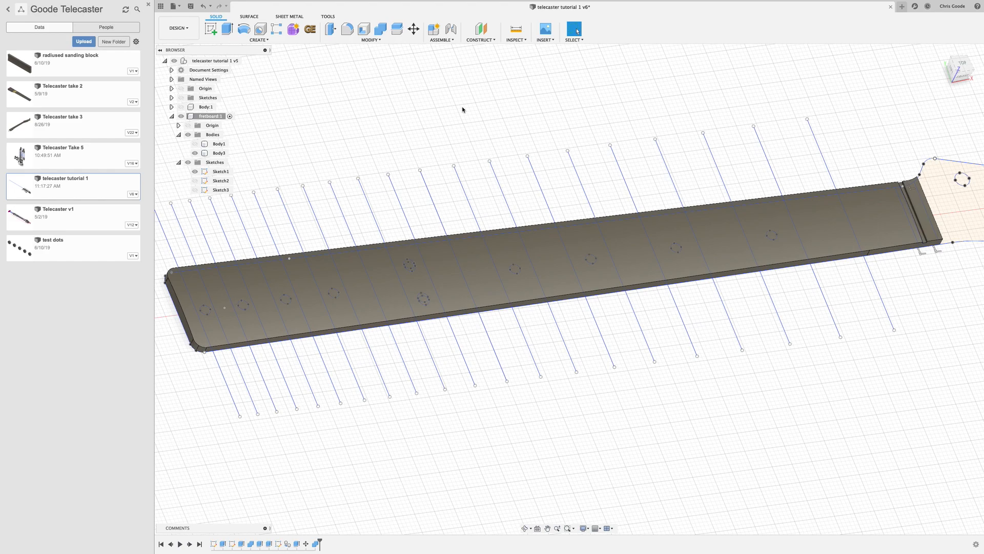
click(218, 152)
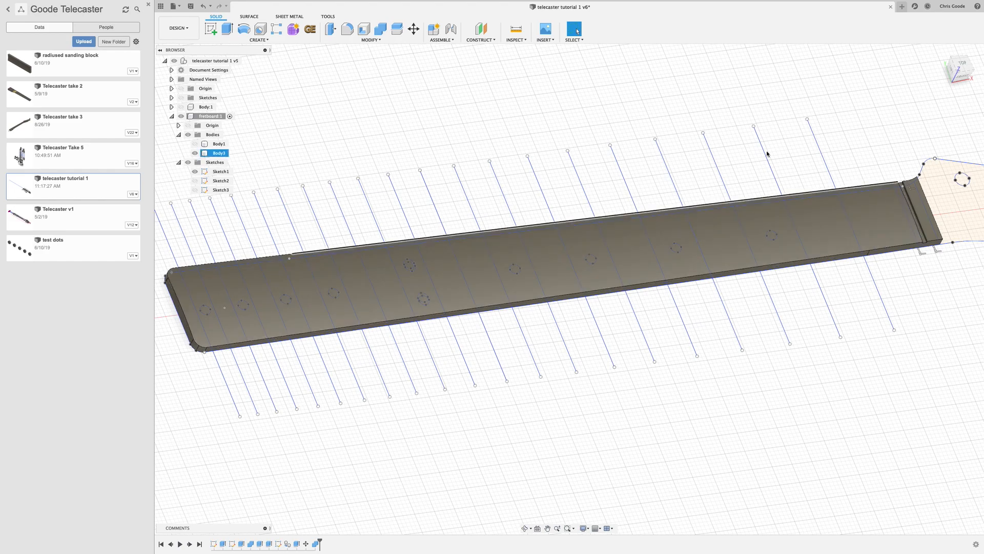